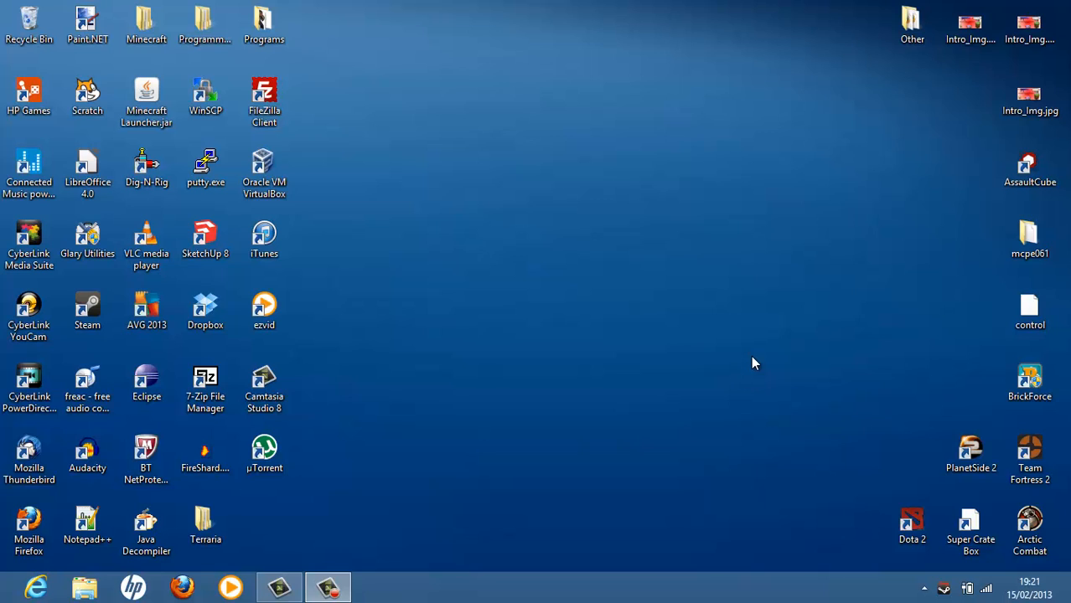
pyautogui.moveTo(503, 283)
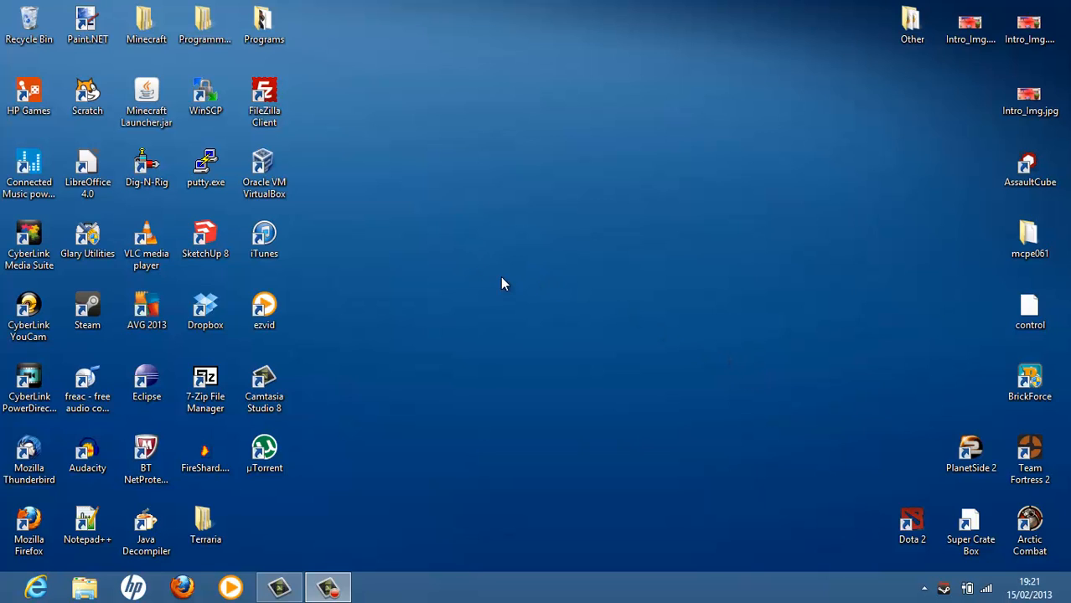
pyautogui.moveTo(456, 201)
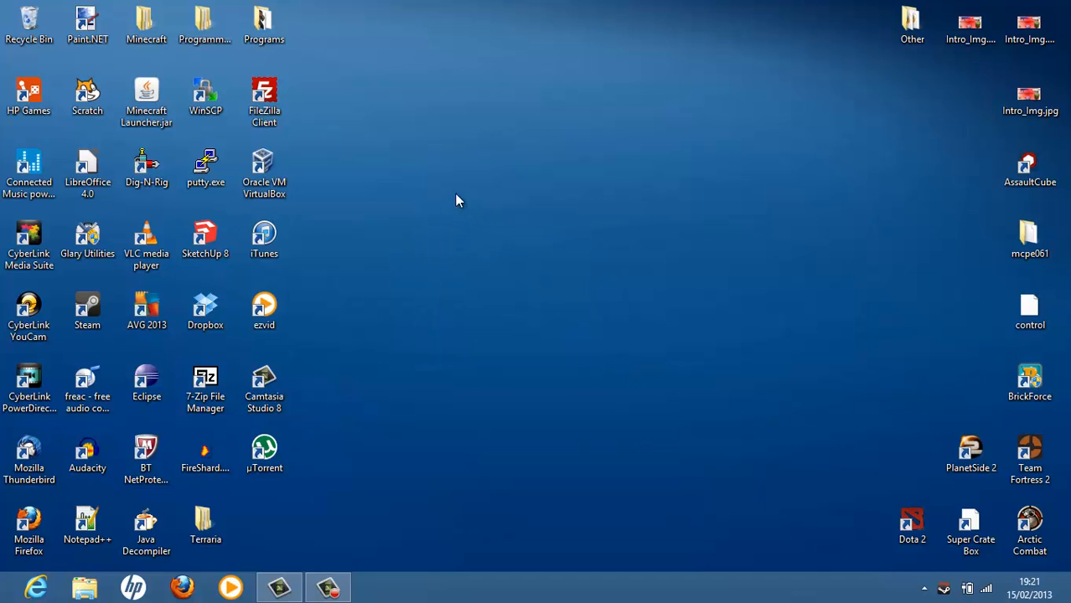
pyautogui.moveTo(263, 570)
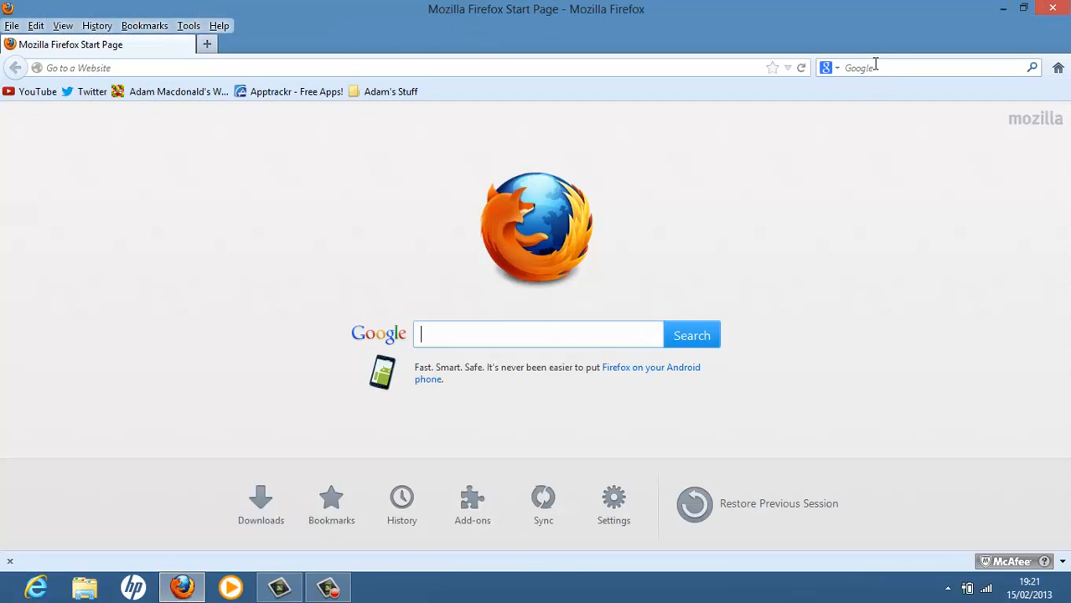
# Step: Run a Google web search for 'desmume'
pyautogui.write('desmum')
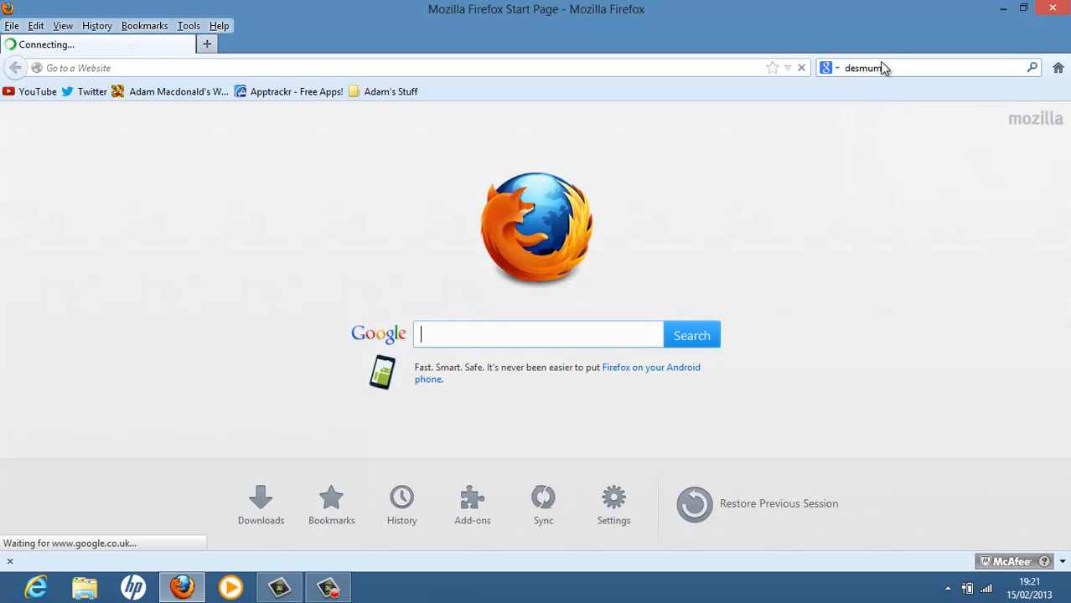
pyautogui.press('Return')
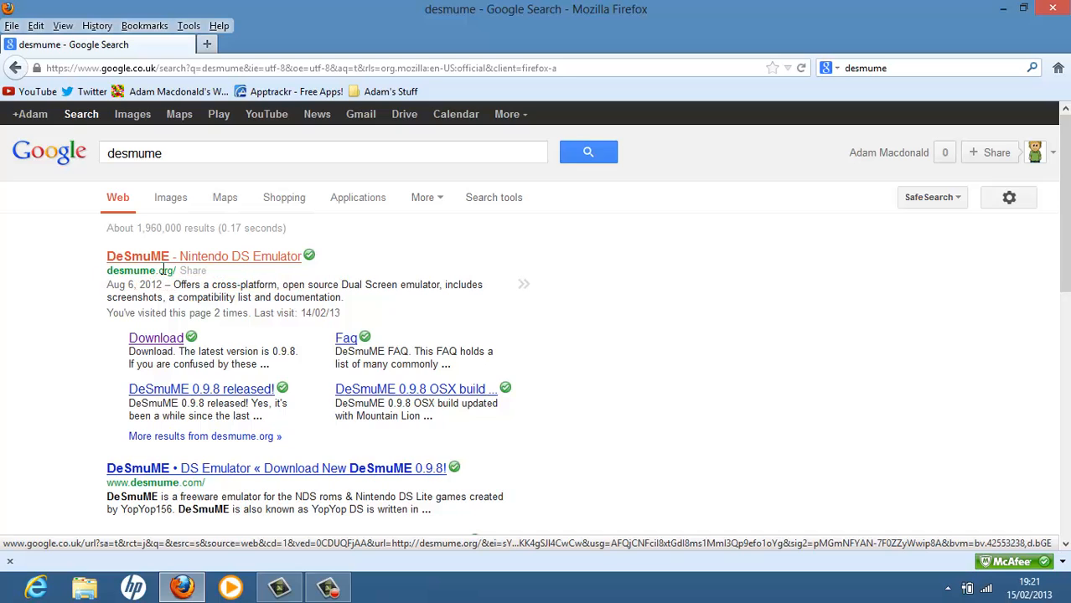
# Step: Go to the DeSmuME site's Download page and fetch the v0.9.8 Windows 32-bit binary
pyautogui.click(203, 257)
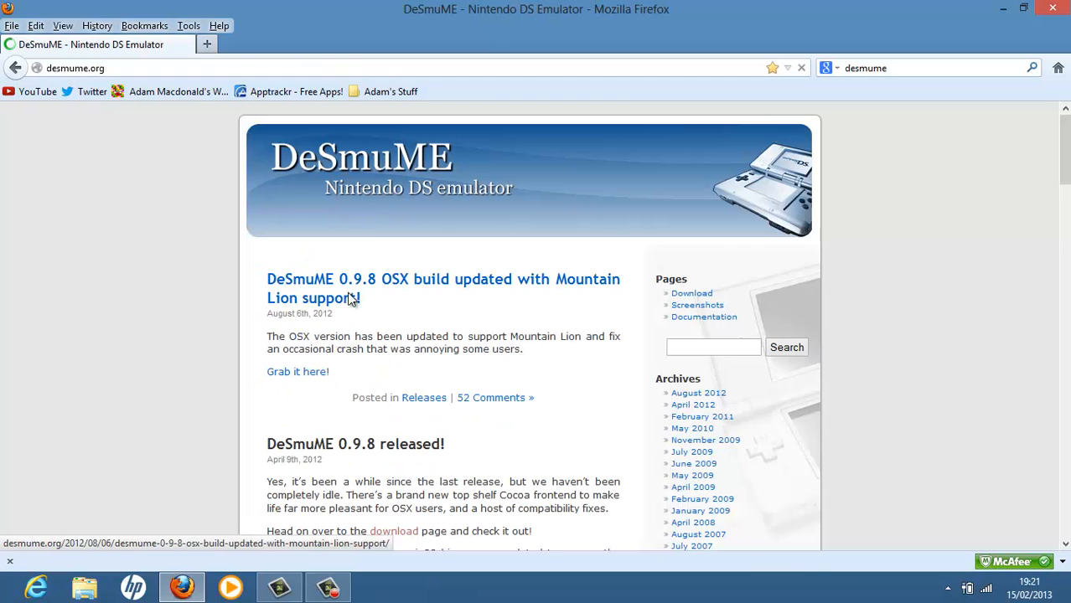
pyautogui.moveTo(737, 400)
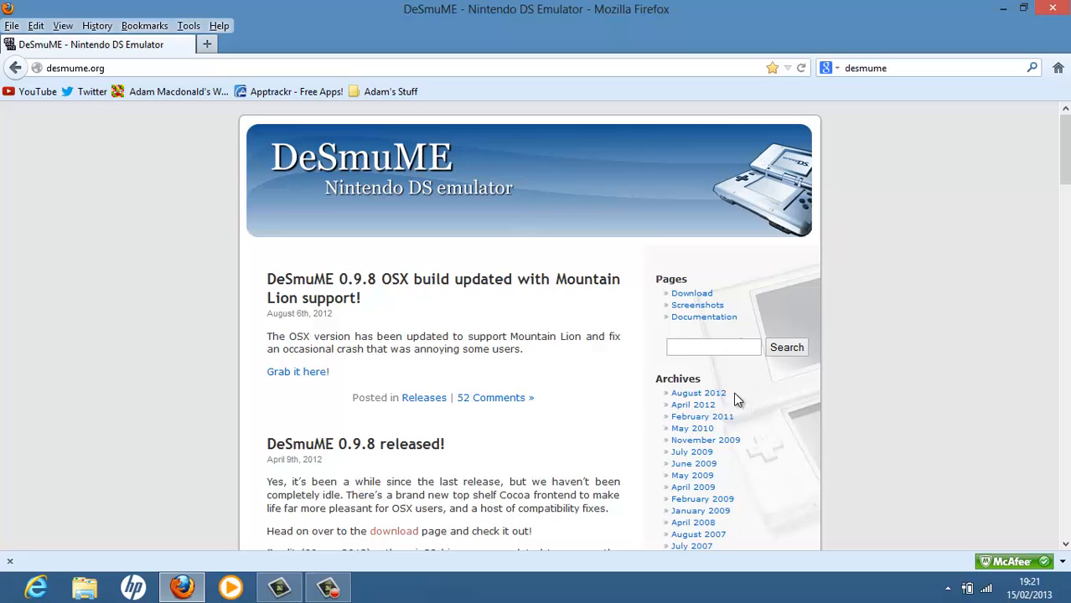
pyautogui.click(691, 293)
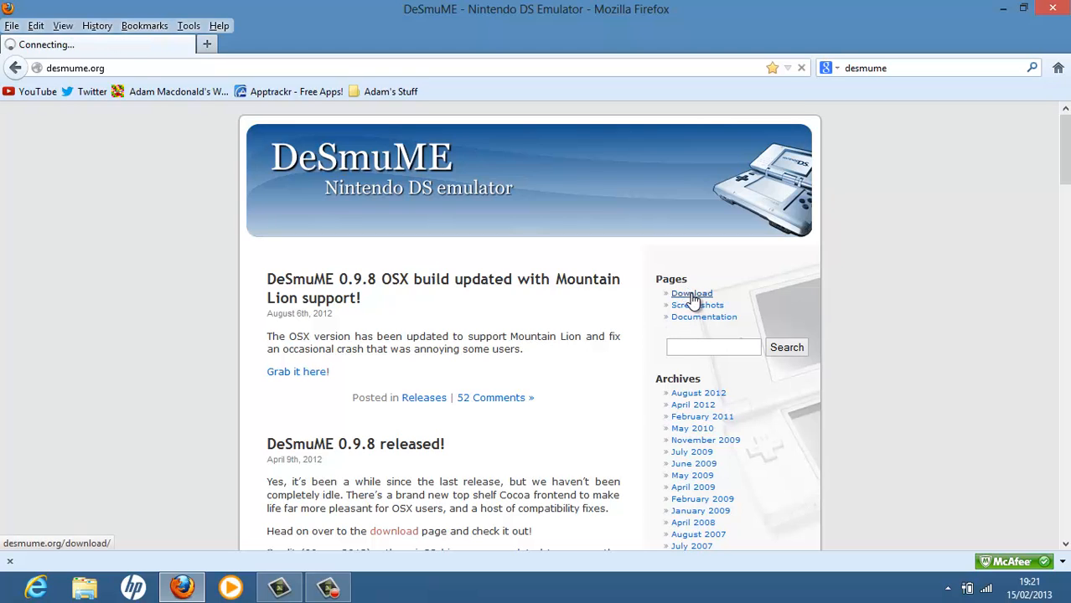
pyautogui.click(691, 294)
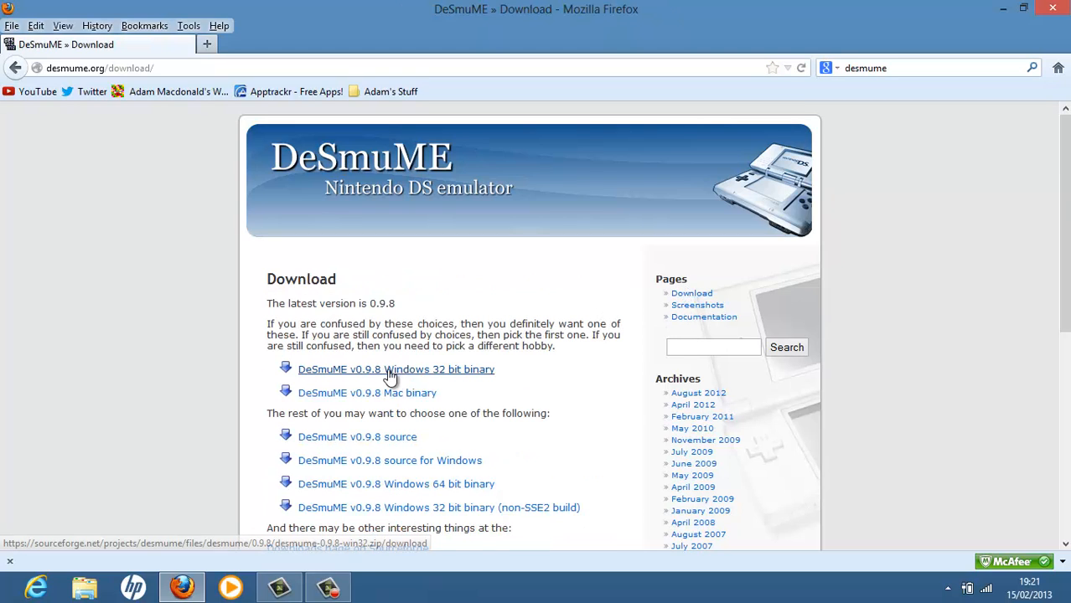
pyautogui.moveTo(425, 379)
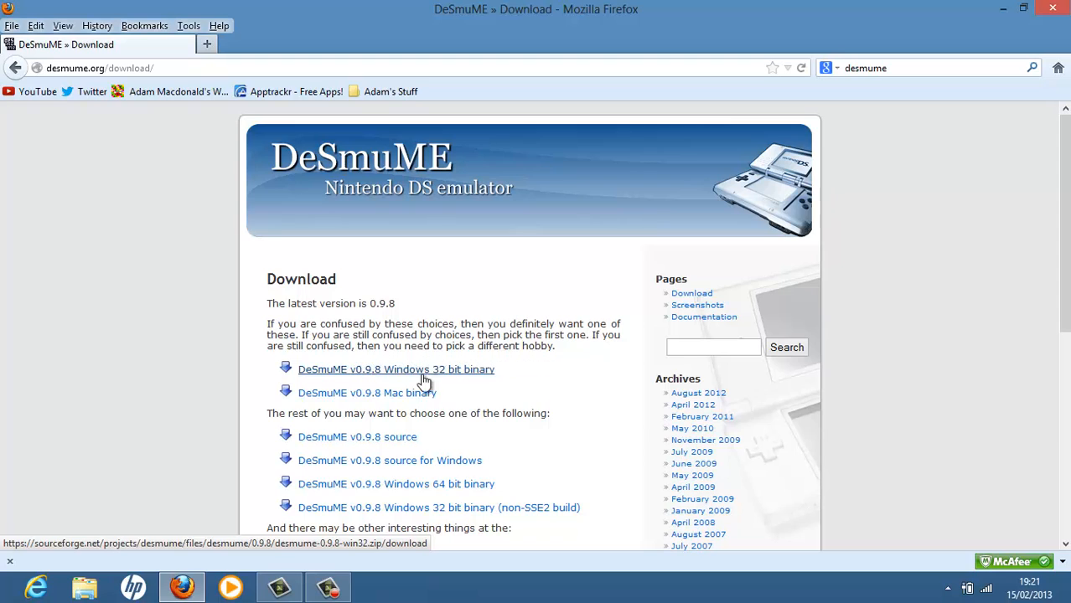
pyautogui.moveTo(400, 392)
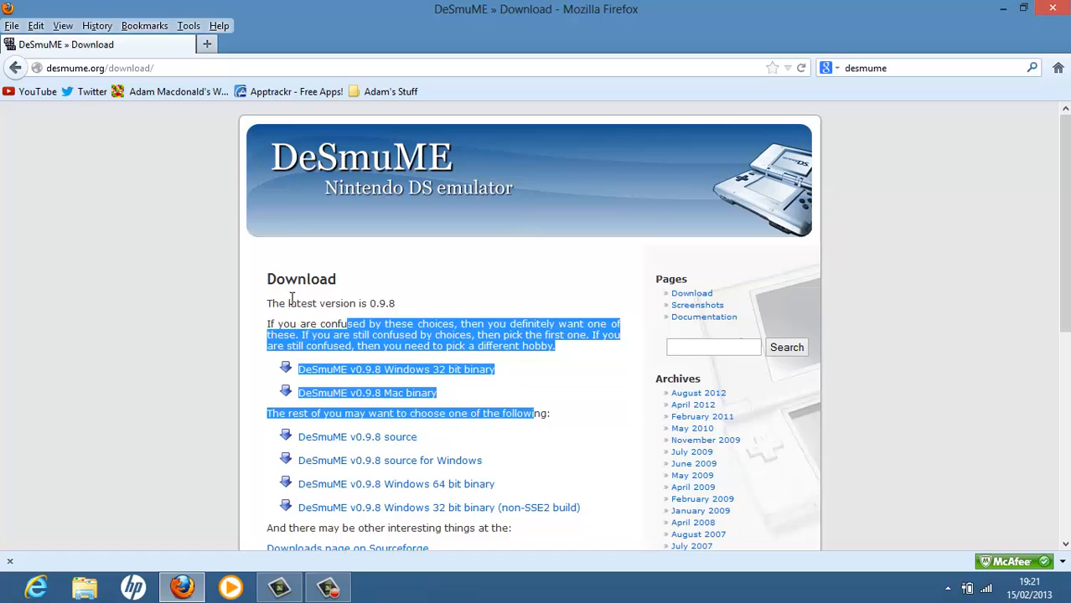
pyautogui.click(395, 368)
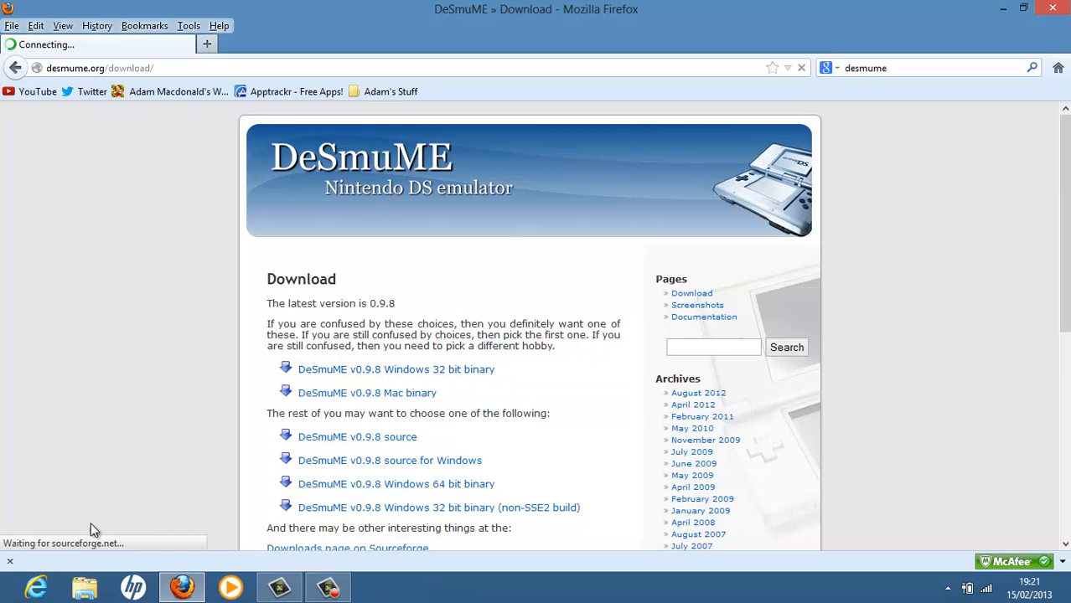
# Step: Save desmume-0.9.8-win32.zip from the download prompt and close the Downloads list
pyautogui.click(396, 370)
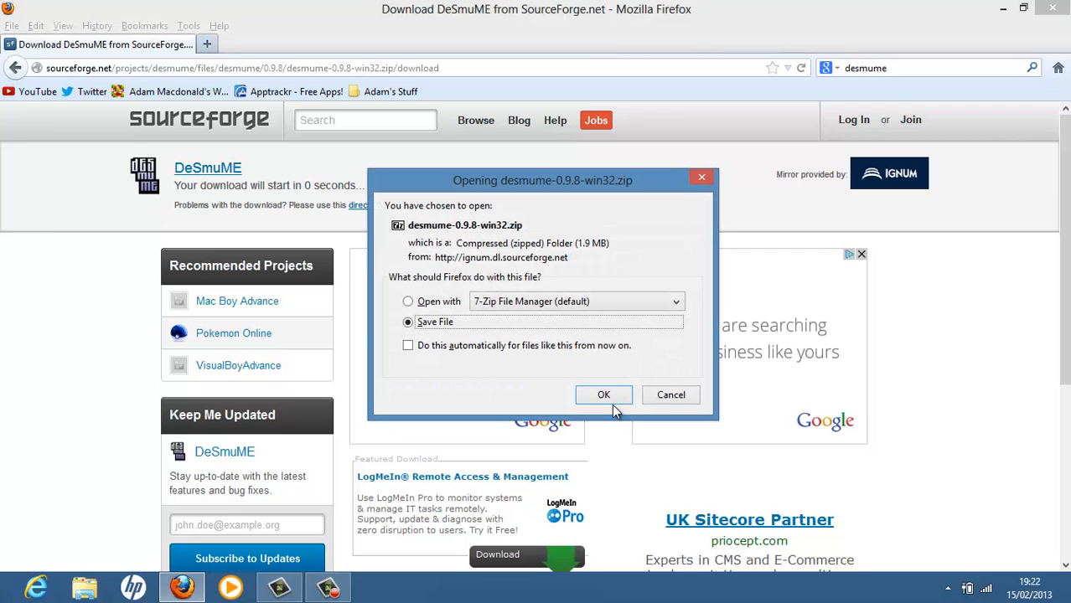
pyautogui.click(603, 395)
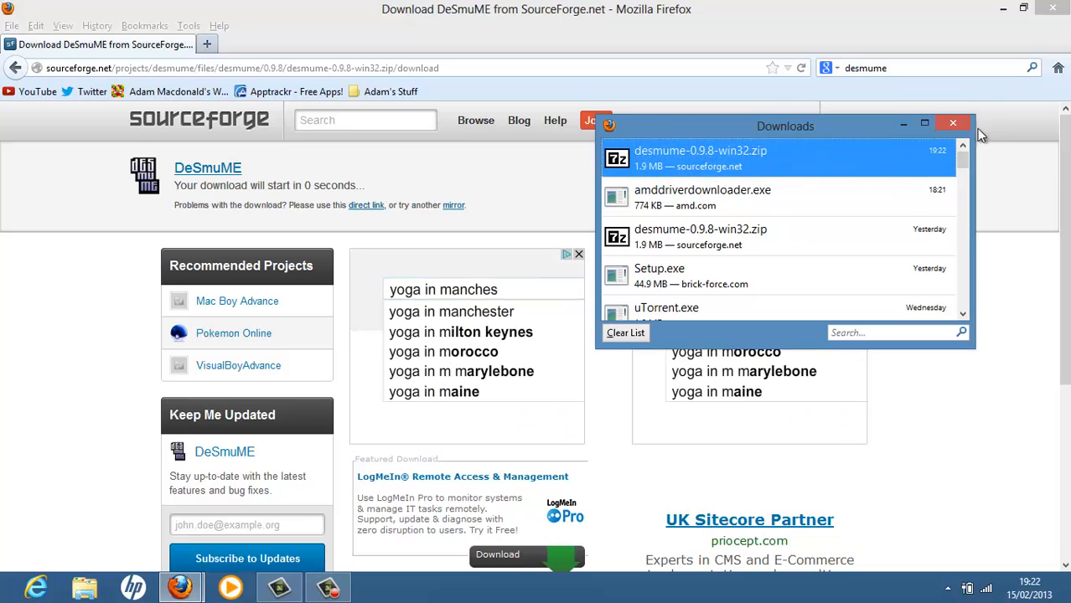
pyautogui.click(952, 124)
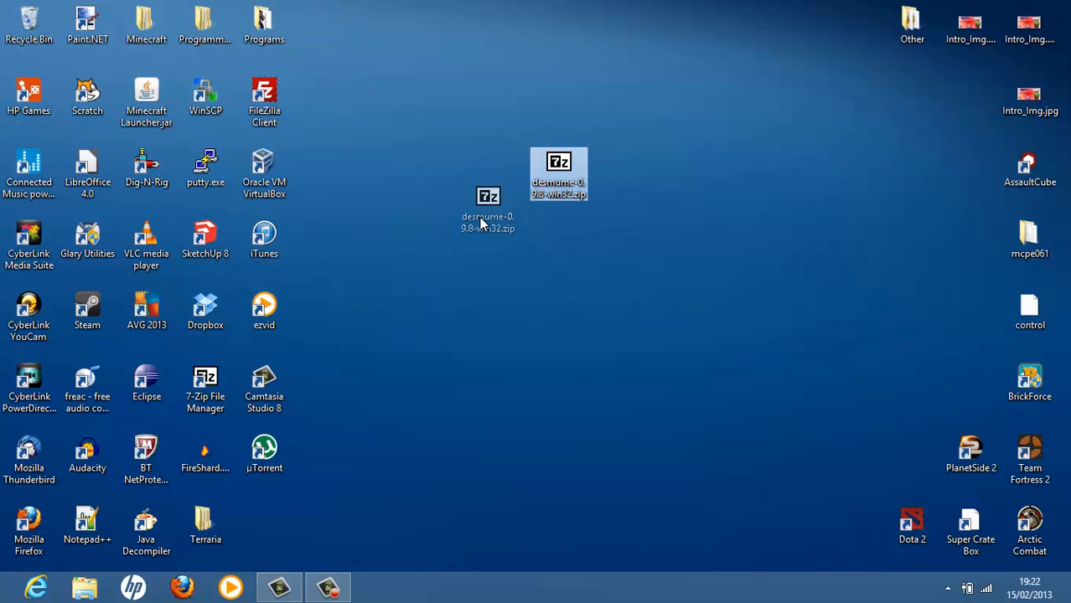
# Step: Open the desmume zip in 7-Zip and name a new desktop folder 'DS Emulator'
pyautogui.moveTo(559, 173); pyautogui.dragTo(501, 176)
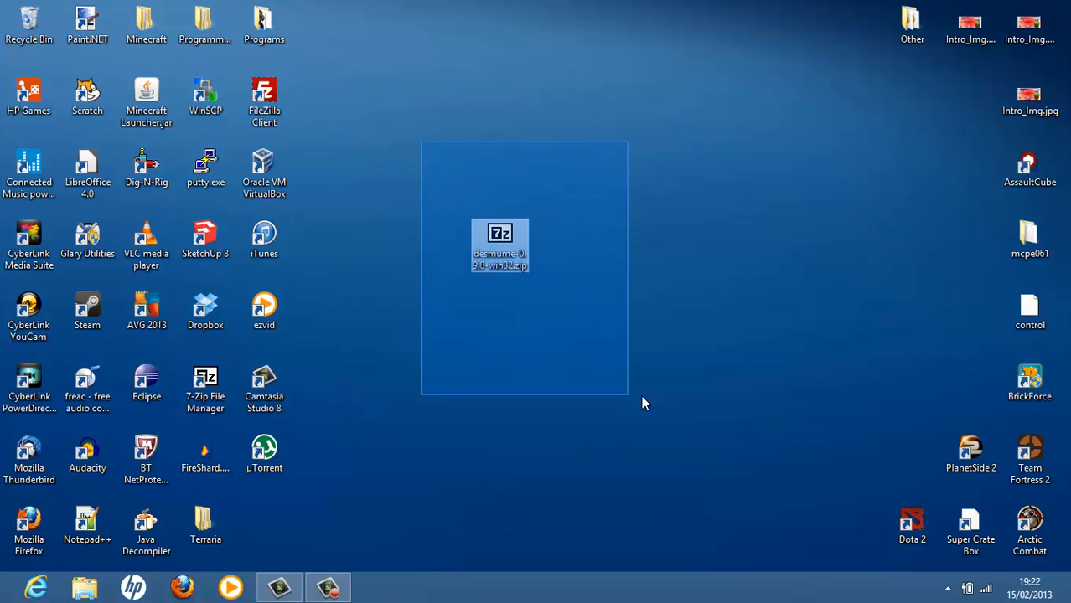
pyautogui.moveTo(501, 245)
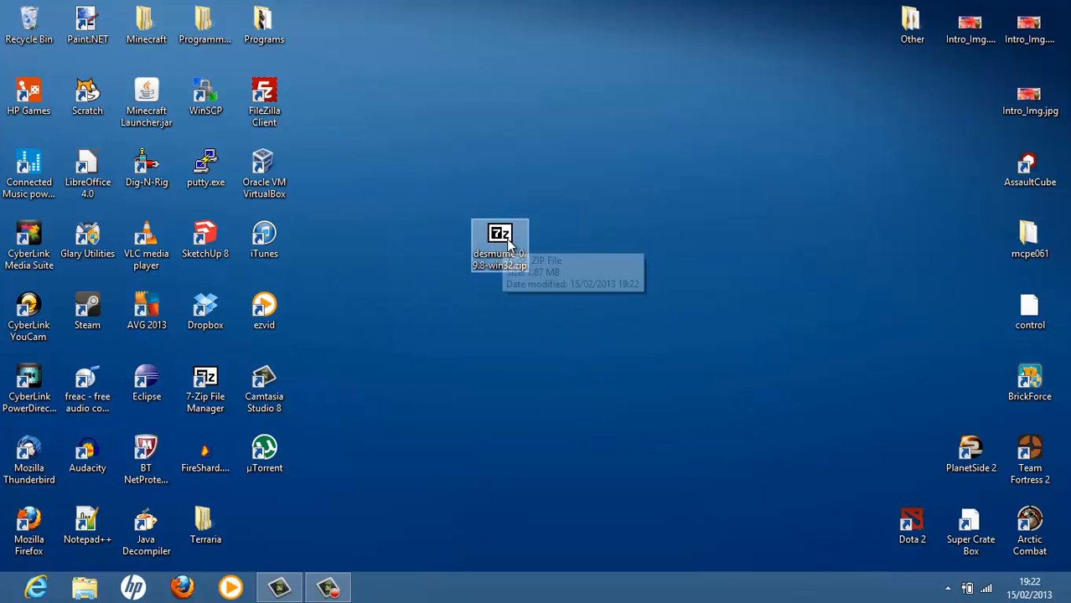
pyautogui.moveTo(476, 307)
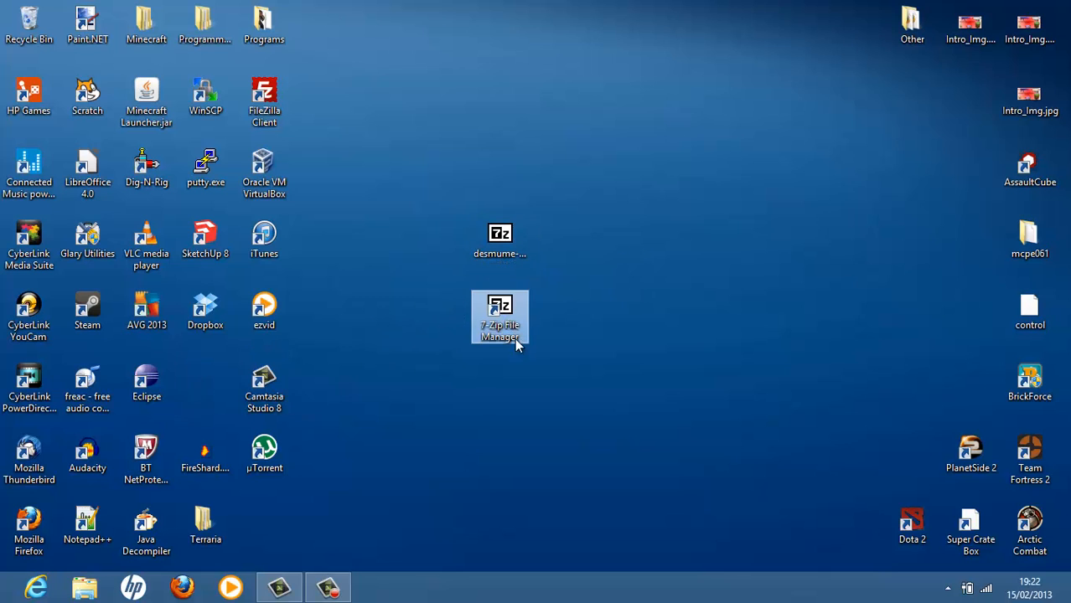
pyautogui.moveTo(500, 318); pyautogui.dragTo(209, 382)
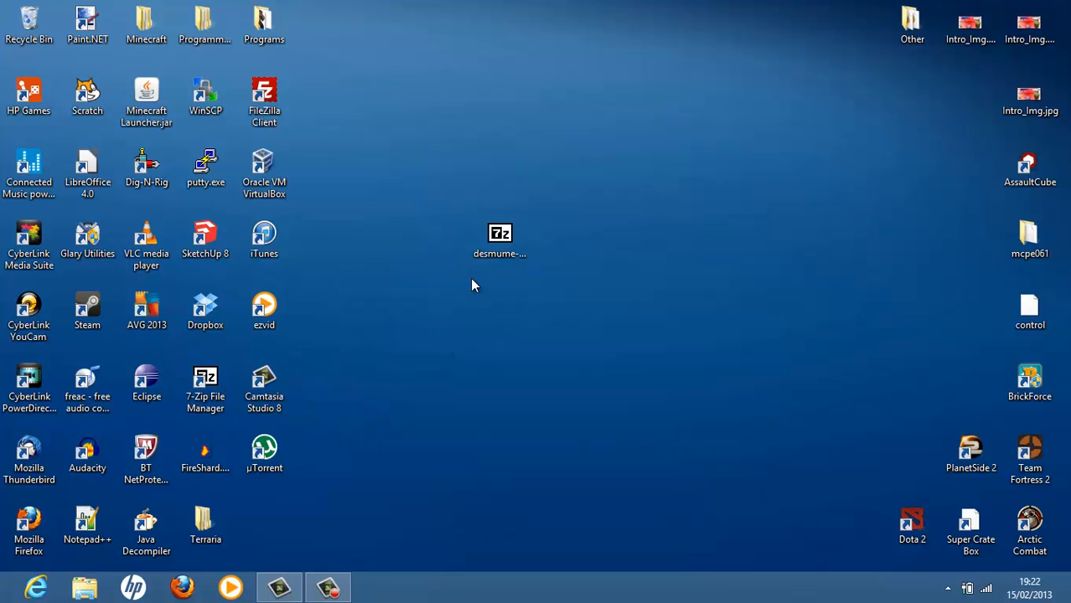
pyautogui.click(500, 239)
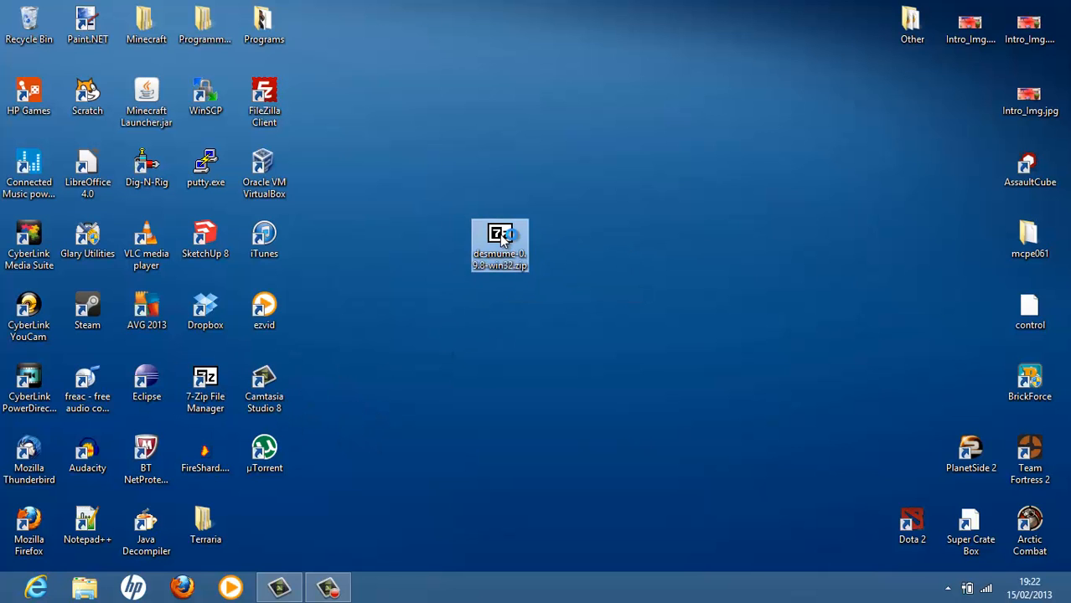
pyautogui.doubleClick(500, 245)
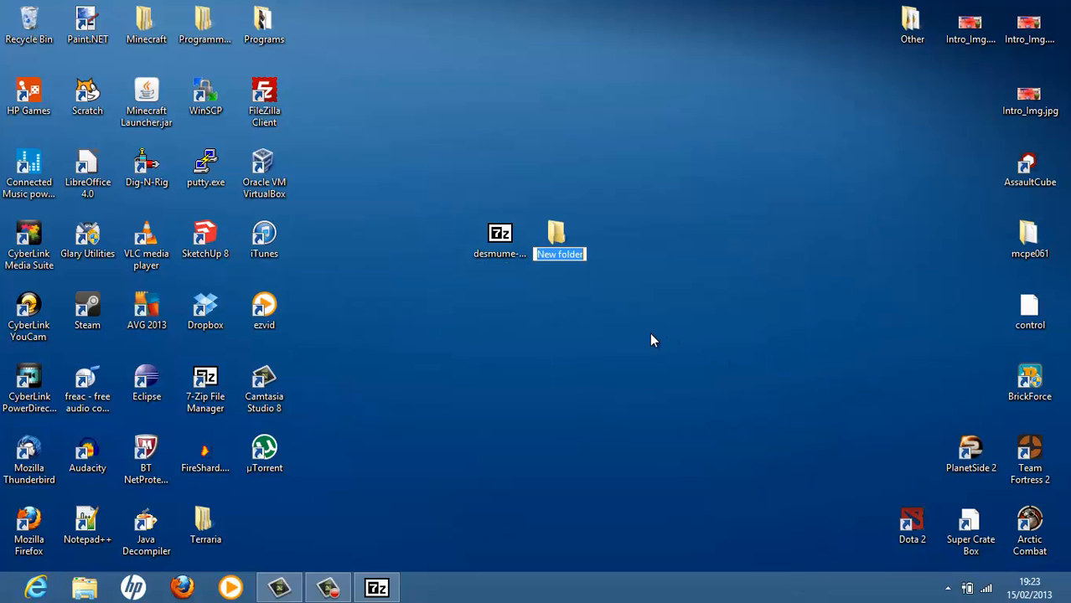
pyautogui.write('DS Emulator')
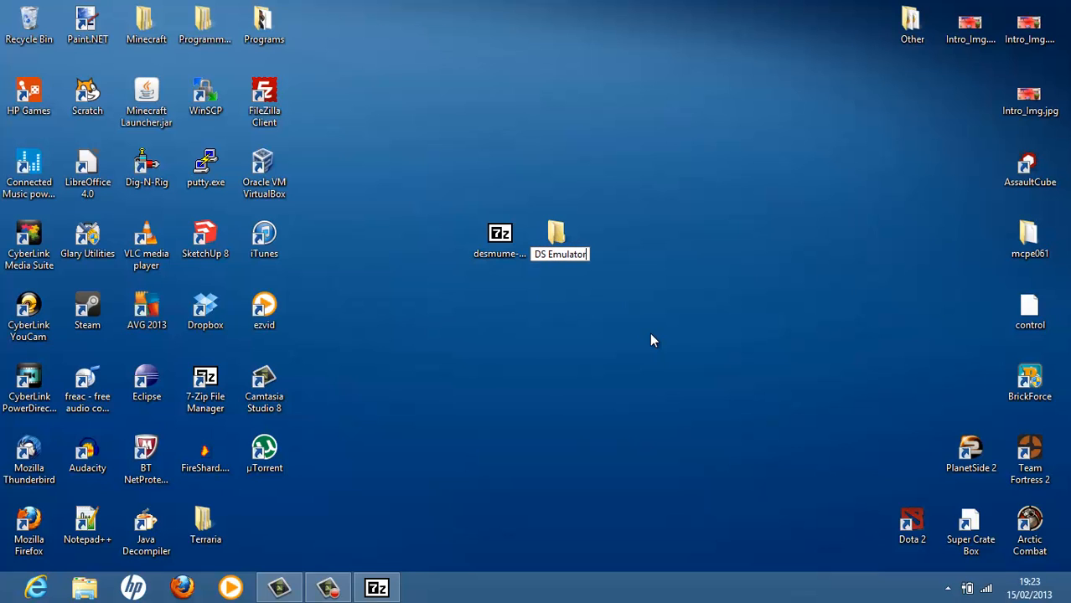
pyautogui.moveTo(398, 590)
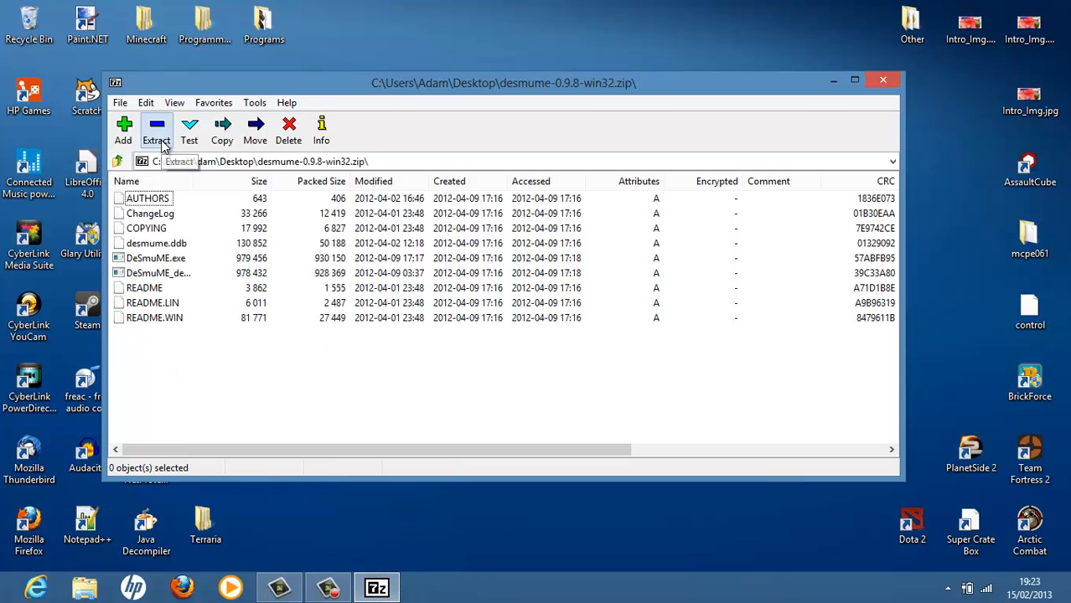
# Step: Extract the archive's files into the DS Emulator folder, then close 7-Zip
pyautogui.click(221, 129)
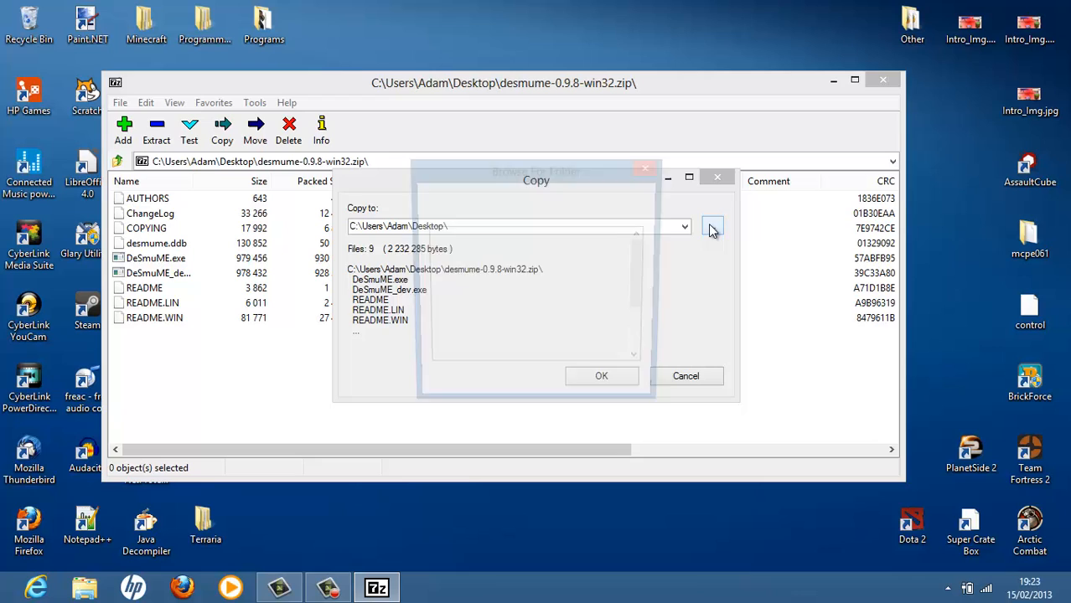
pyautogui.click(712, 227)
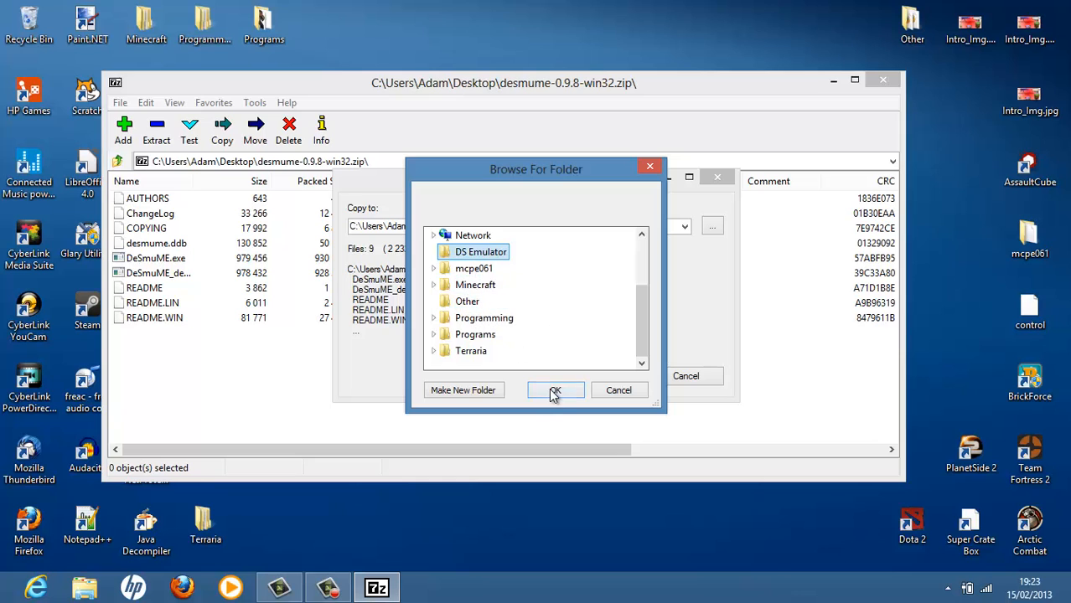
pyautogui.click(555, 391)
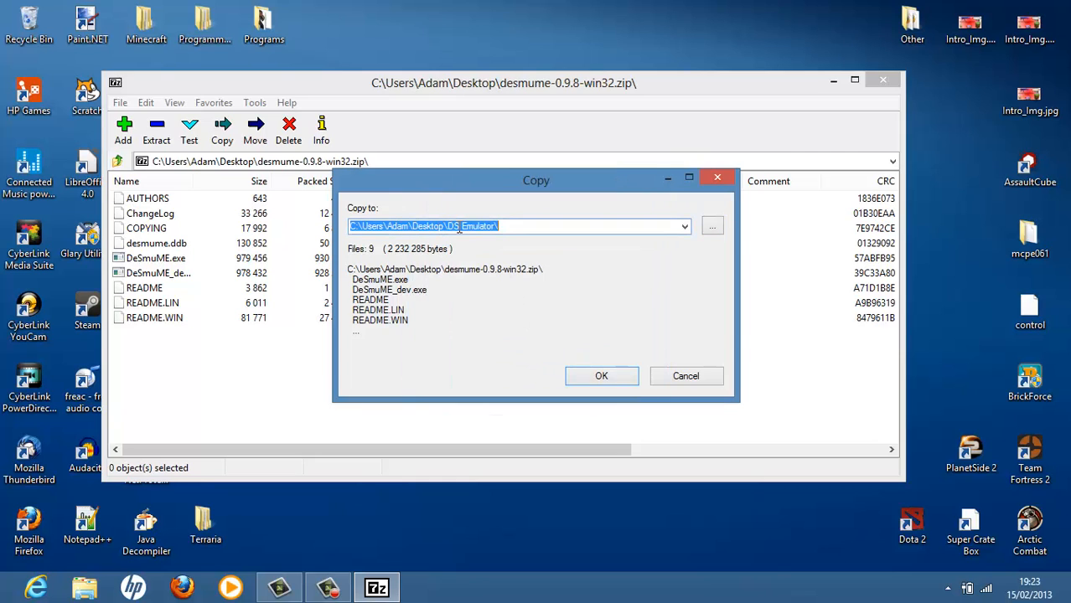
pyautogui.click(601, 376)
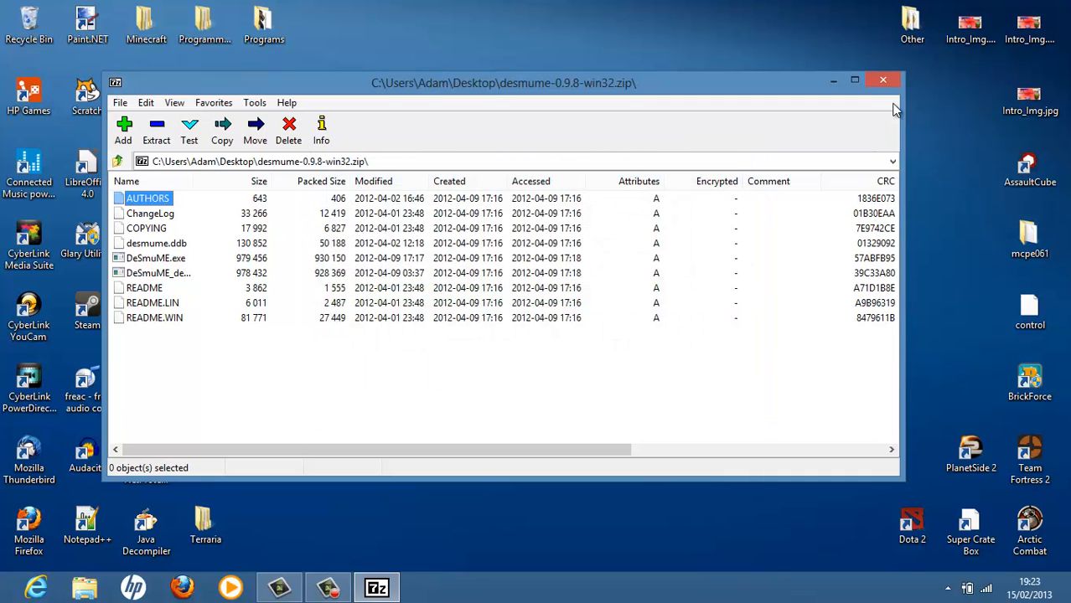
pyautogui.click(882, 80)
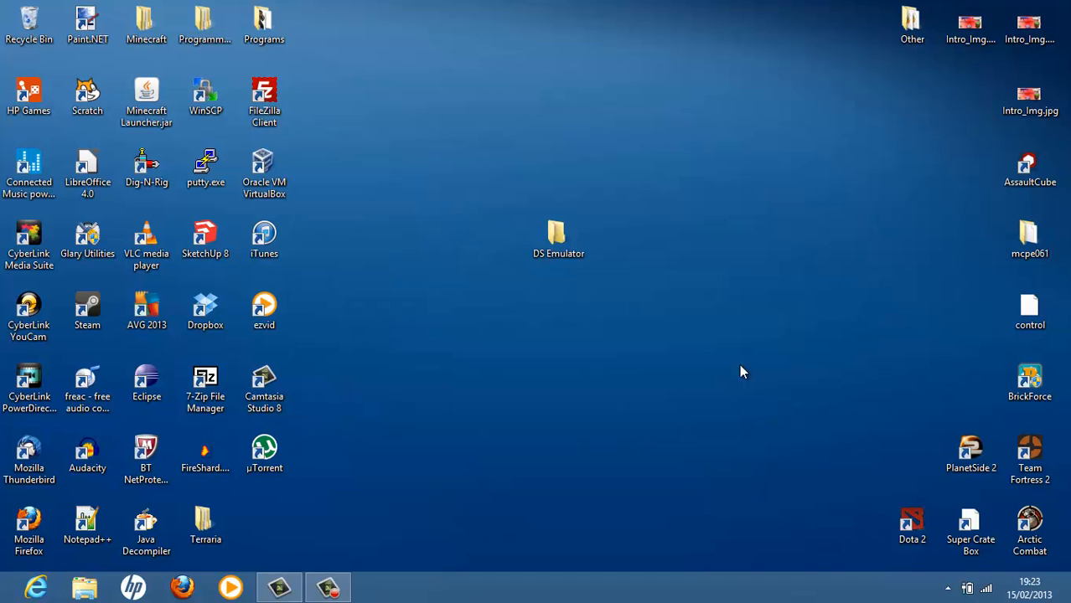
# Step: Open the DS Emulator folder on the desktop and launch DeSmuME.exe
pyautogui.click(558, 239)
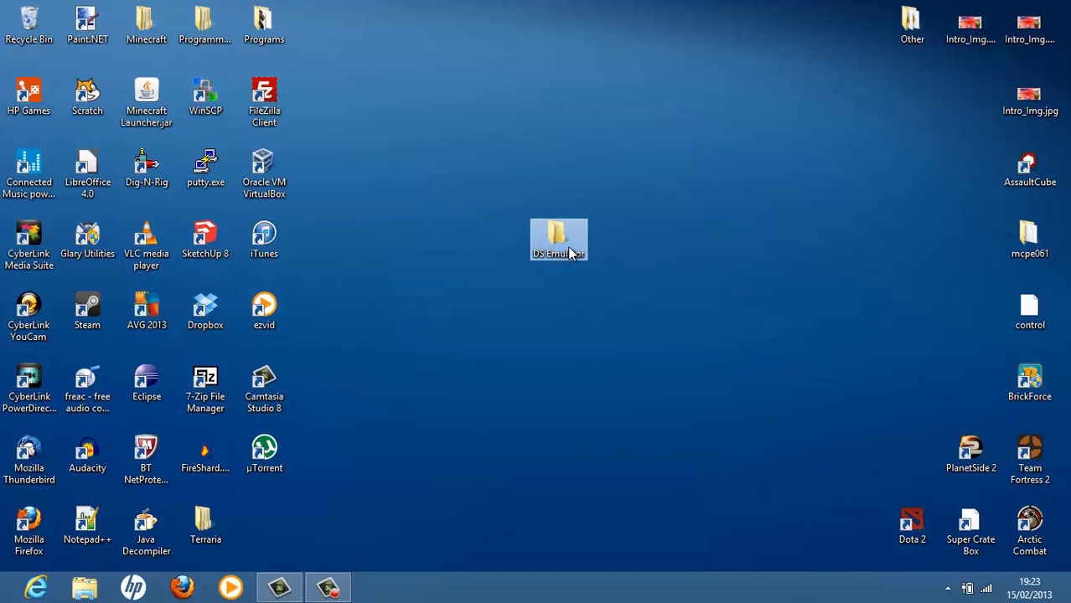
pyautogui.doubleClick(558, 240)
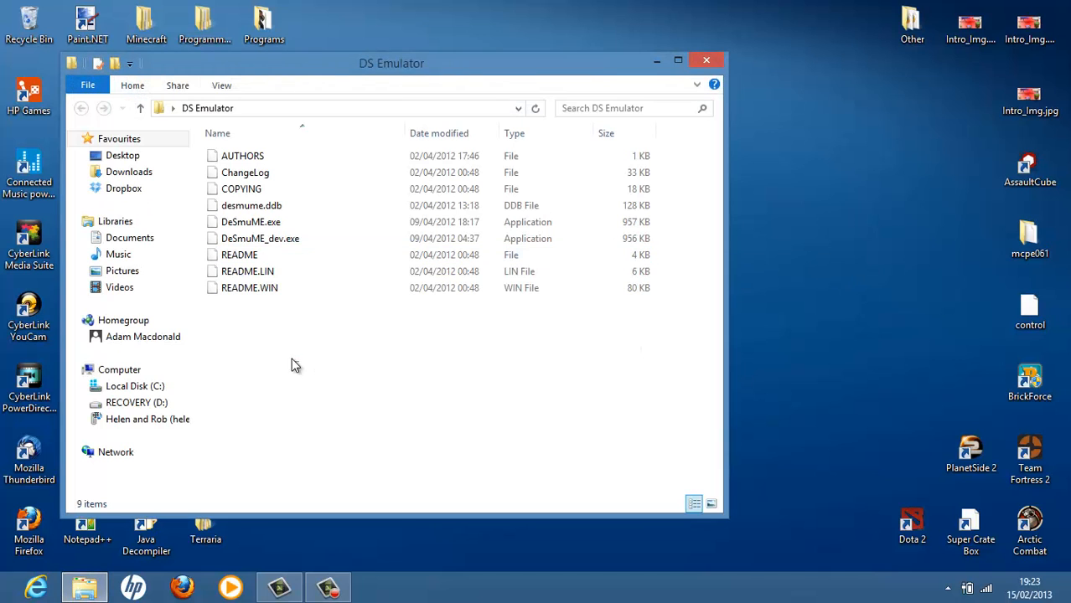
pyautogui.click(250, 222)
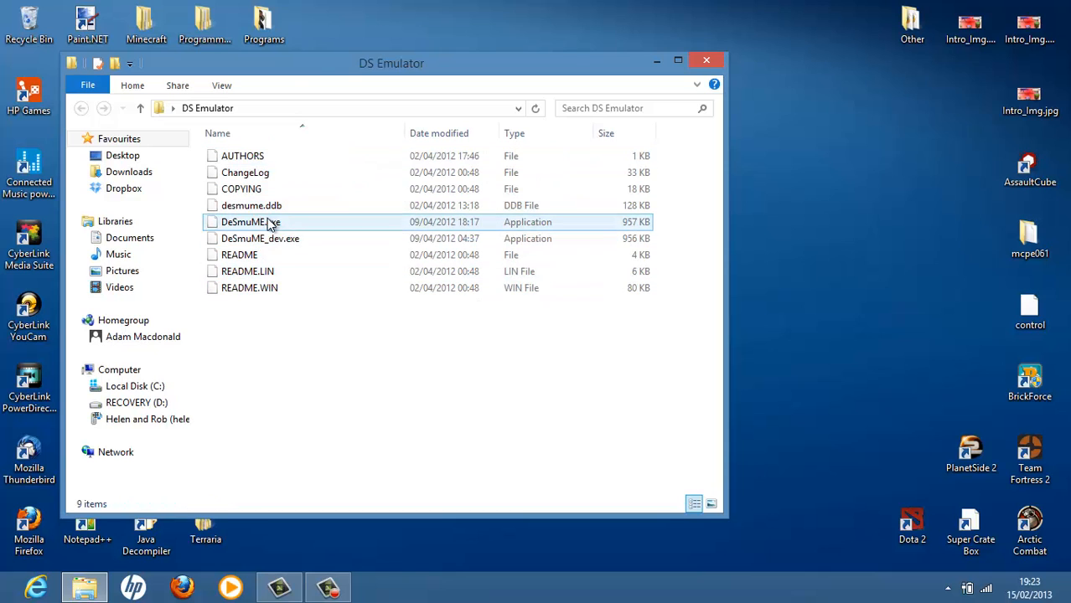
pyautogui.click(251, 221)
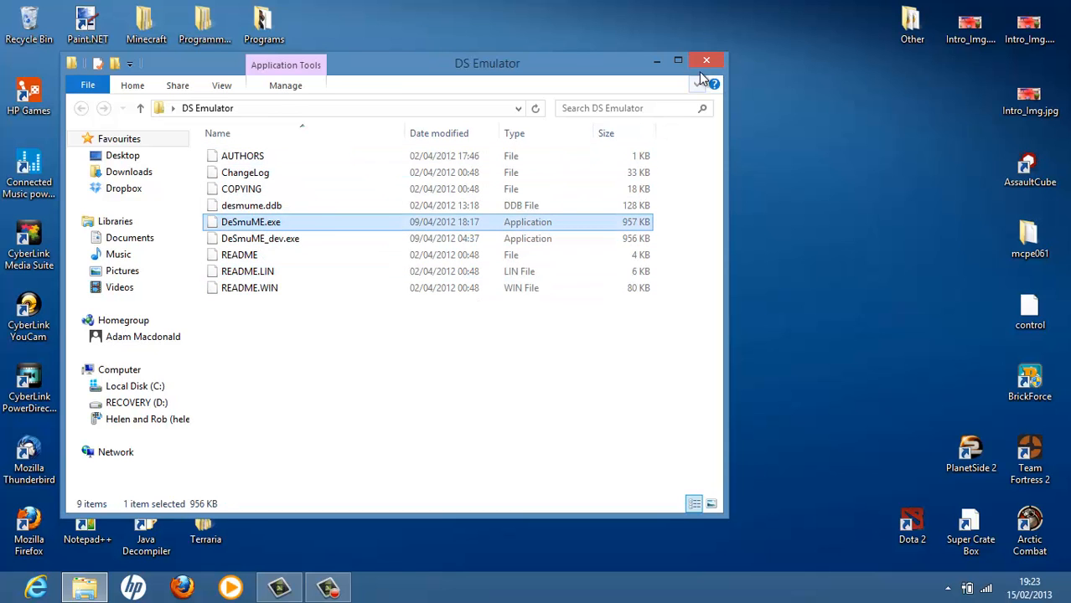
pyautogui.click(706, 60)
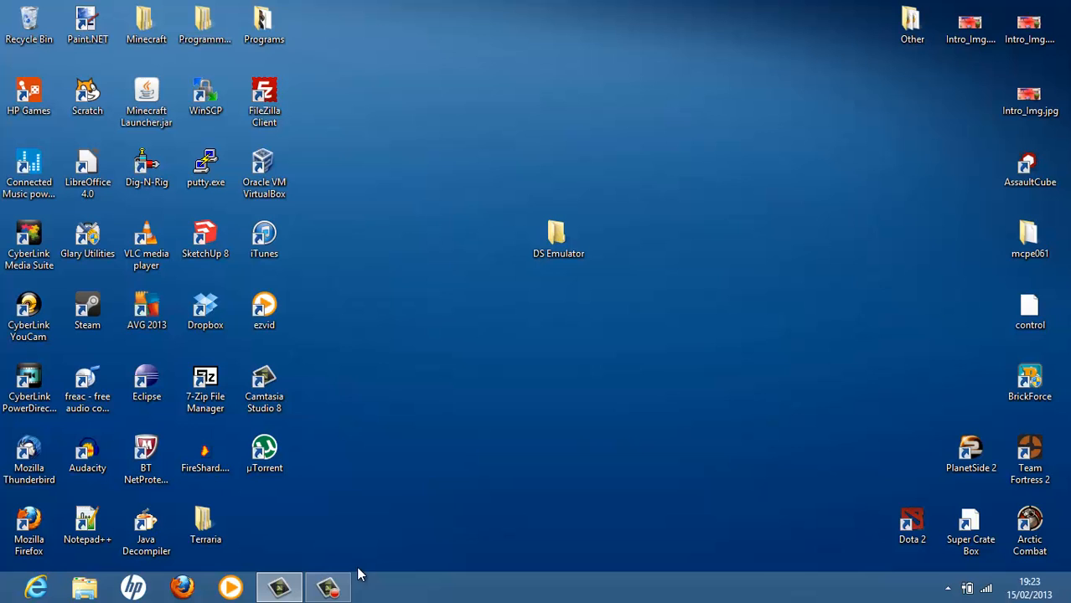
pyautogui.moveTo(580, 276)
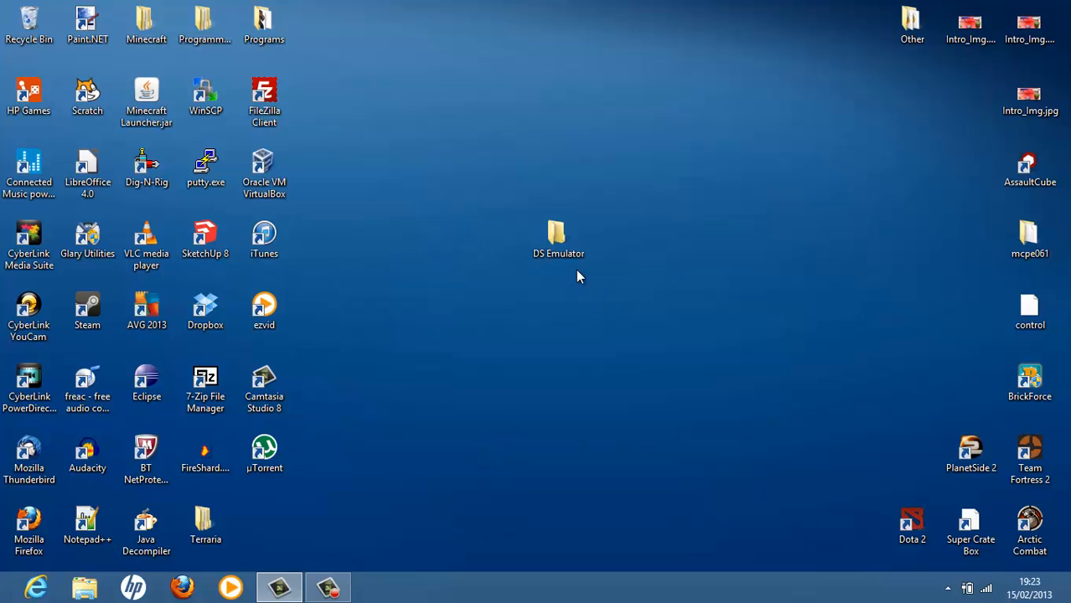
pyautogui.doubleClick(558, 235)
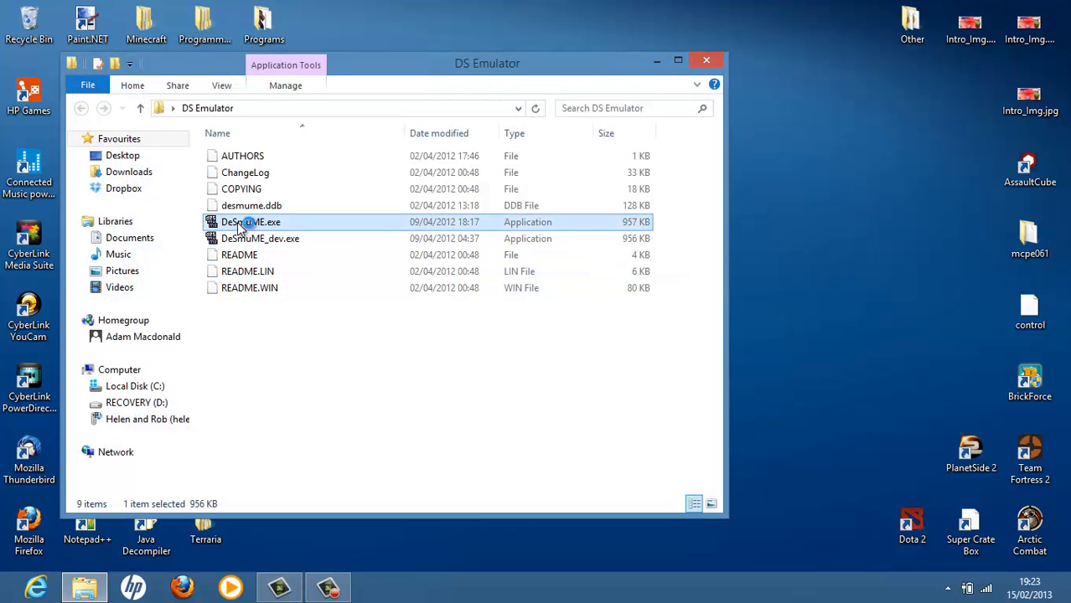
pyautogui.doubleClick(251, 222)
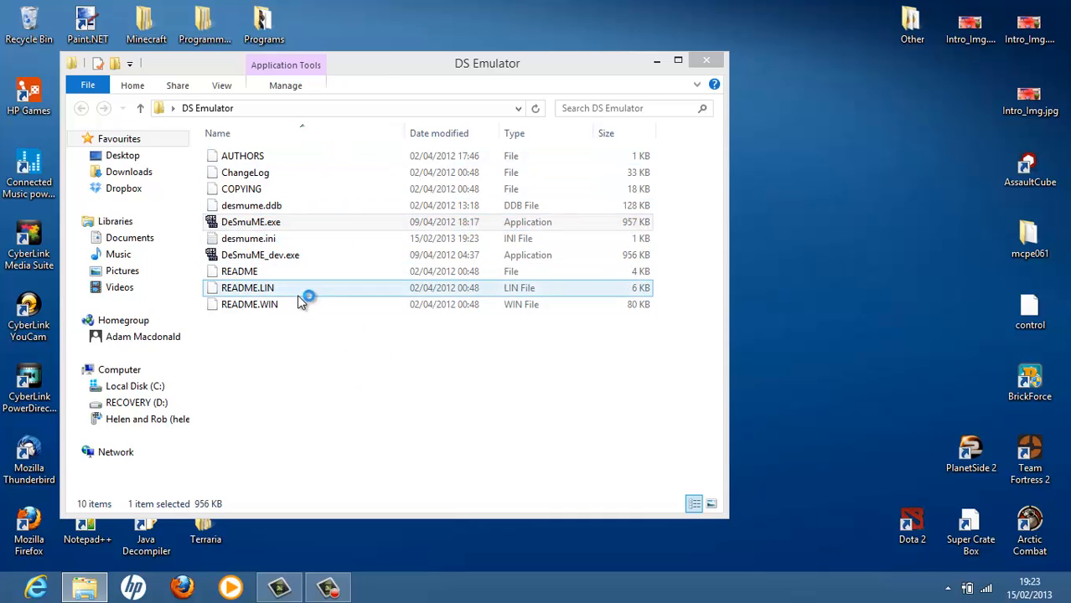
# Step: Start DeSmuME 0.9.8 once and quit it so desmume.ini is created
pyautogui.doubleClick(250, 222)
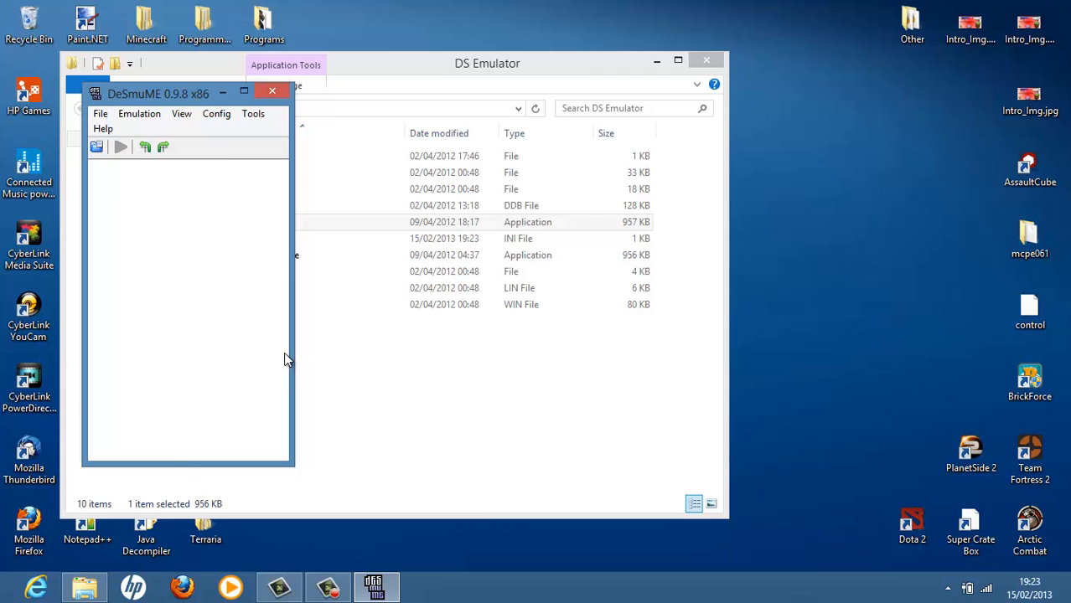
pyautogui.moveTo(244, 92)
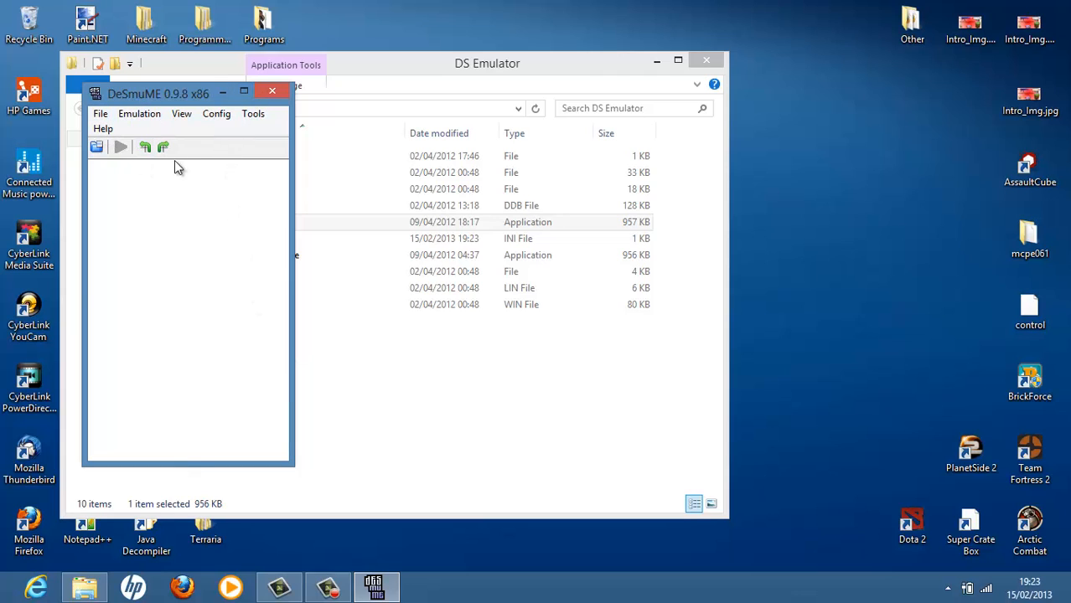
pyautogui.moveTo(779, 65)
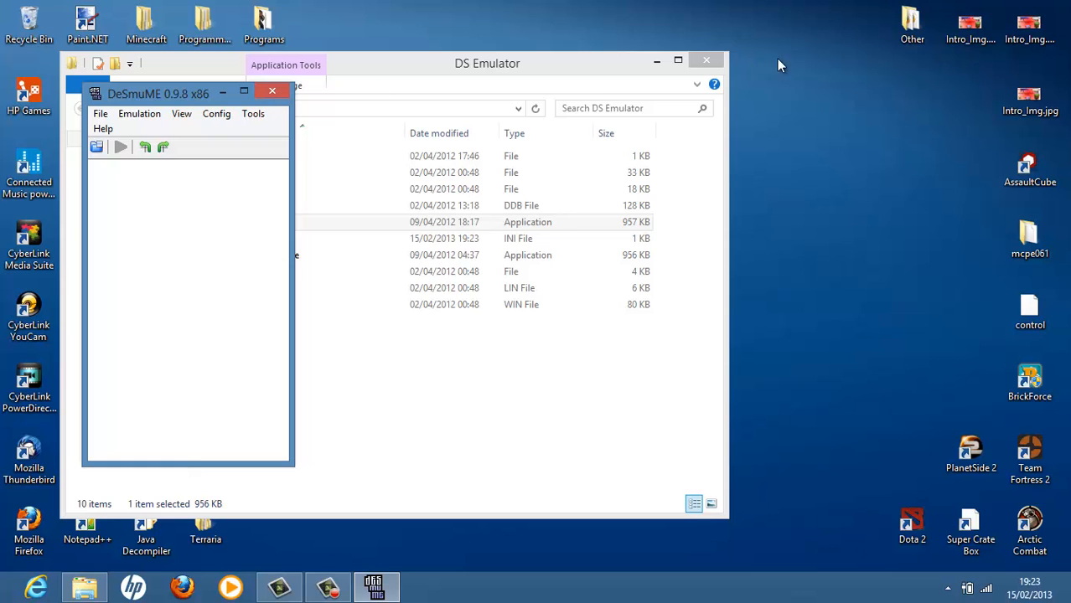
pyautogui.click(272, 90)
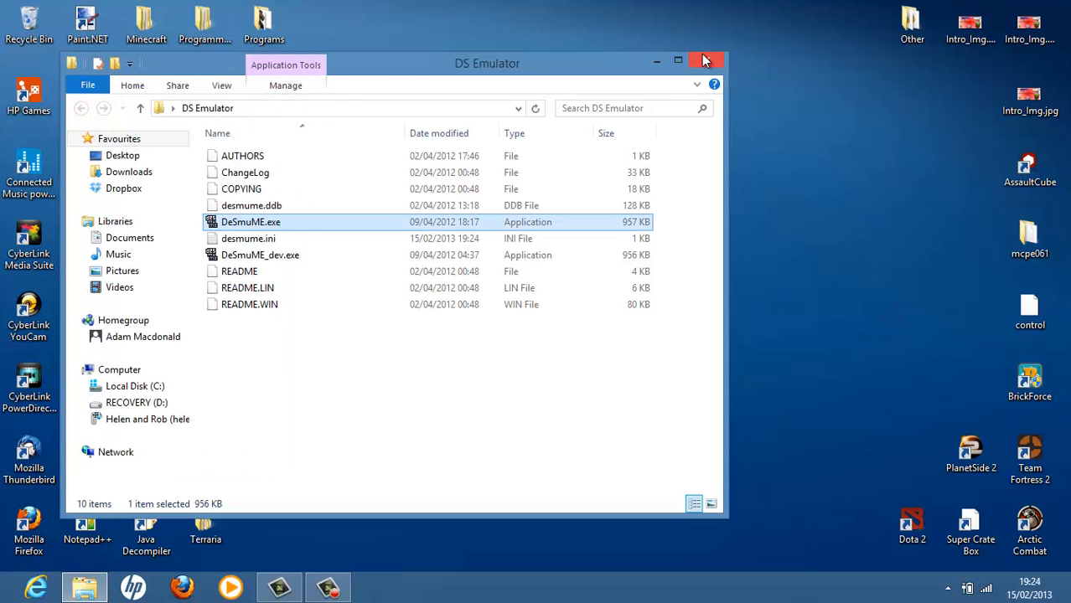
# Step: Close the folder window and search Google for 'coolrom' in Firefox
pyautogui.click(702, 59)
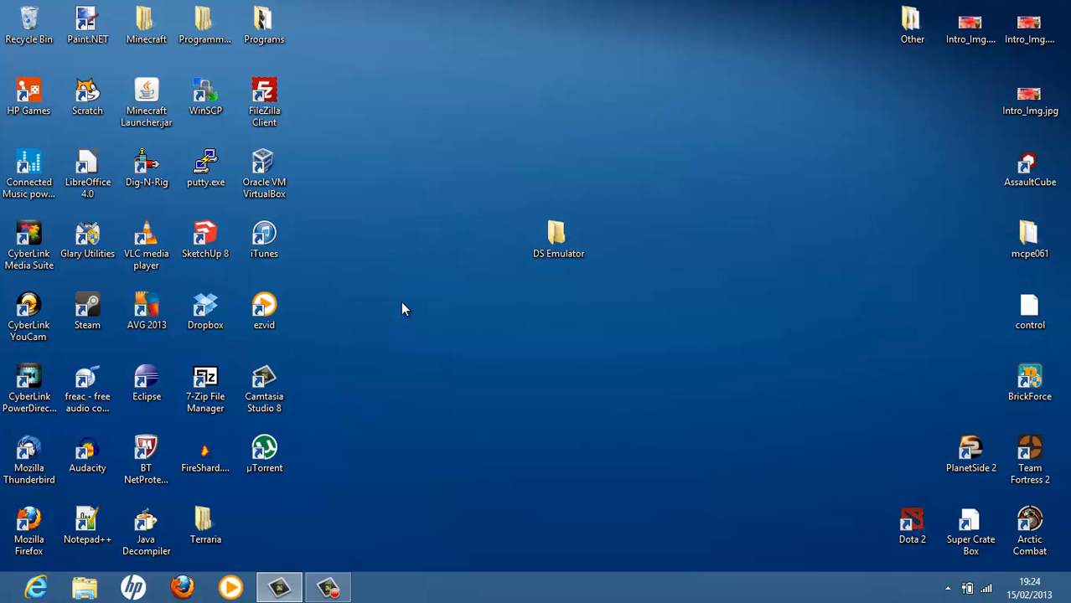
pyautogui.moveTo(182, 586)
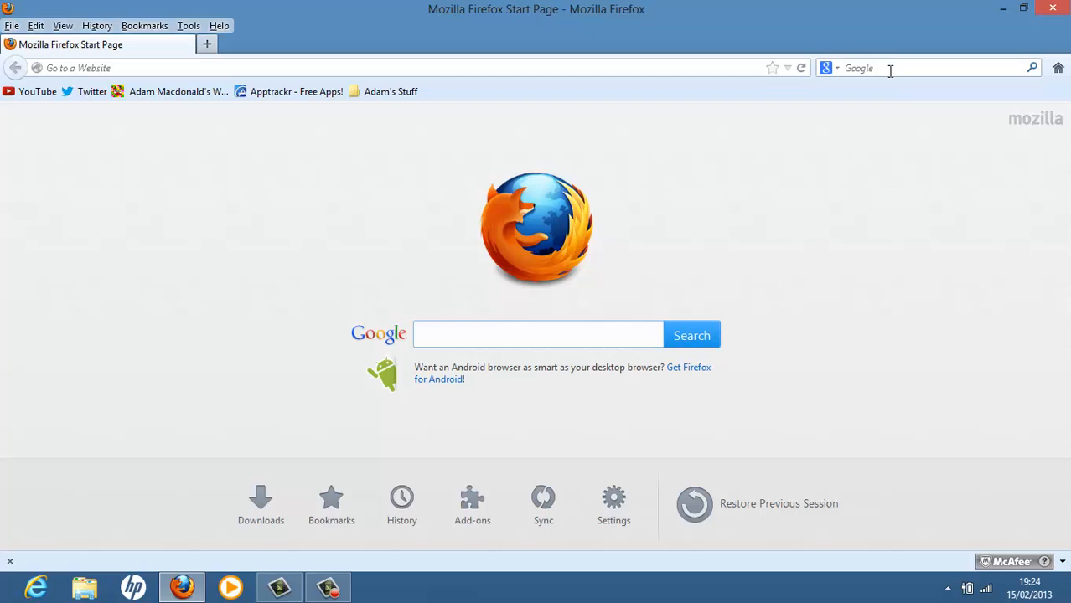
pyautogui.write('coolrom')
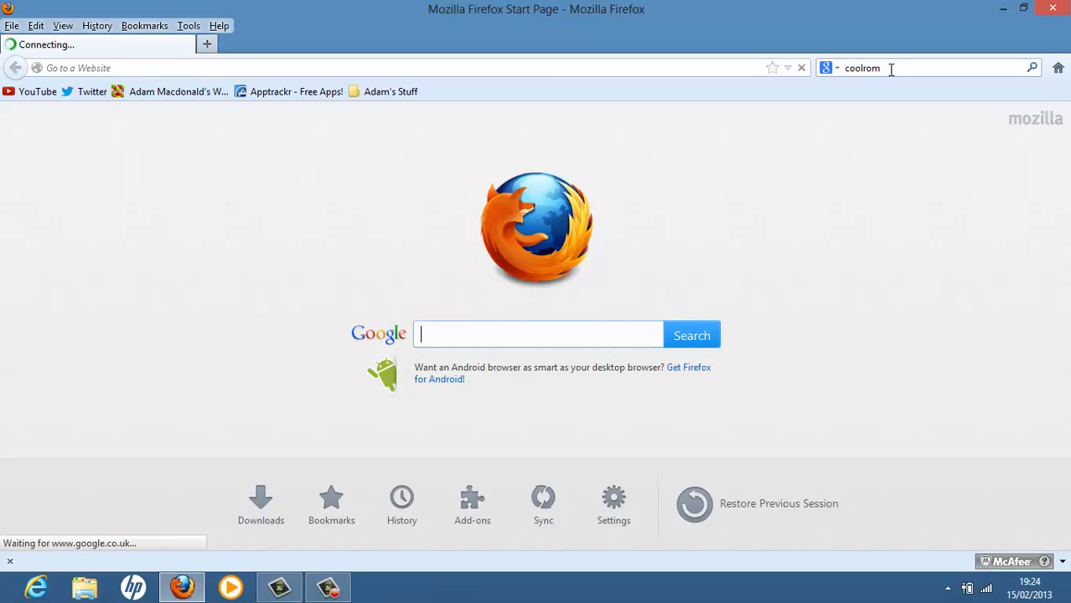
pyautogui.press('Return')
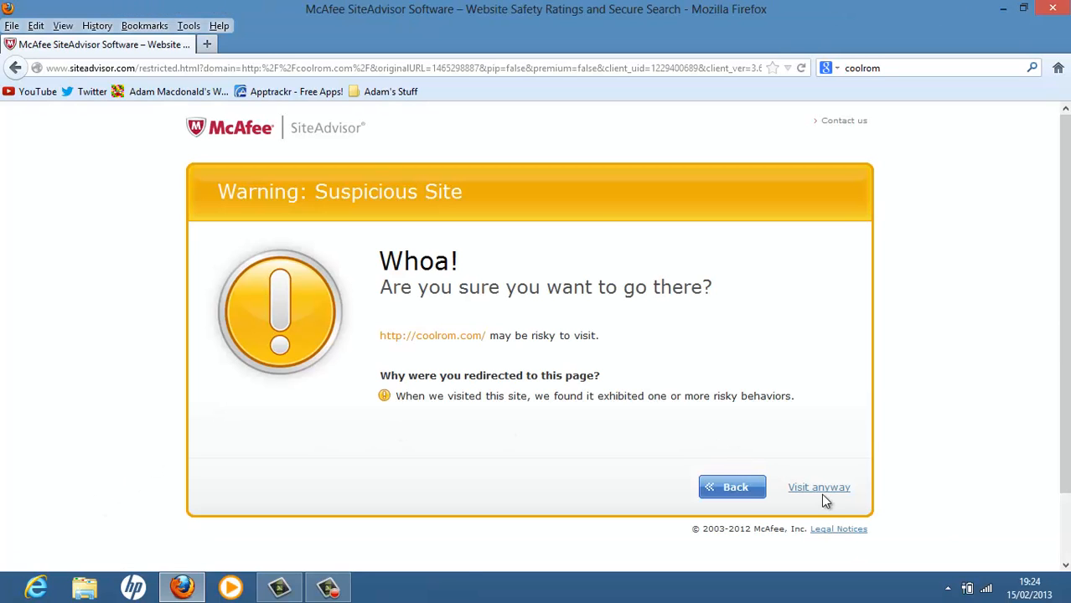
# Step: Continue past the suspicious-site warning to coolrom.com and open the Nintendo DS ROMs section
pyautogui.click(818, 487)
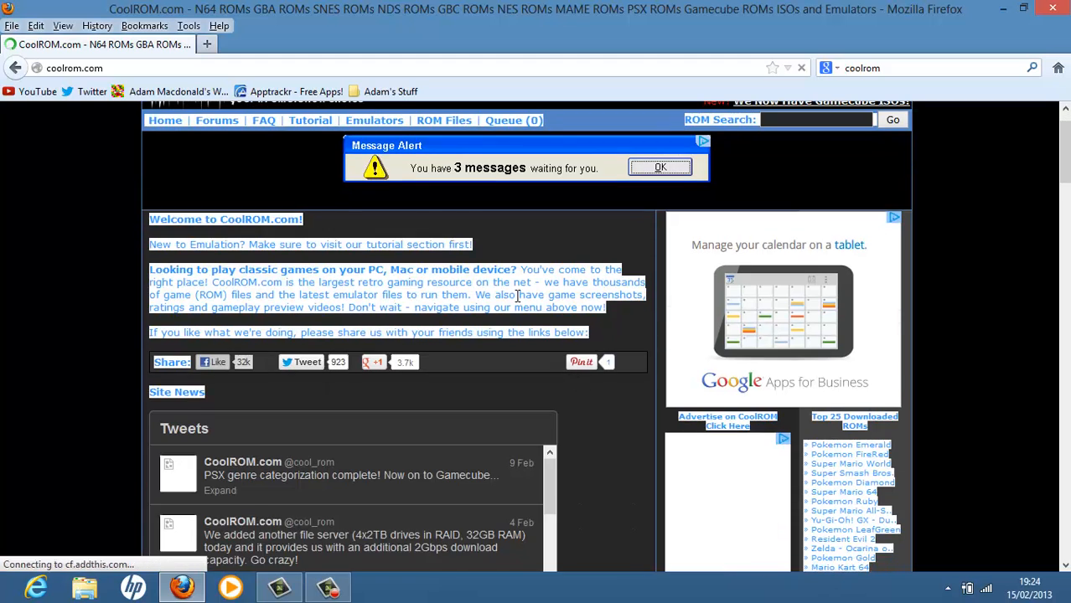
pyautogui.click(444, 164)
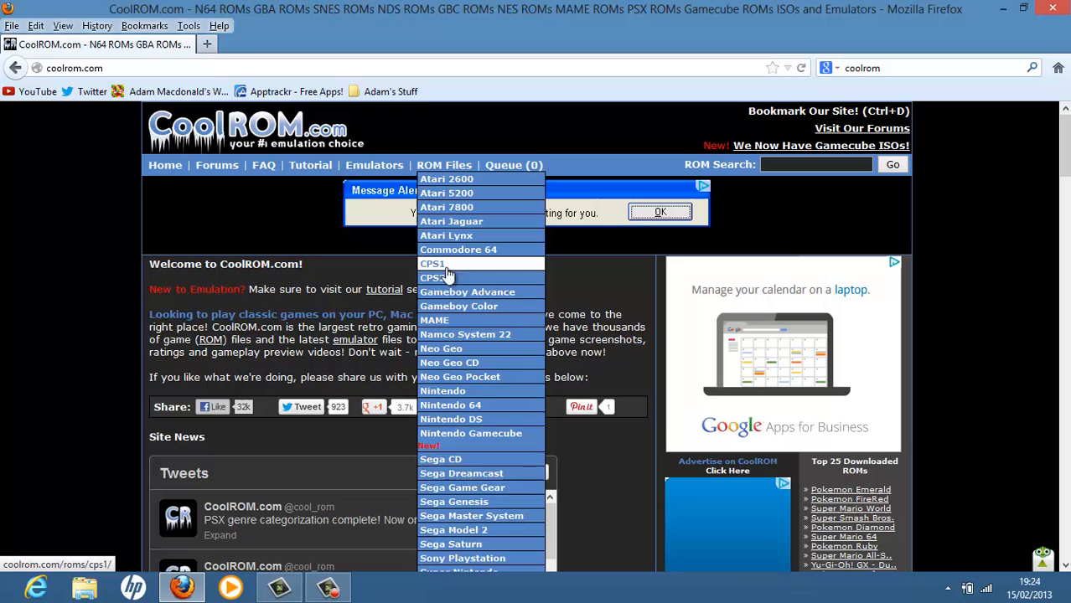
pyautogui.moveTo(469, 394)
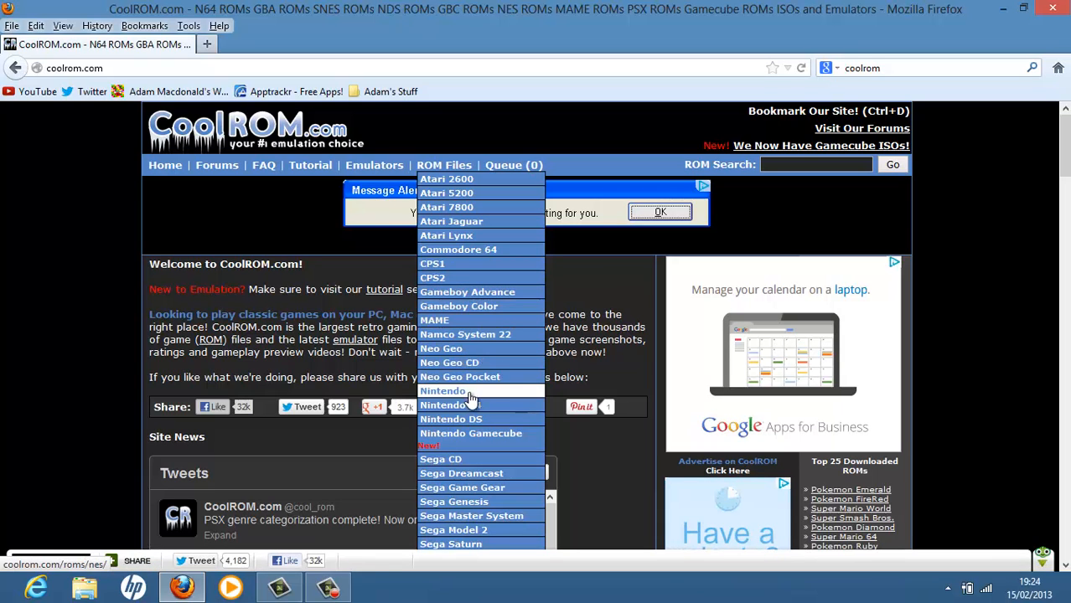
pyautogui.moveTo(450, 419)
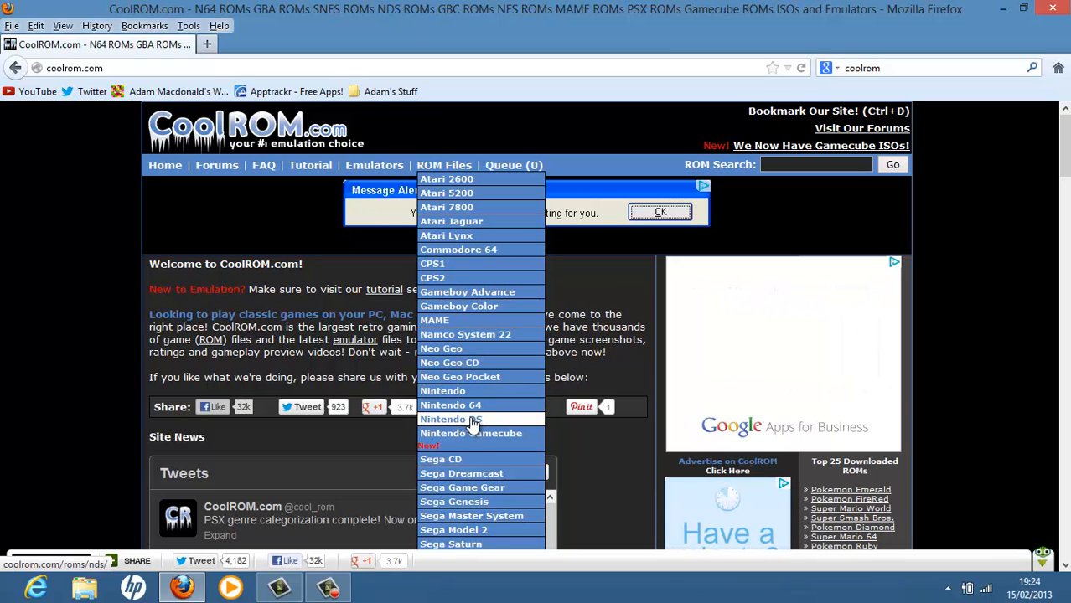
pyautogui.click(450, 419)
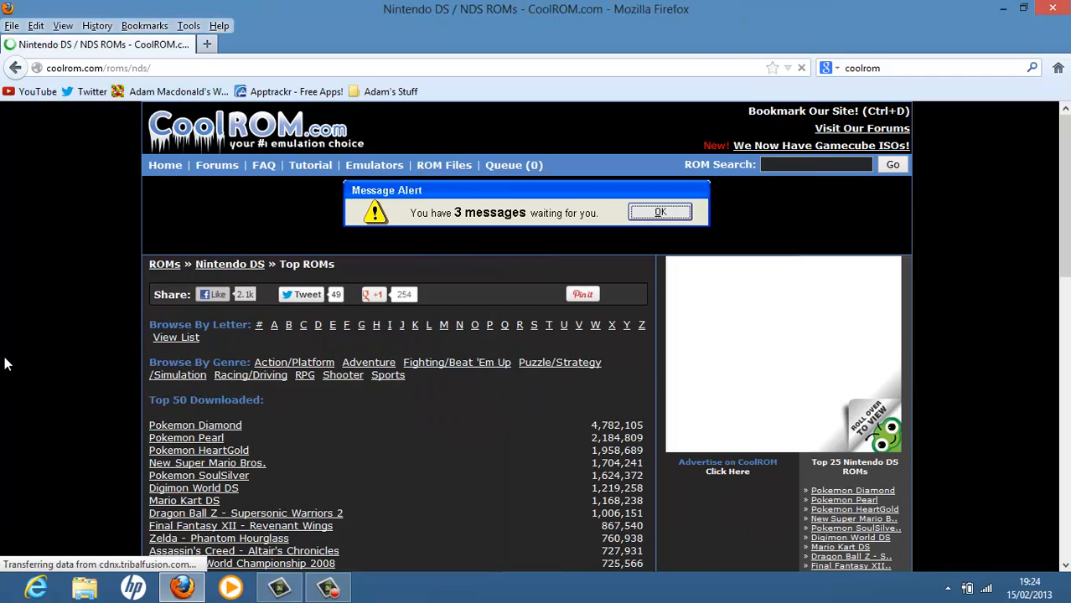
# Step: Scroll the NDS ROMs page and return to the Top 50 Downloaded list
pyautogui.click(660, 211)
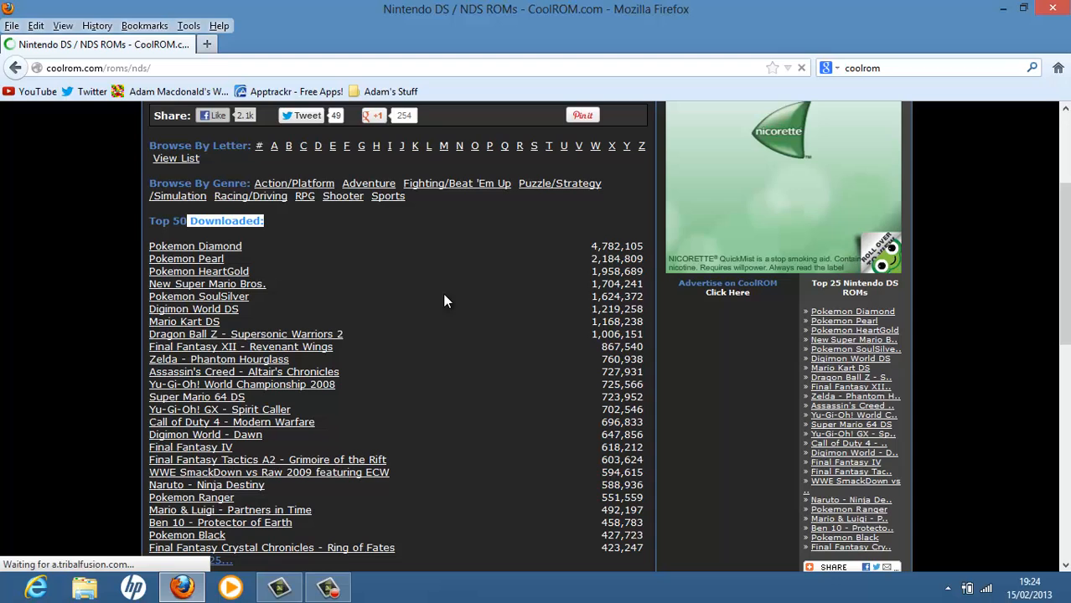
pyautogui.moveTo(456, 181)
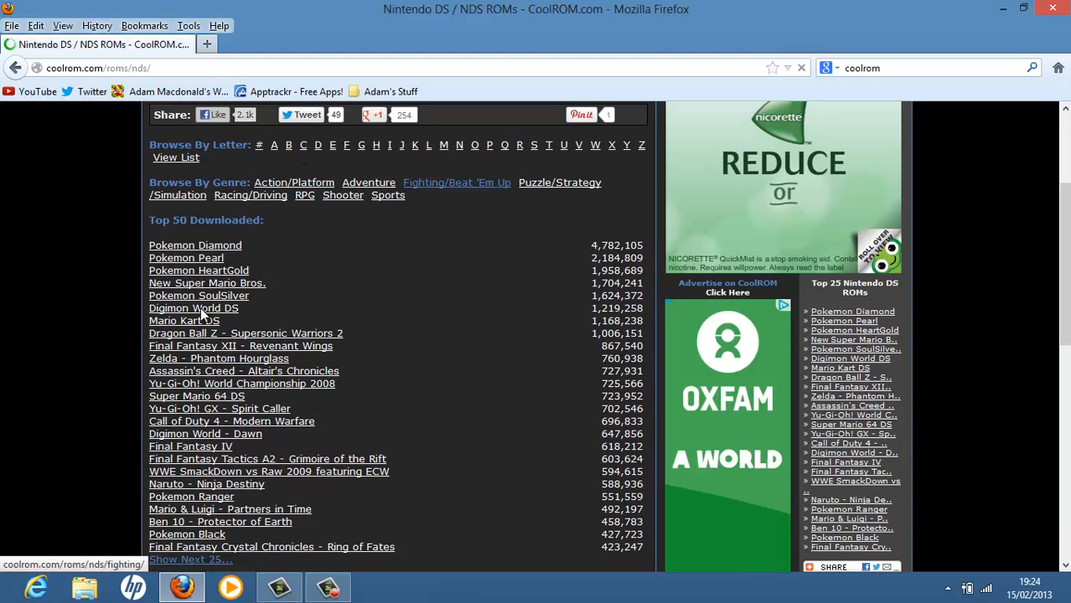
pyautogui.scroll(-3)
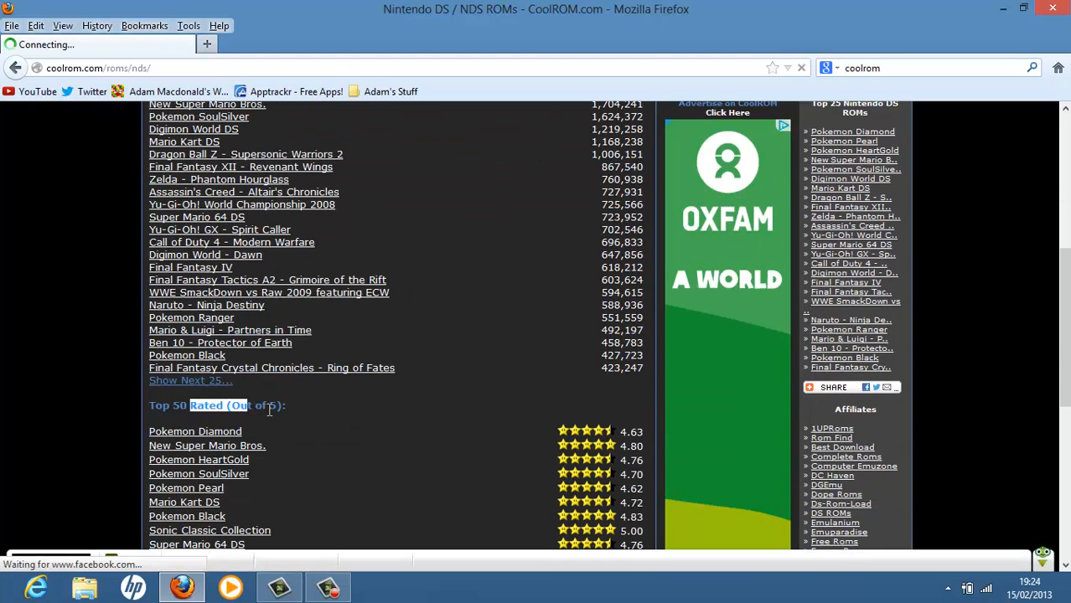
pyautogui.scroll(-3)
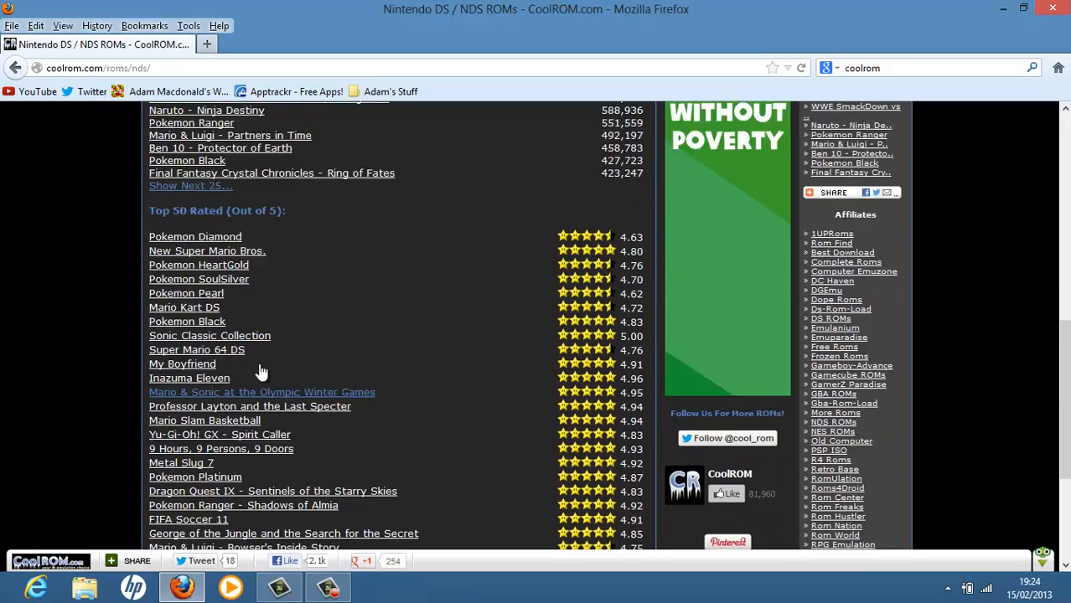
pyautogui.scroll(-3)
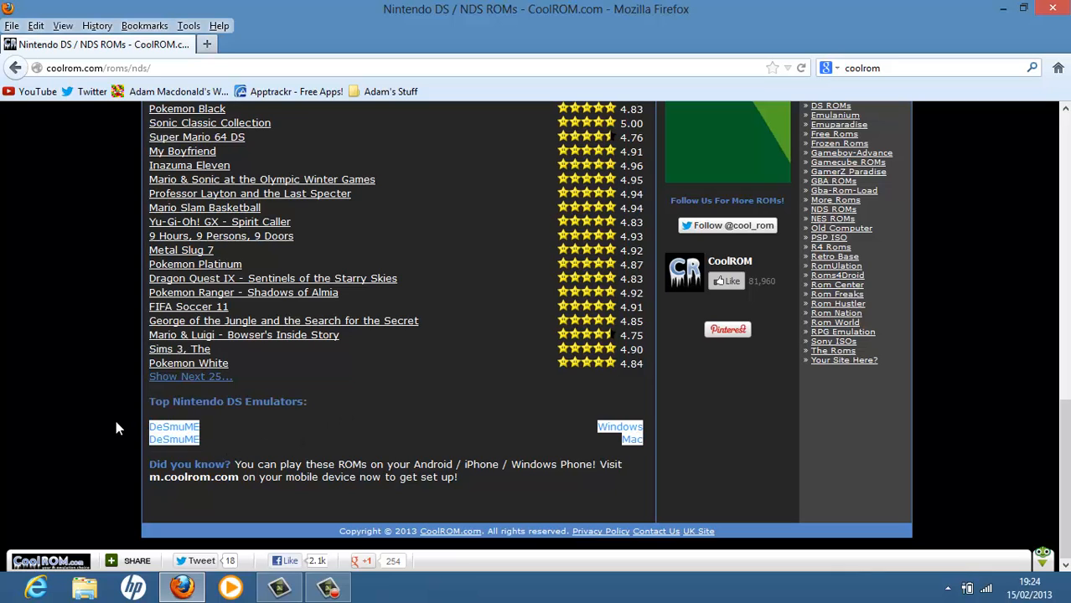
pyautogui.scroll(3)
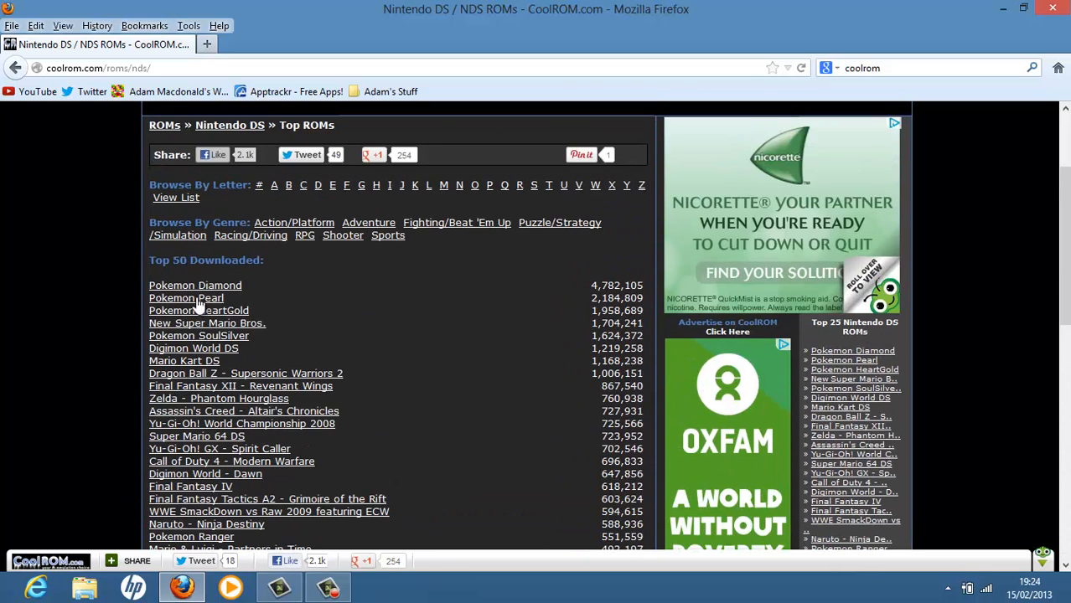
pyautogui.moveTo(207, 323)
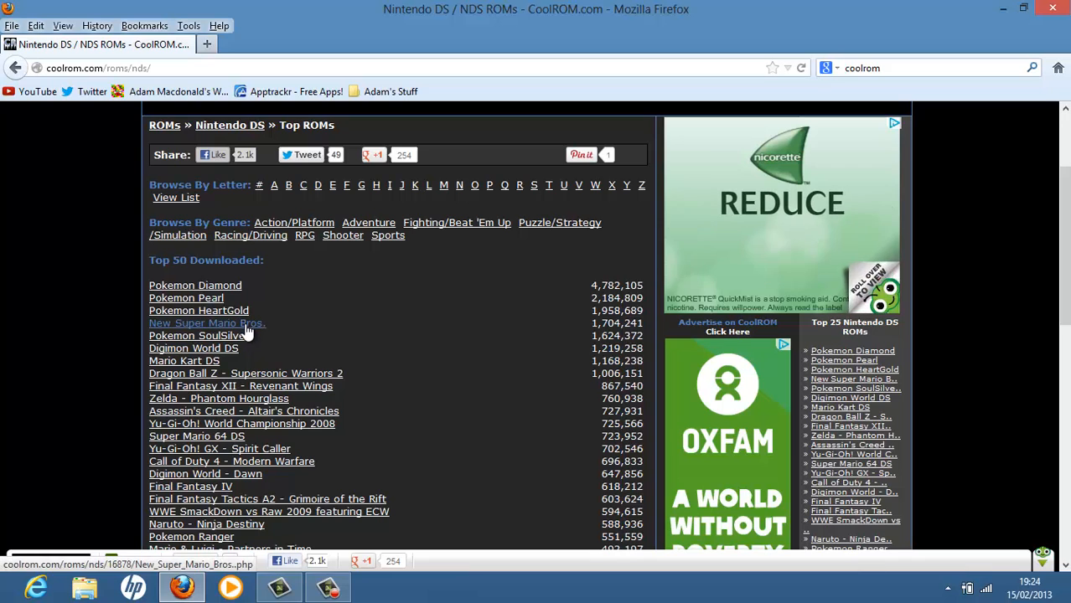
# Step: Open New Super Mario Bros. from the Top 50 list and scroll to its Download Now link
pyautogui.click(201, 323)
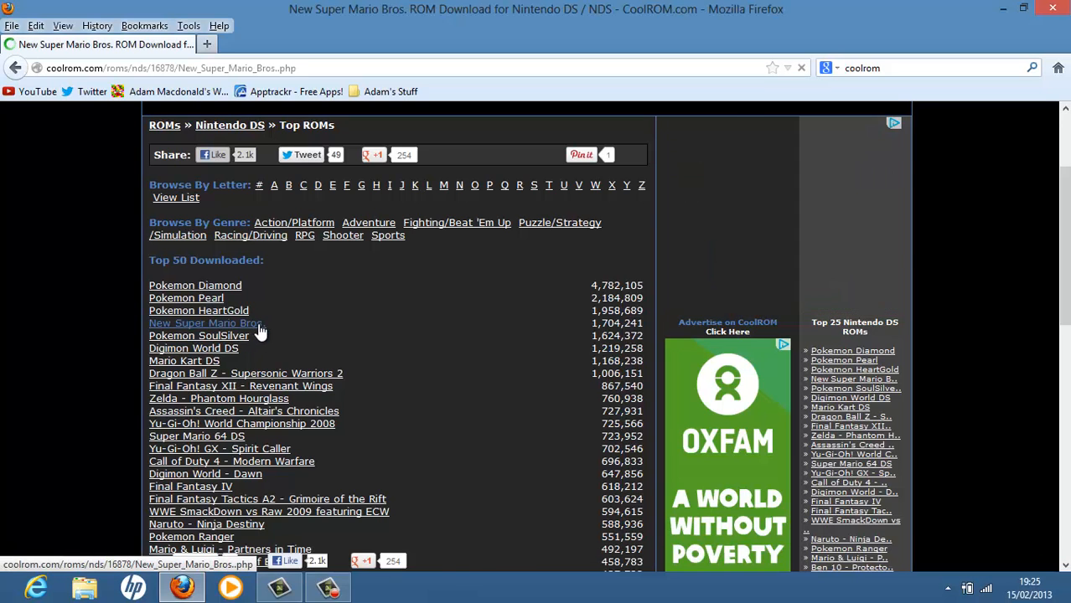
pyautogui.click(205, 322)
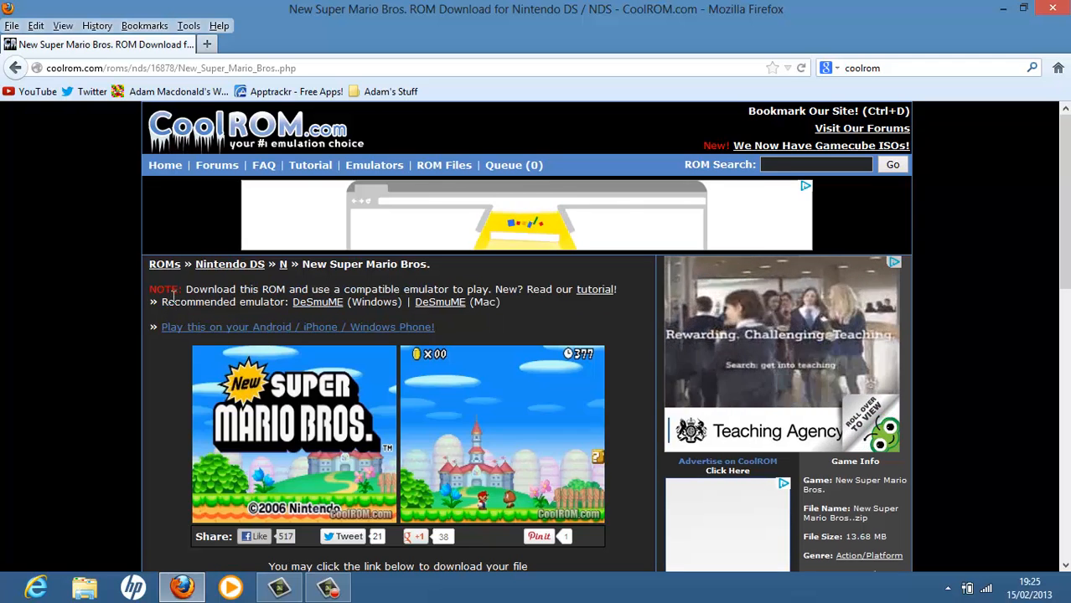
pyautogui.scroll(-3)
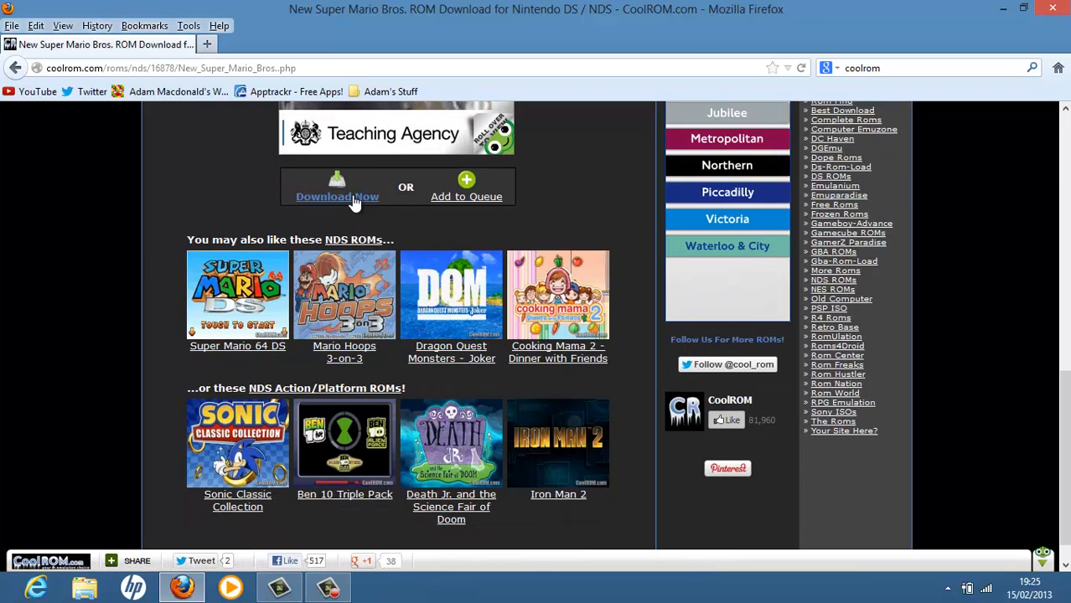
pyautogui.scroll(3)
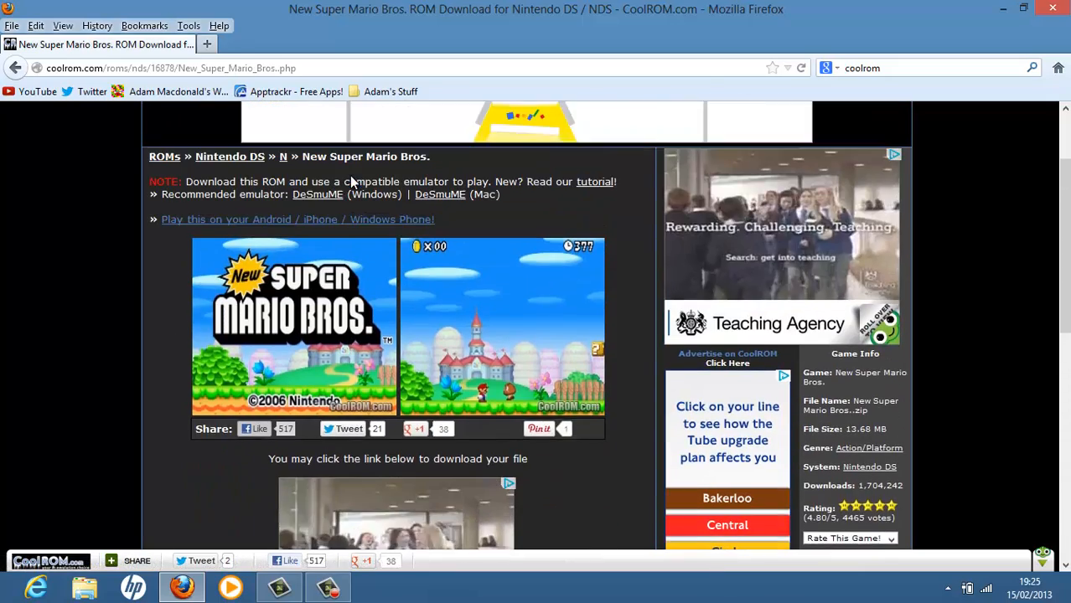
pyautogui.scroll(-3)
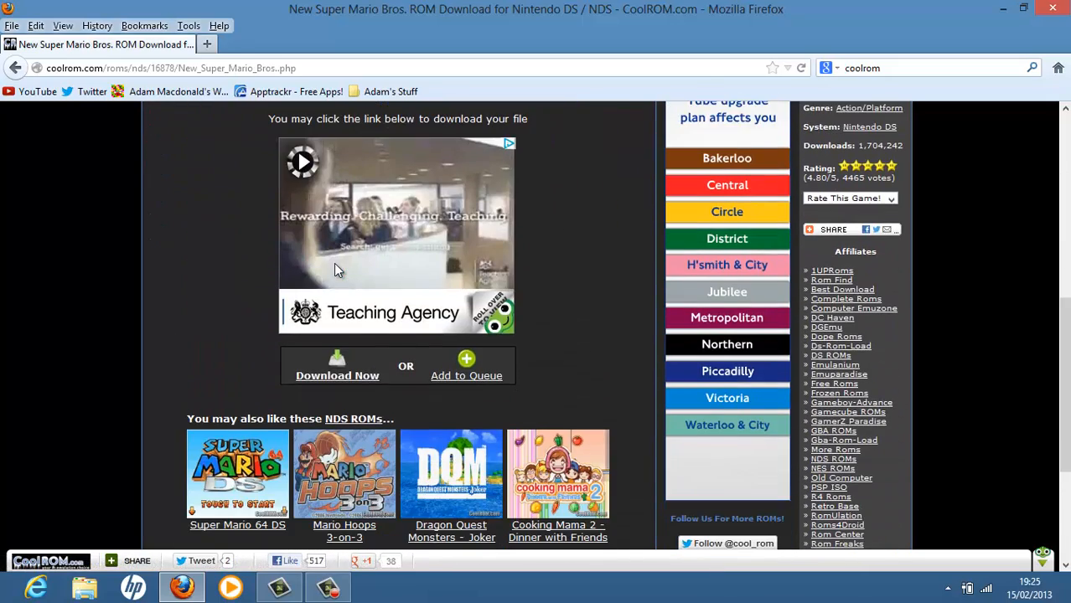
# Step: Reopen CoolROM's New Super Mario Bros. download window after dismissing the advert popup
pyautogui.click(337, 375)
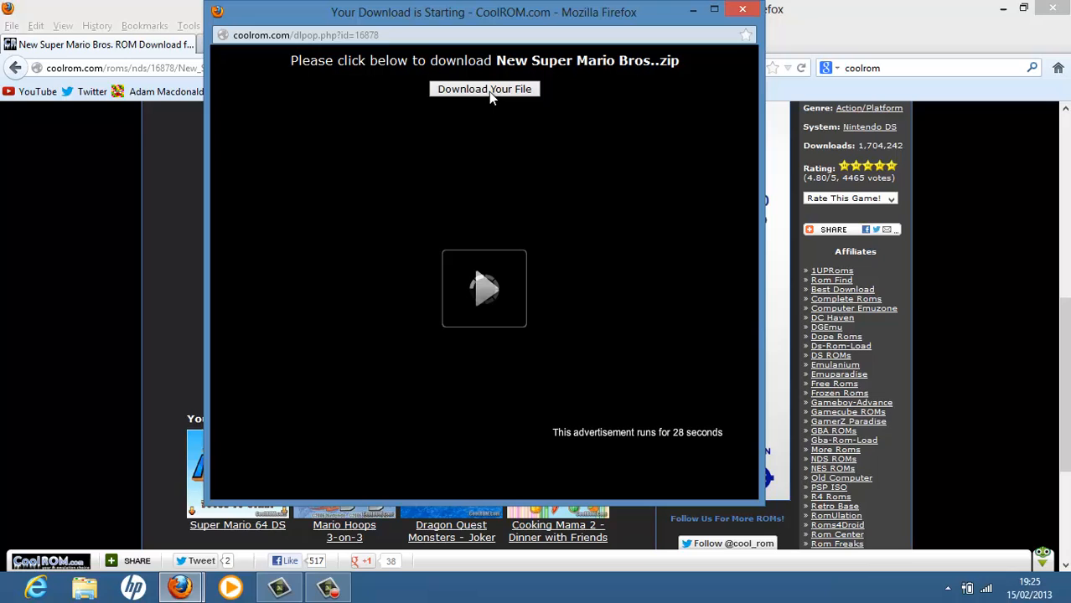
pyautogui.moveTo(509, 79)
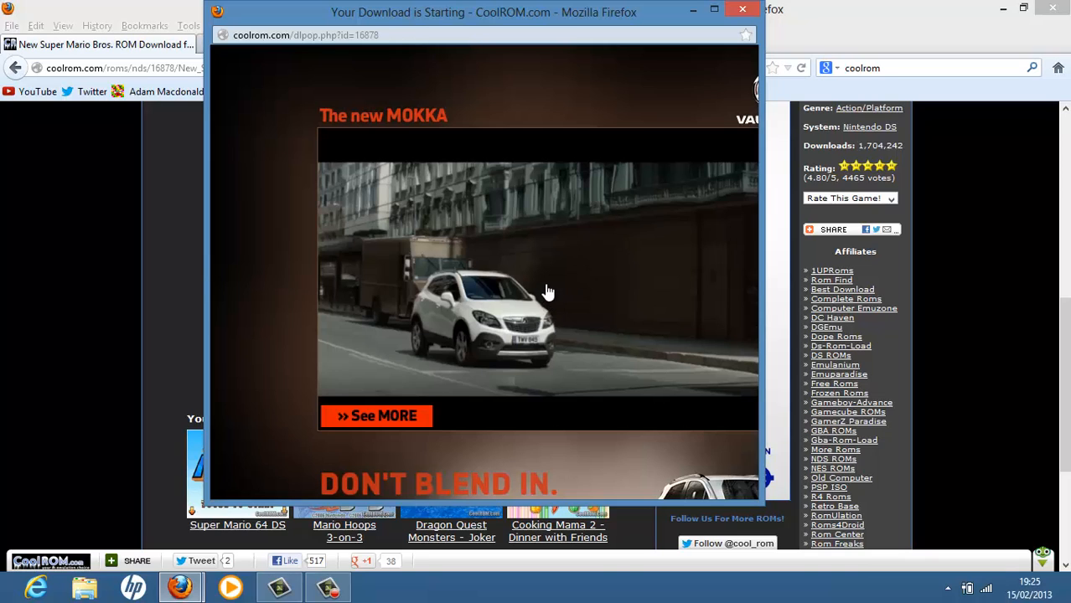
pyautogui.moveTo(523, 205)
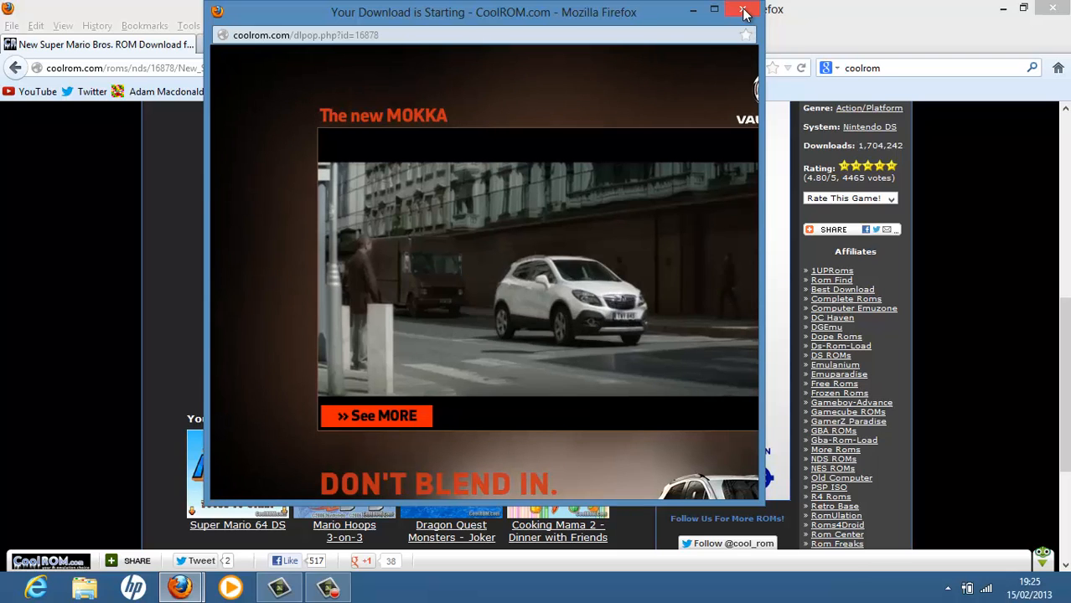
pyautogui.click(743, 9)
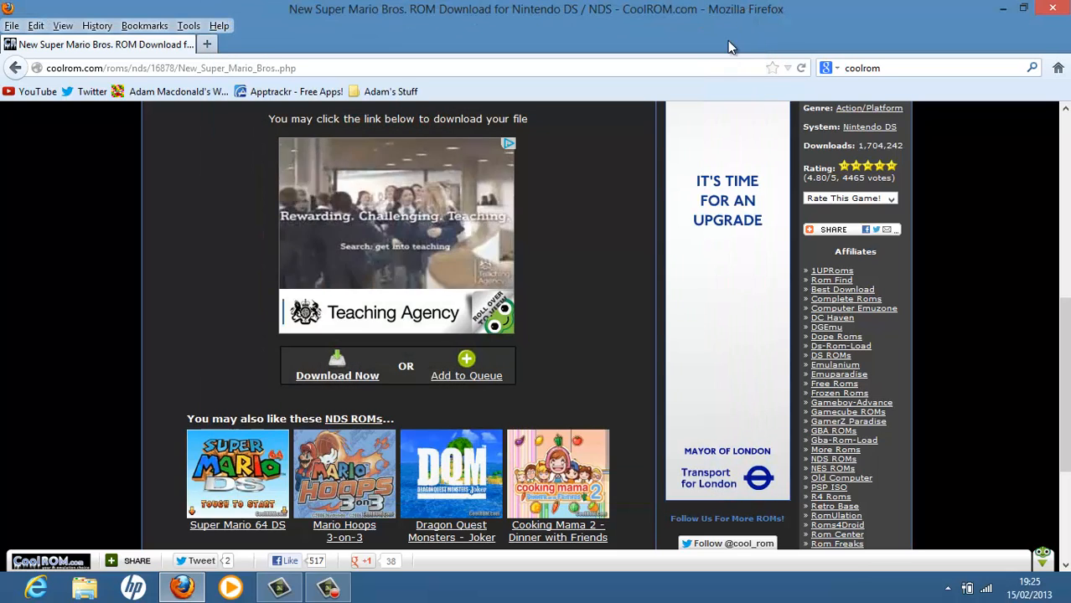
pyautogui.click(337, 375)
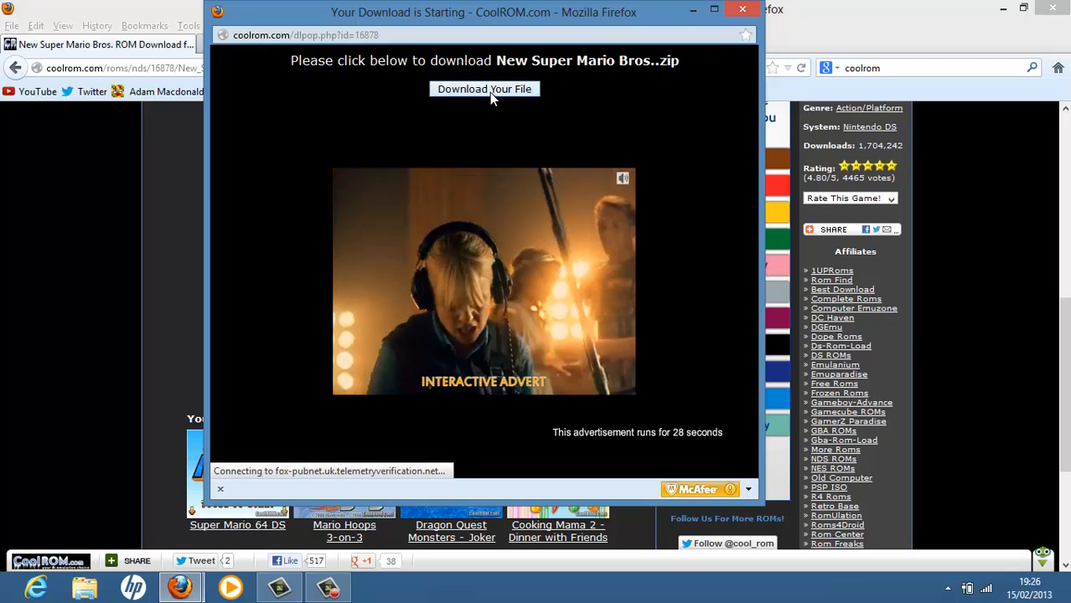
# Step: Save New Super Mario Bros..zip with Save File, then select it on the desktop
pyautogui.click(484, 89)
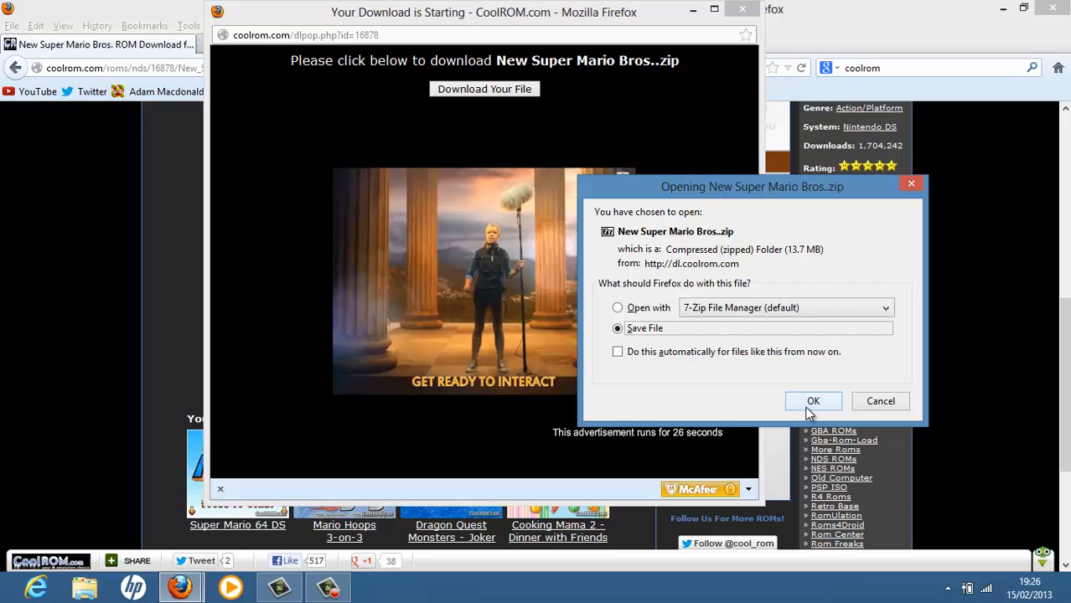
pyautogui.click(812, 400)
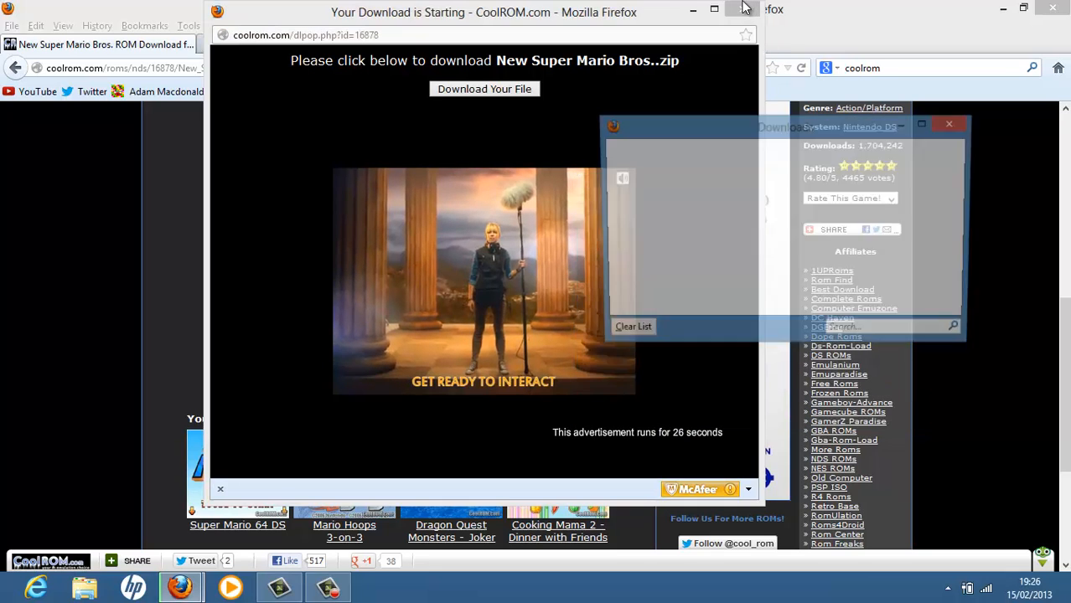
pyautogui.click(746, 8)
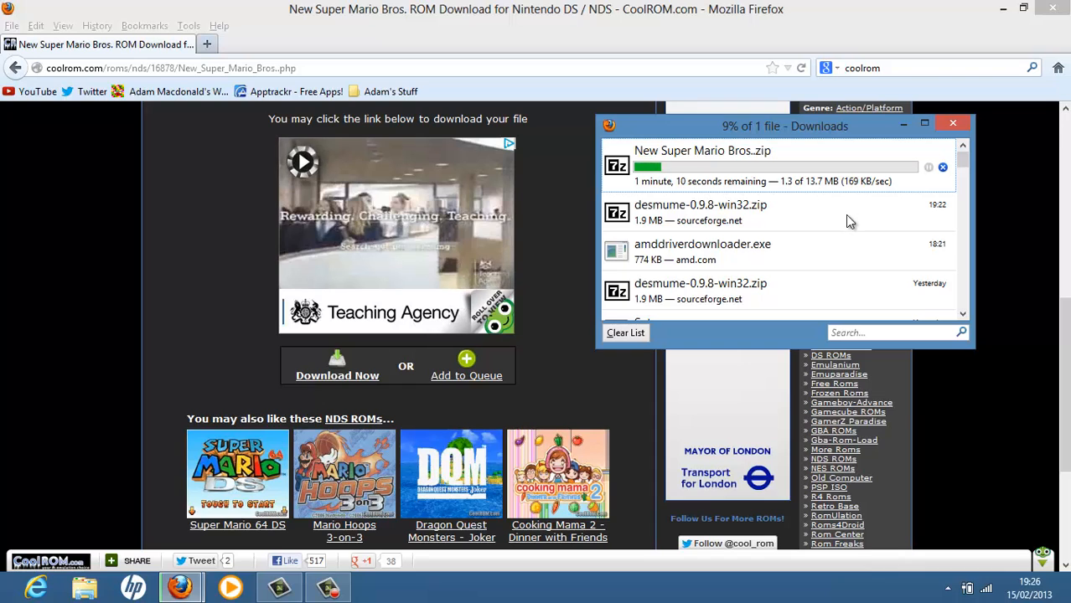
pyautogui.moveTo(775, 207)
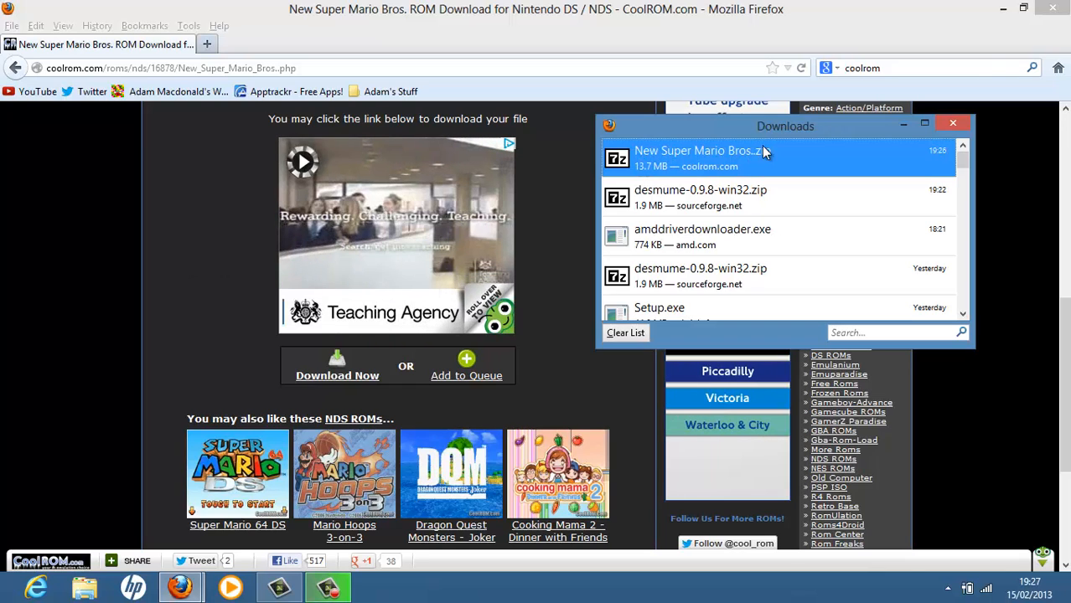
pyautogui.moveTo(953, 123)
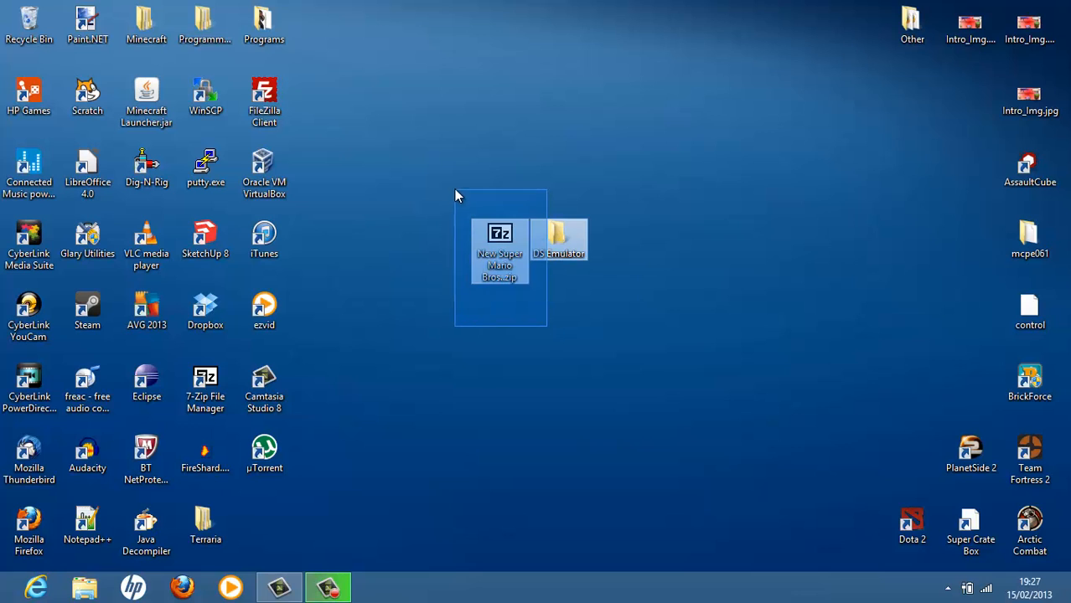
pyautogui.click(500, 252)
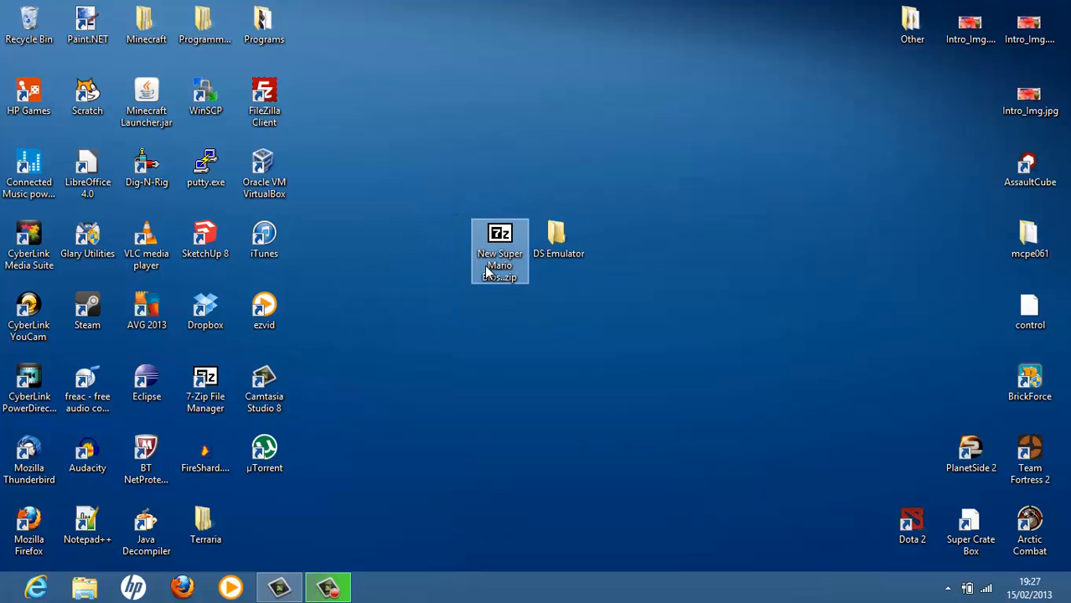
# Step: Copy the .nds ROM and readme.html from the zip to the Desktop, then close 7-Zip
pyautogui.doubleClick(500, 250)
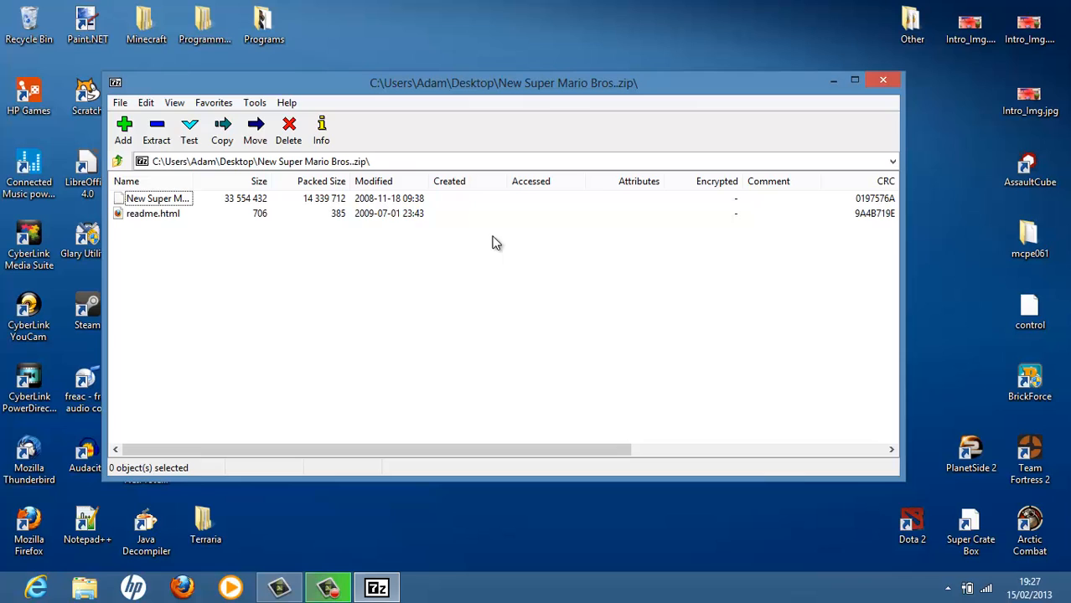
pyautogui.click(152, 213)
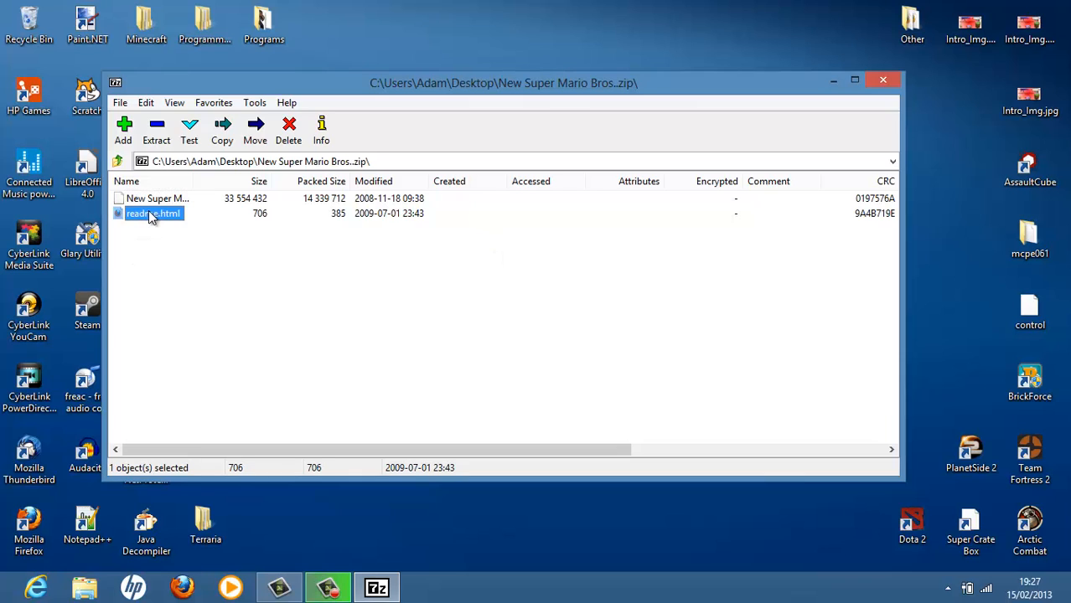
pyautogui.click(155, 198)
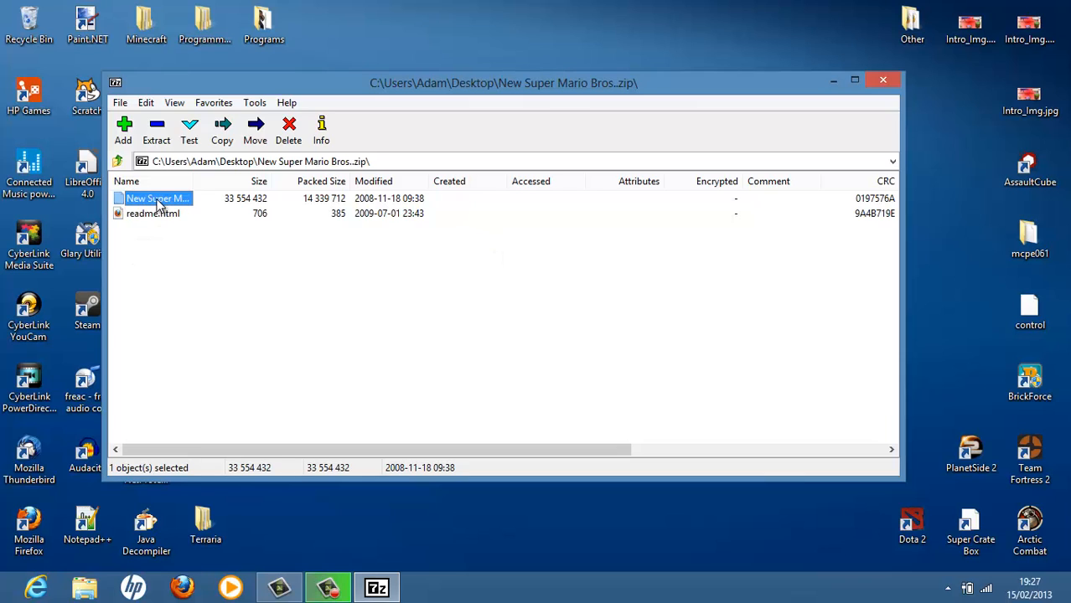
pyautogui.click(223, 130)
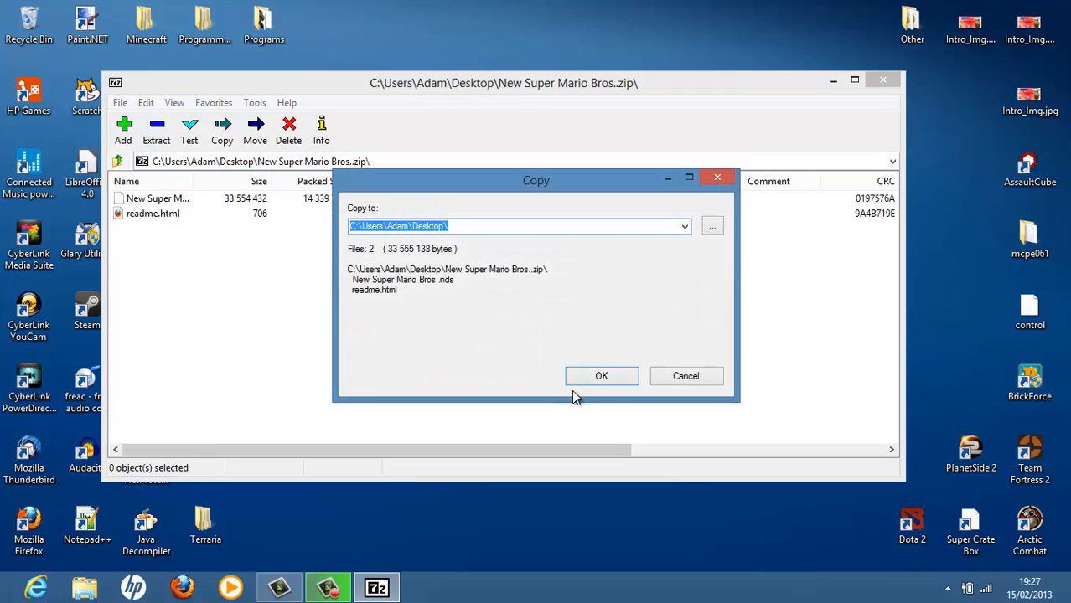
pyautogui.click(600, 375)
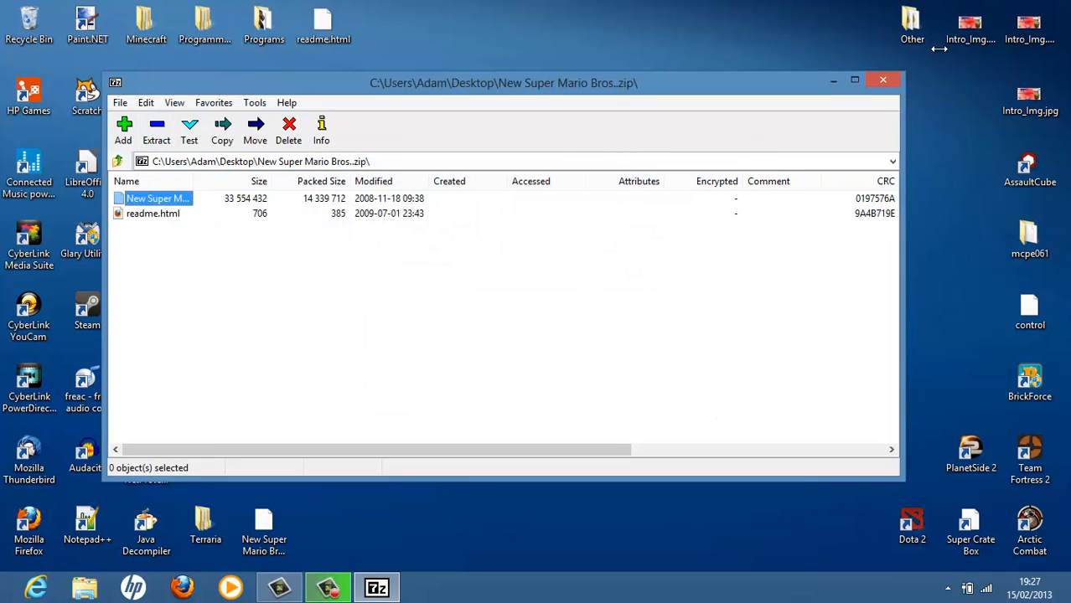
pyautogui.click(883, 80)
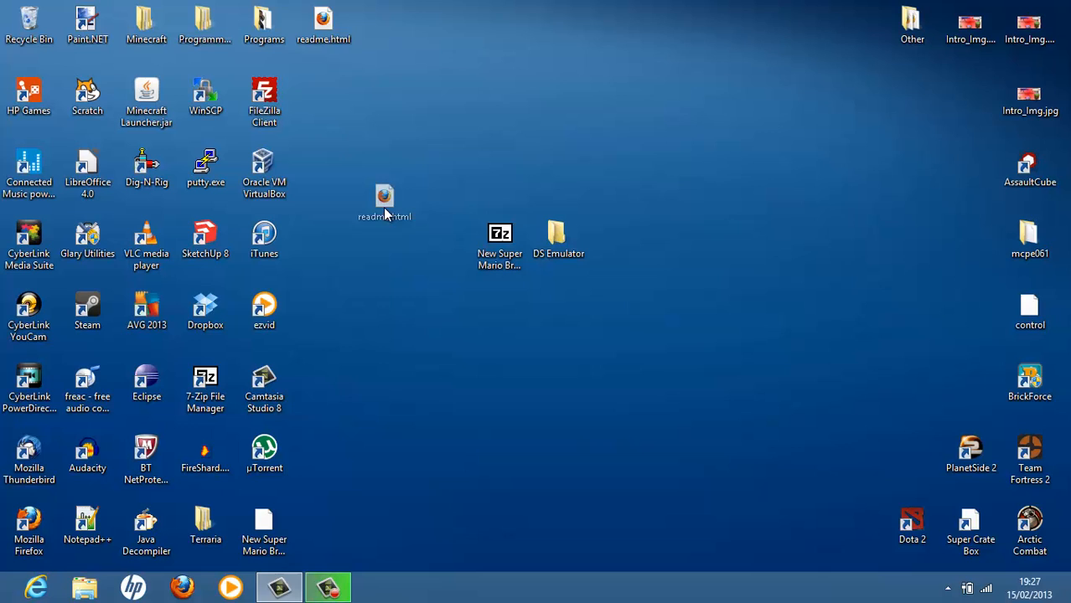
# Step: Drag the extracted readme into the Recycle Bin, leaving the .nds ROM beside DS Emulator
pyautogui.moveTo(383, 197); pyautogui.dragTo(440, 238)
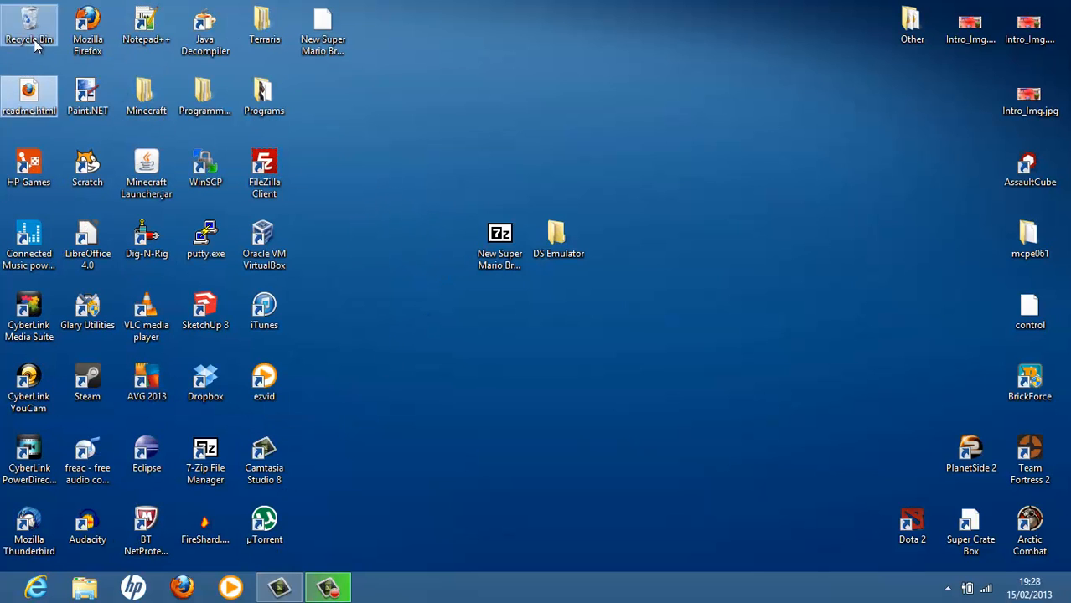
pyautogui.click(264, 96)
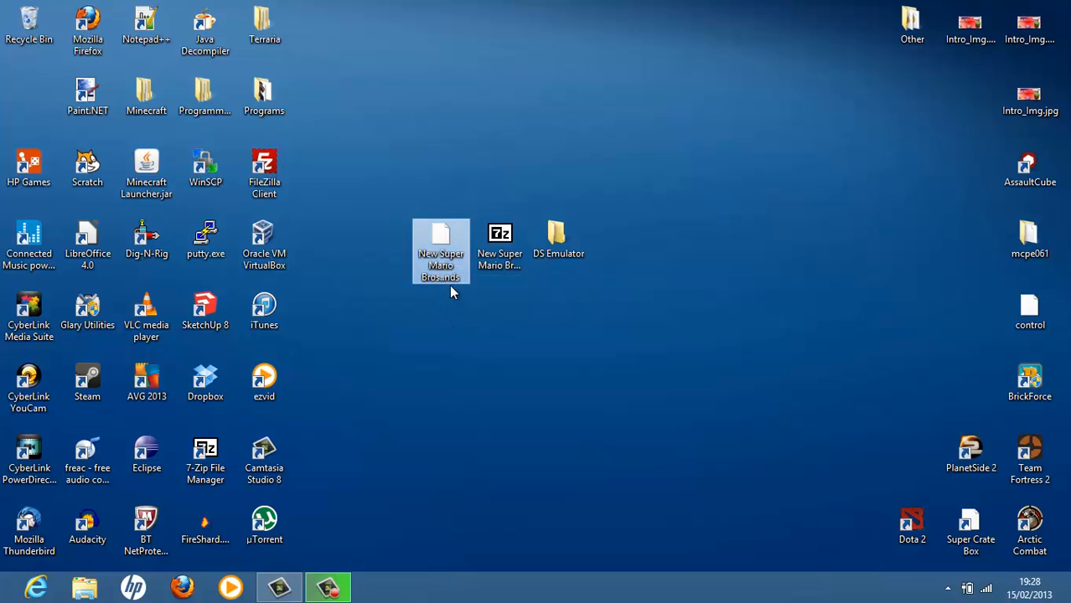
pyautogui.moveTo(448, 216)
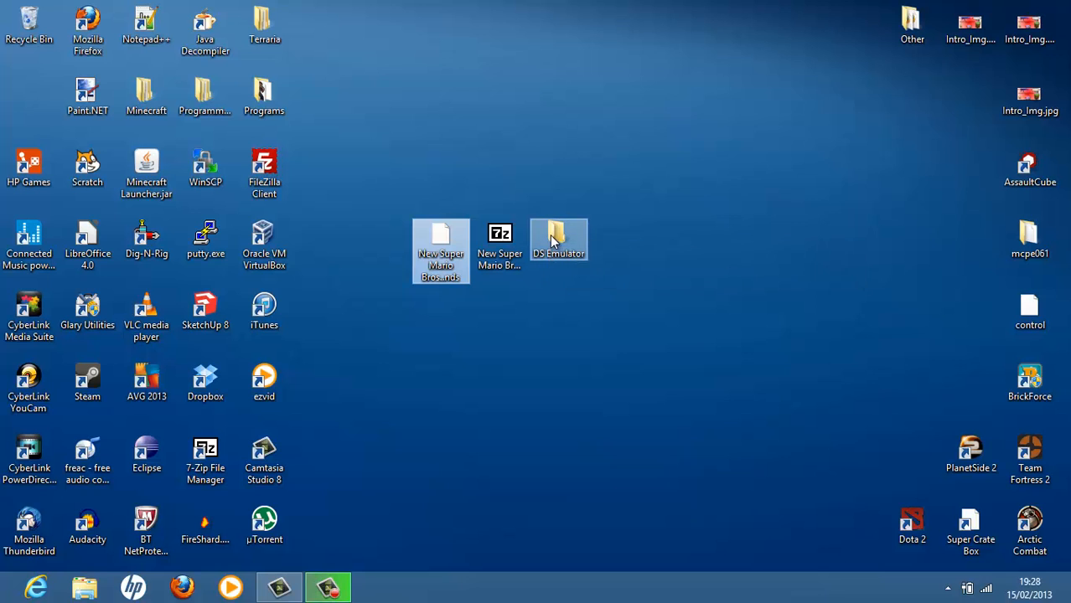
# Step: Inside DS Emulator, make a ROMs folder holding the .nds ROM, then return to DS Emulator
pyautogui.doubleClick(559, 239)
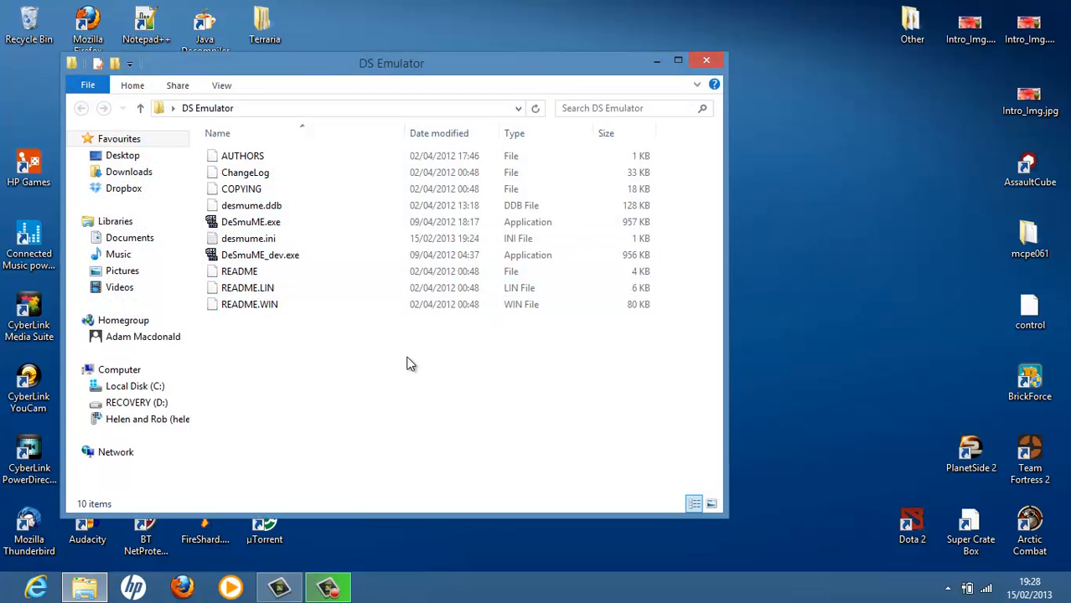
pyautogui.rightClick(410, 362)
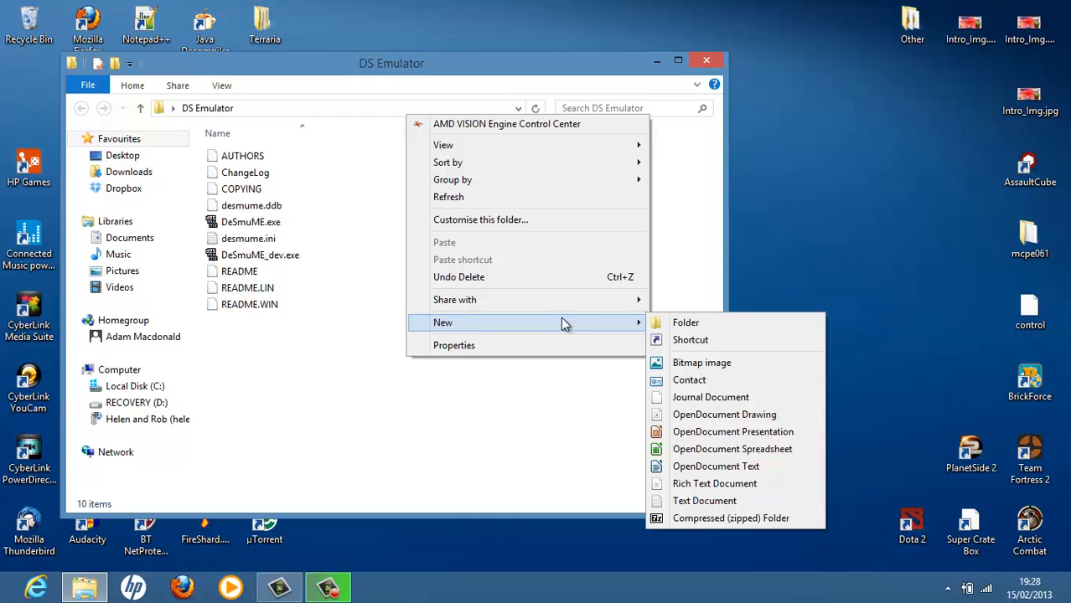
pyautogui.click(685, 322)
pyautogui.write('ROMs')
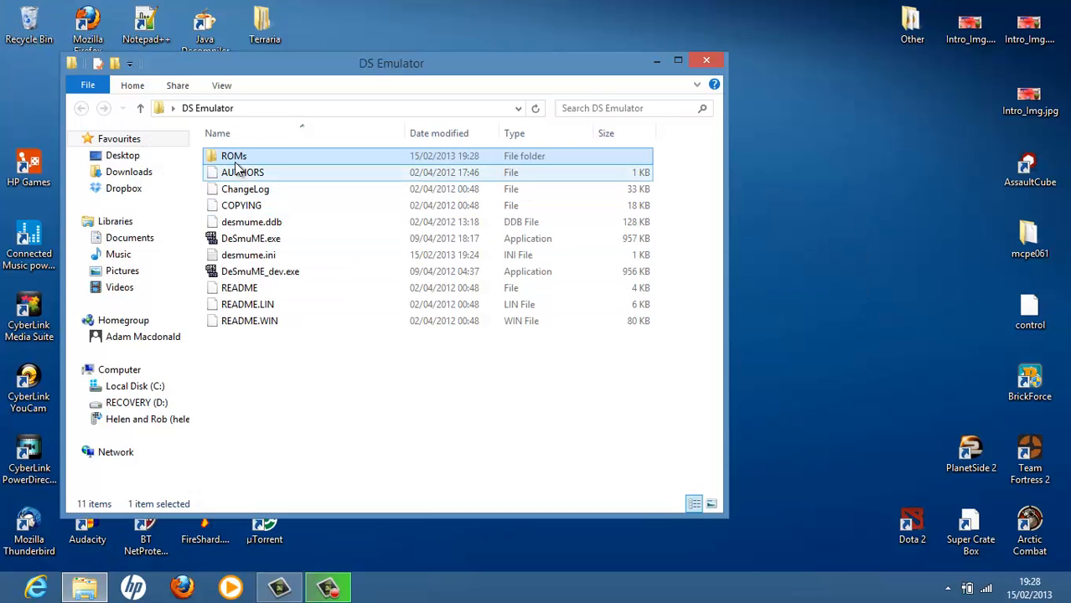
pyautogui.doubleClick(233, 156)
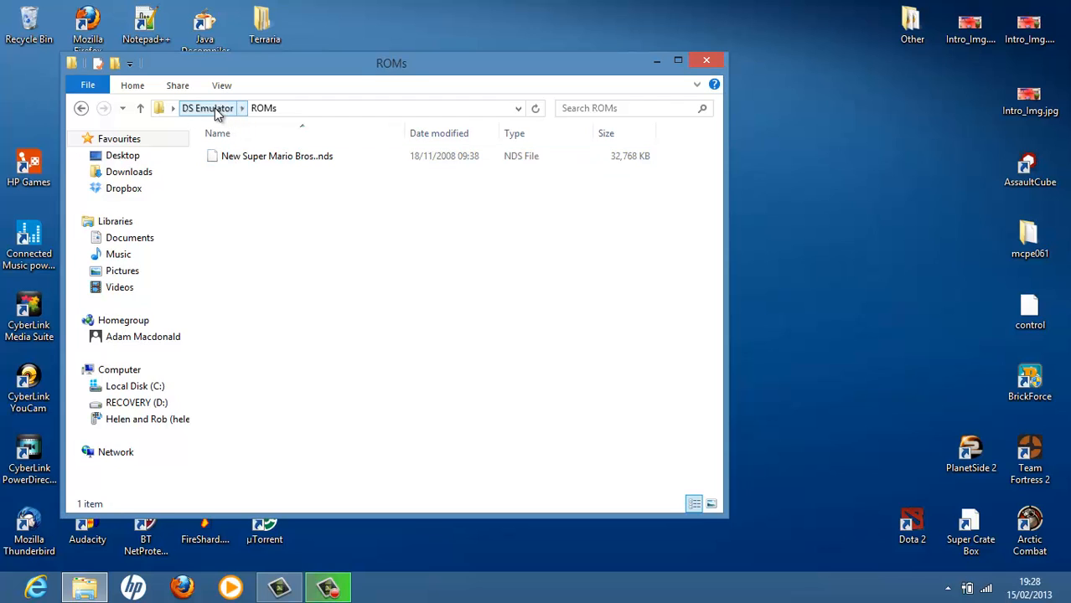
pyautogui.click(207, 107)
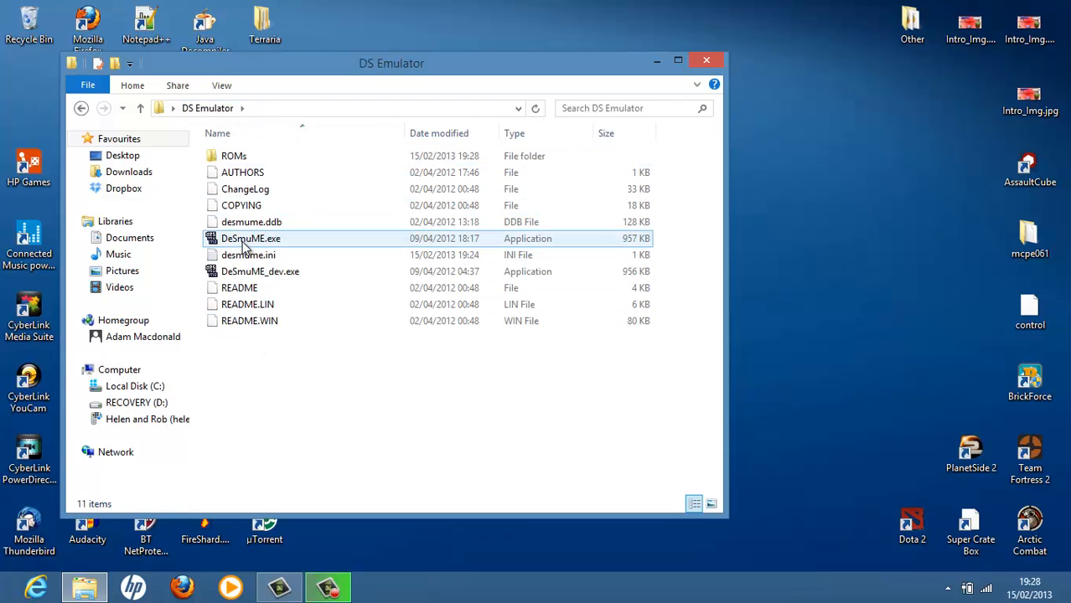
# Step: Launch DeSmuME.exe and drag its window toward the centre of the screen
pyautogui.click(259, 271)
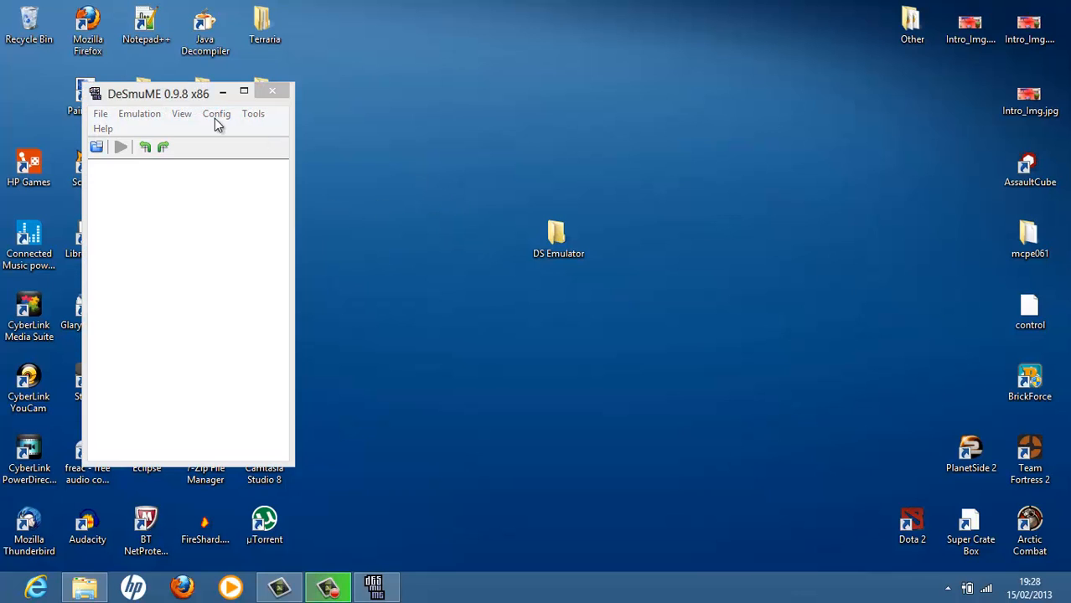
pyautogui.moveTo(159, 93); pyautogui.dragTo(468, 70)
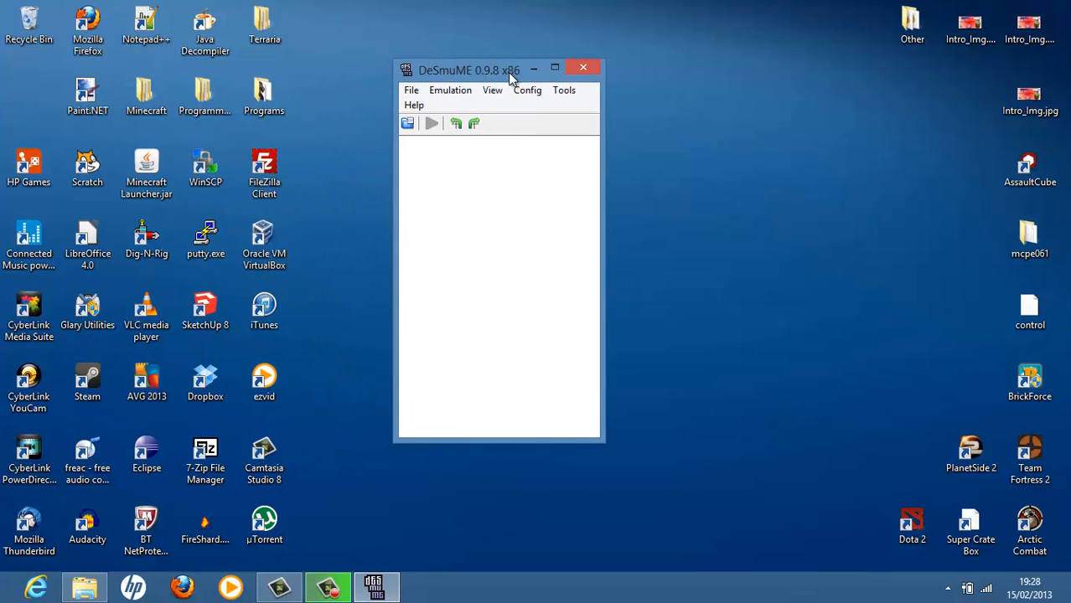
pyautogui.click(447, 110)
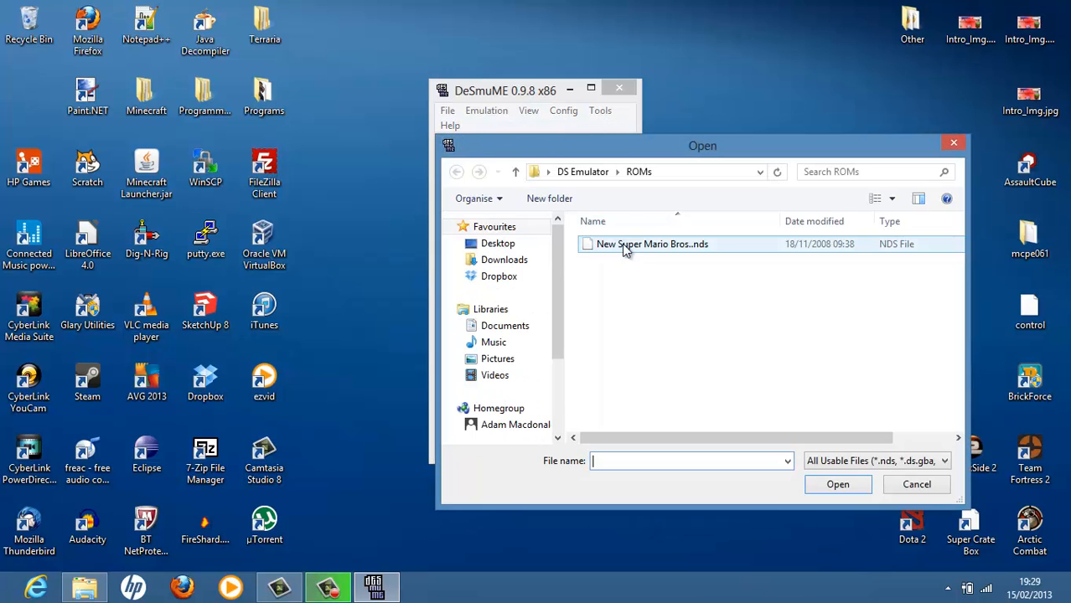
pyautogui.moveTo(694, 249)
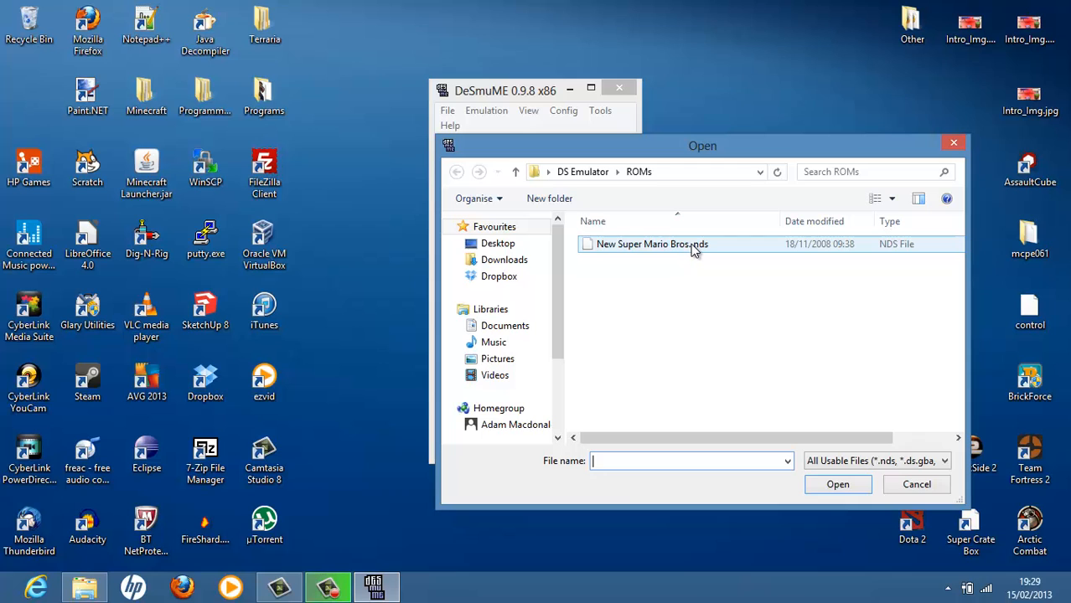
# Step: Open New Super Mario Bros..nds from the ROMs folder in the Open ROM dialog
pyautogui.click(651, 244)
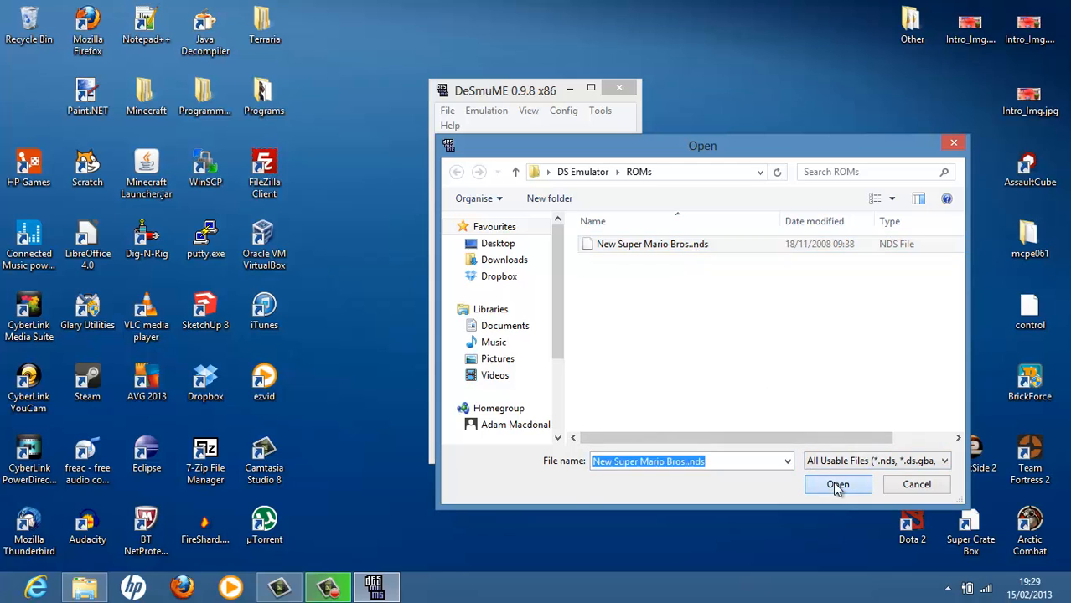
pyautogui.click(838, 484)
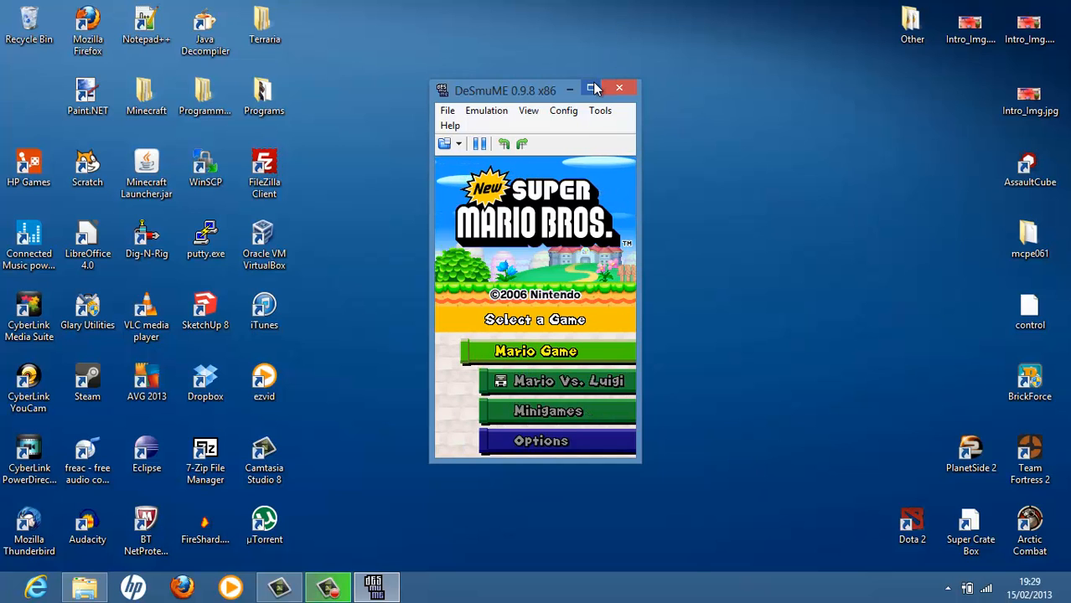
# Step: Maximize the DeSmuME window so the Select a Game menu fills the screen
pyautogui.click(593, 88)
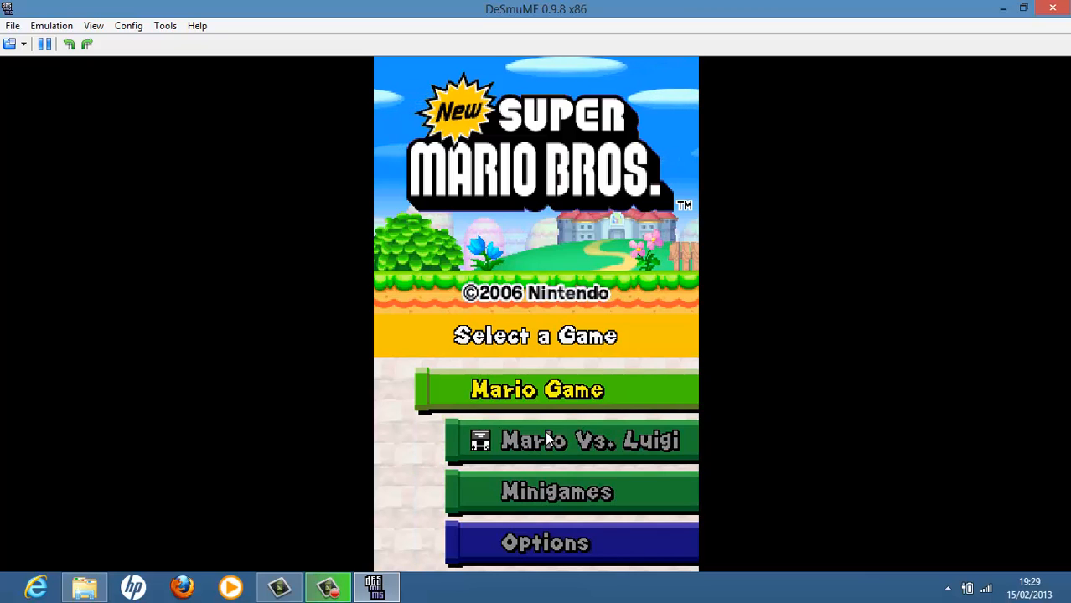
pyautogui.moveTo(123, 142)
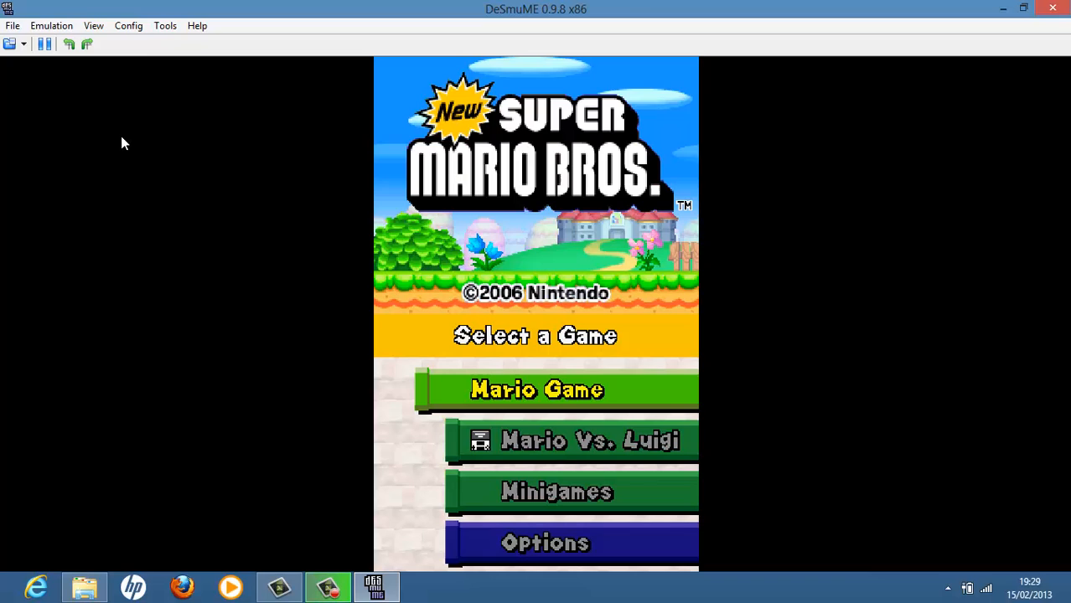
pyautogui.click(128, 26)
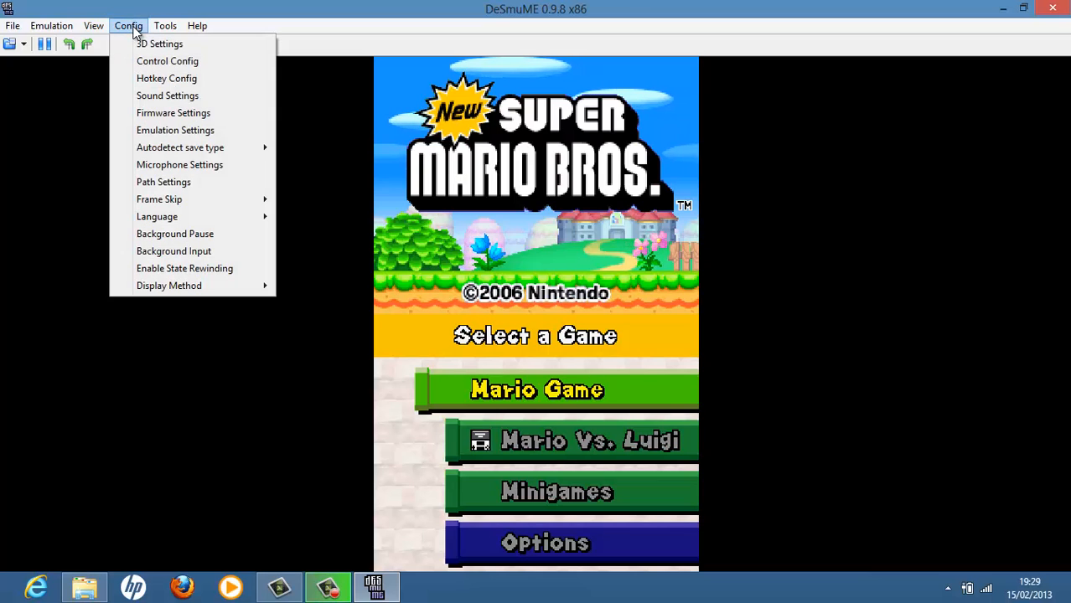
pyautogui.moveTo(205, 199)
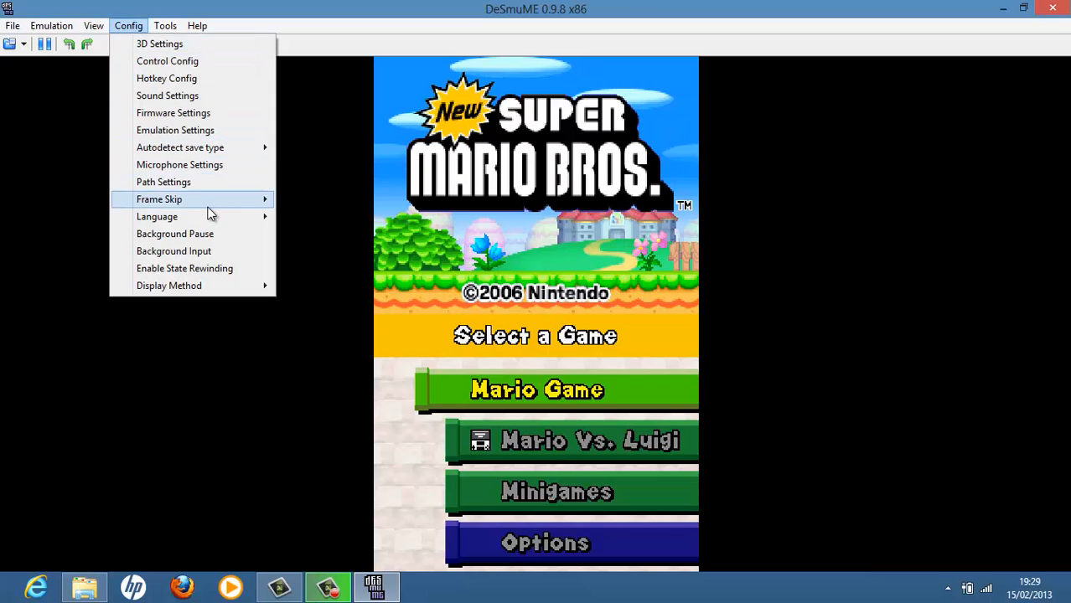
pyautogui.moveTo(193, 130)
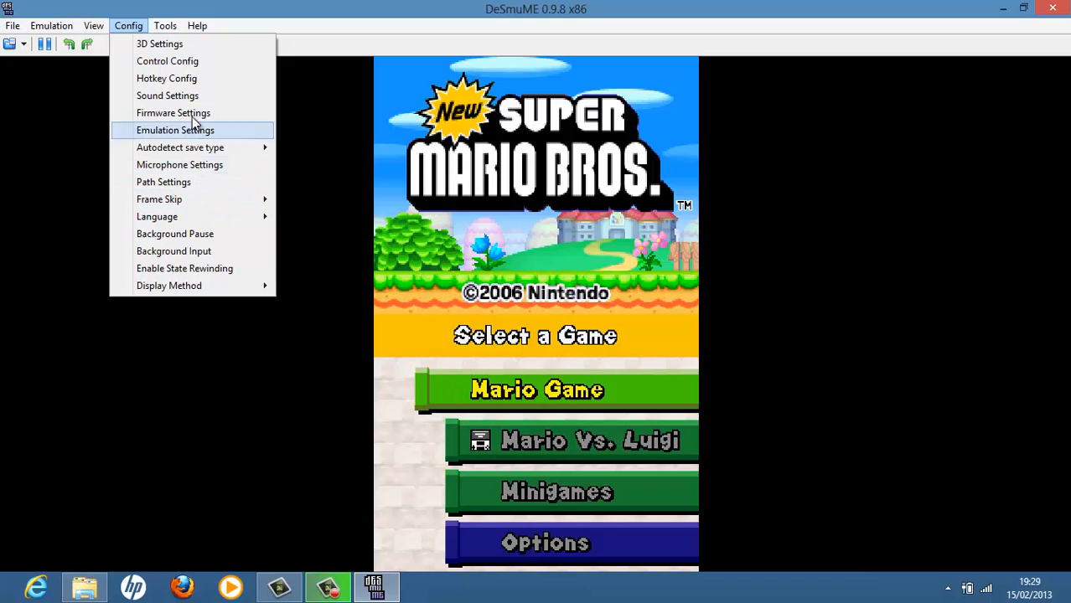
pyautogui.moveTo(189, 73)
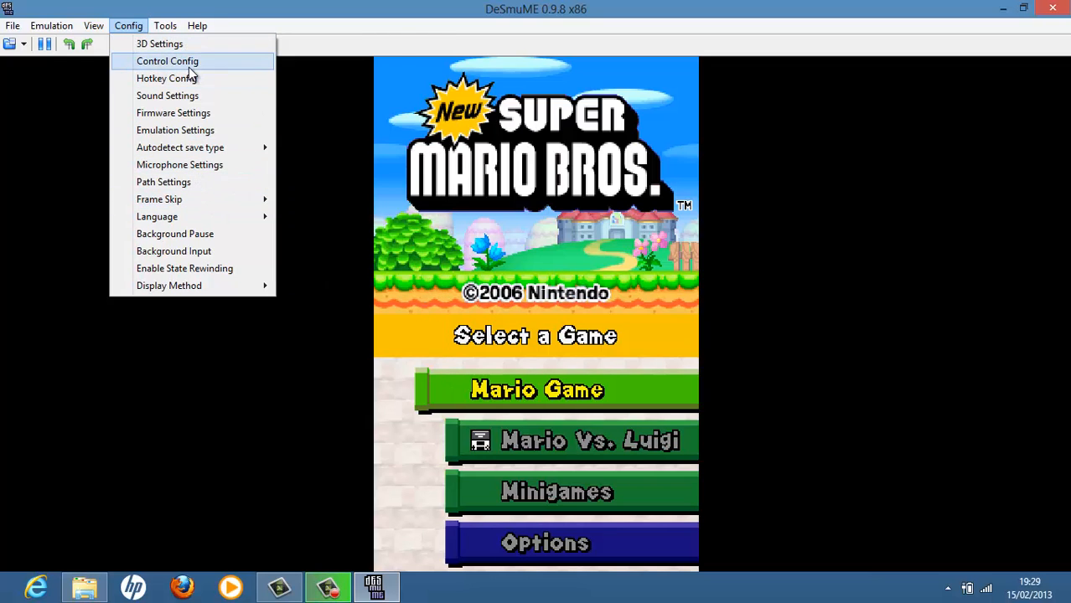
# Step: Map the B, A, Y, X buttons to matching letter keys, then start Mario Game
pyautogui.click(167, 60)
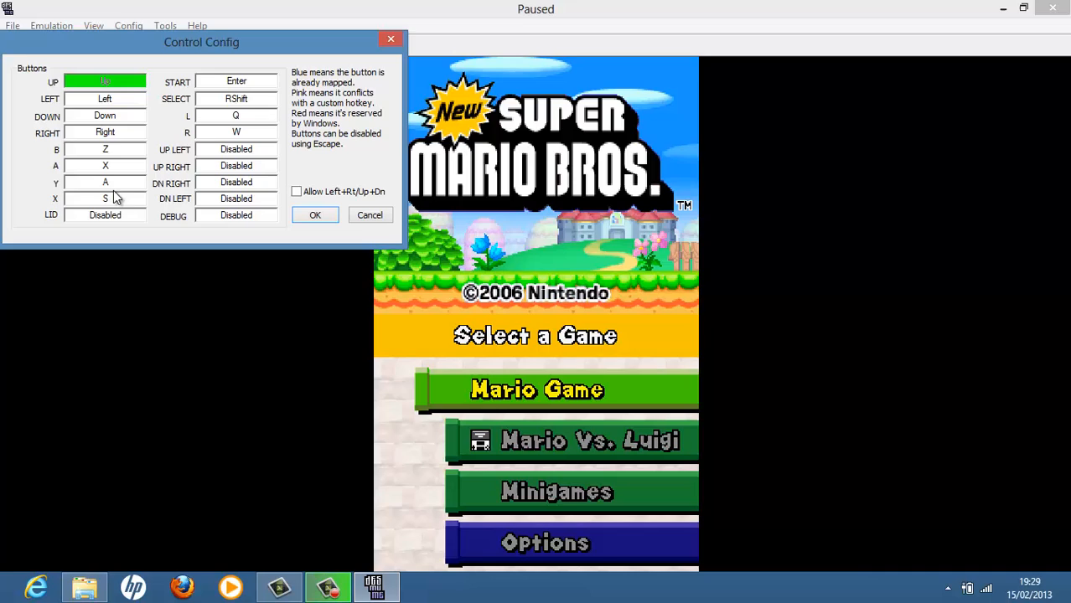
pyautogui.moveTo(104, 150)
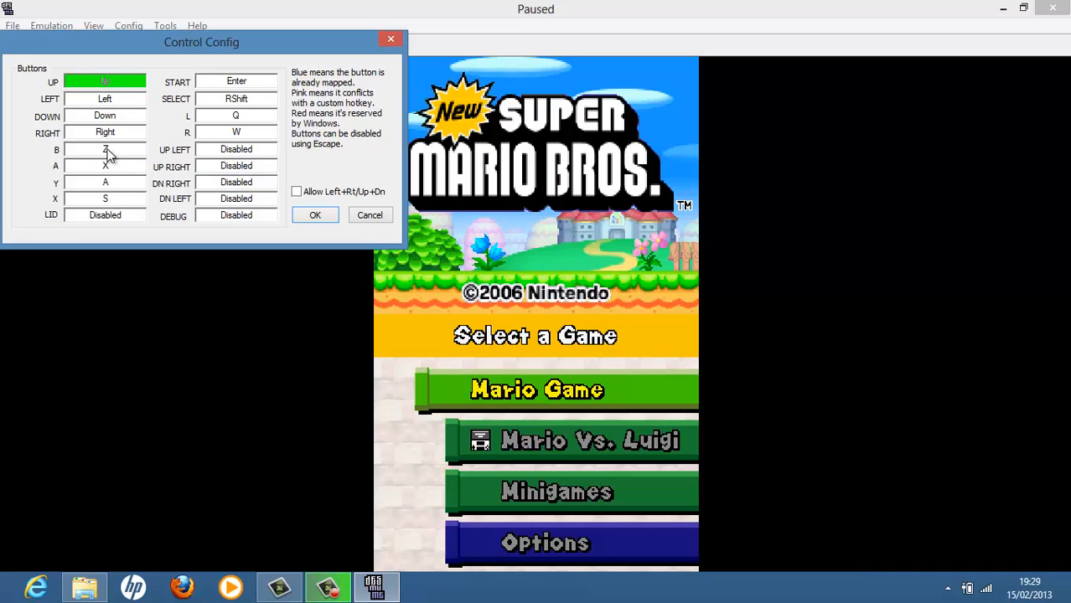
pyautogui.click(105, 166)
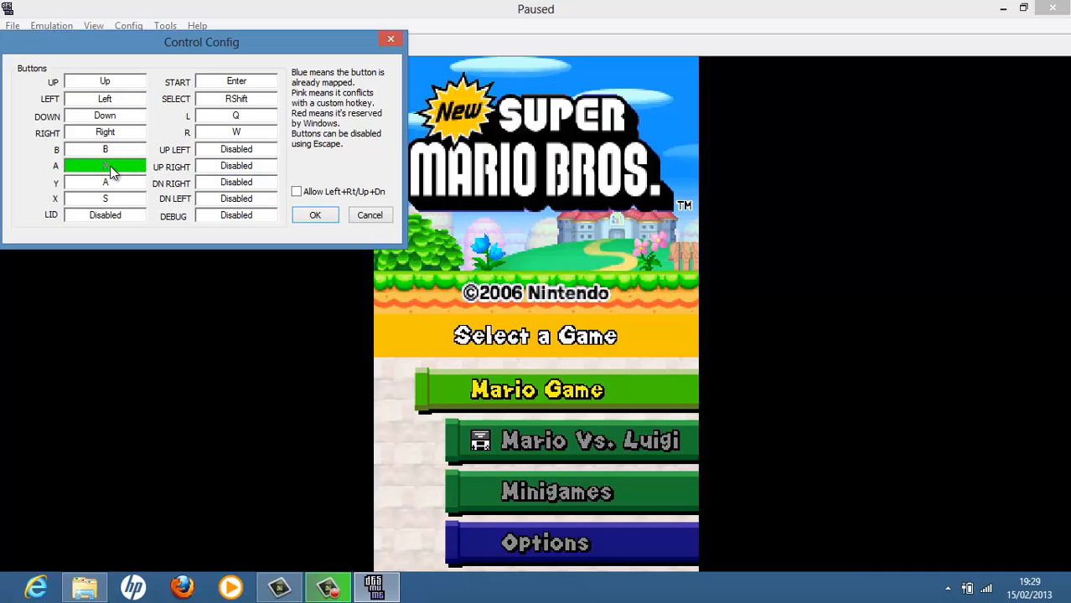
pyautogui.click(105, 182)
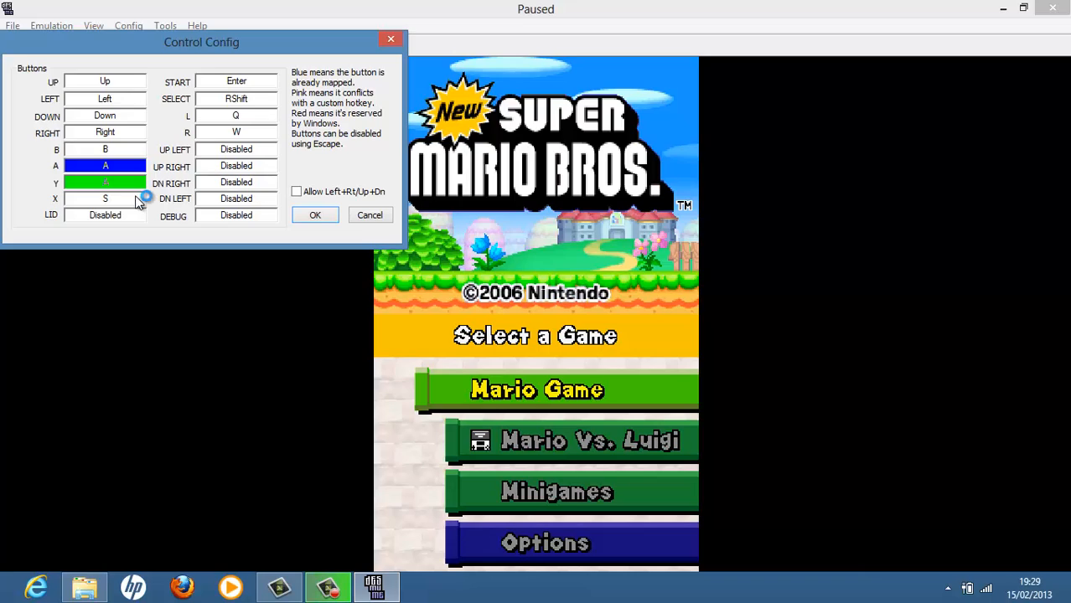
pyautogui.click(105, 198)
pyautogui.write('X')
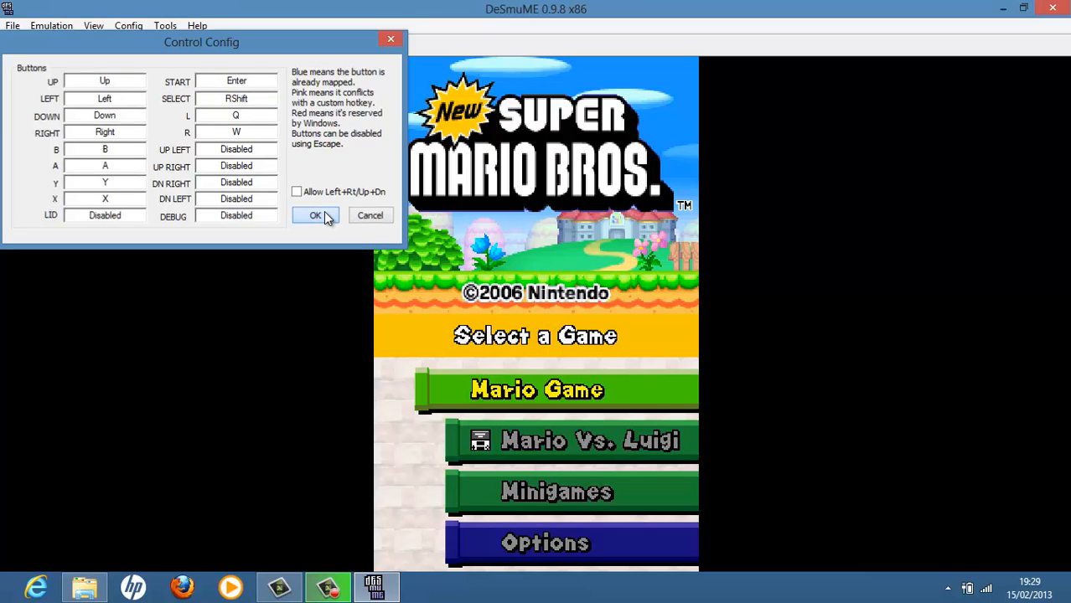
pyautogui.click(315, 216)
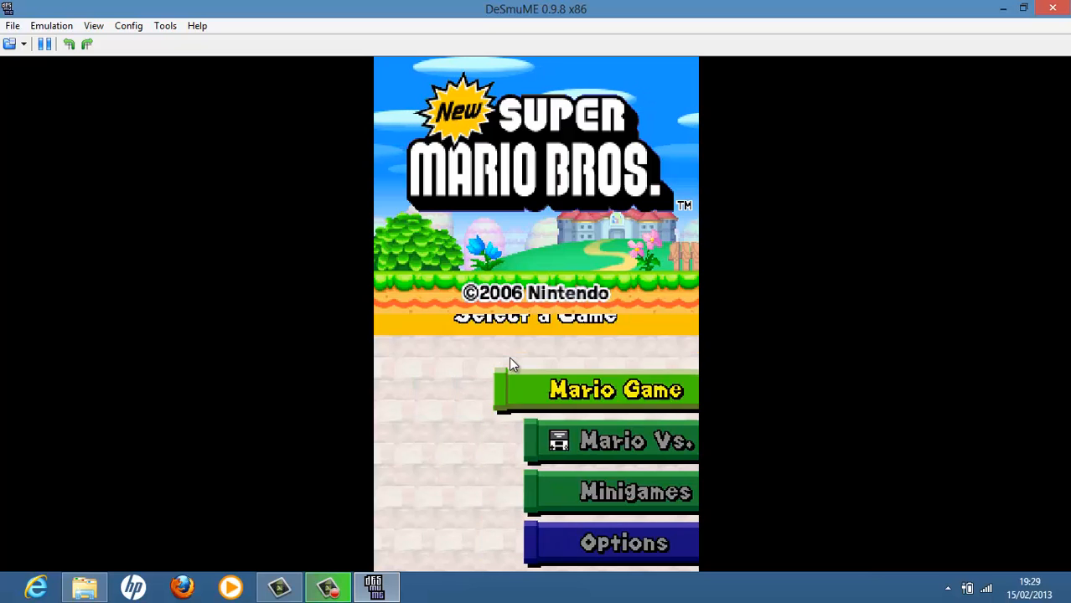
pyautogui.click(611, 389)
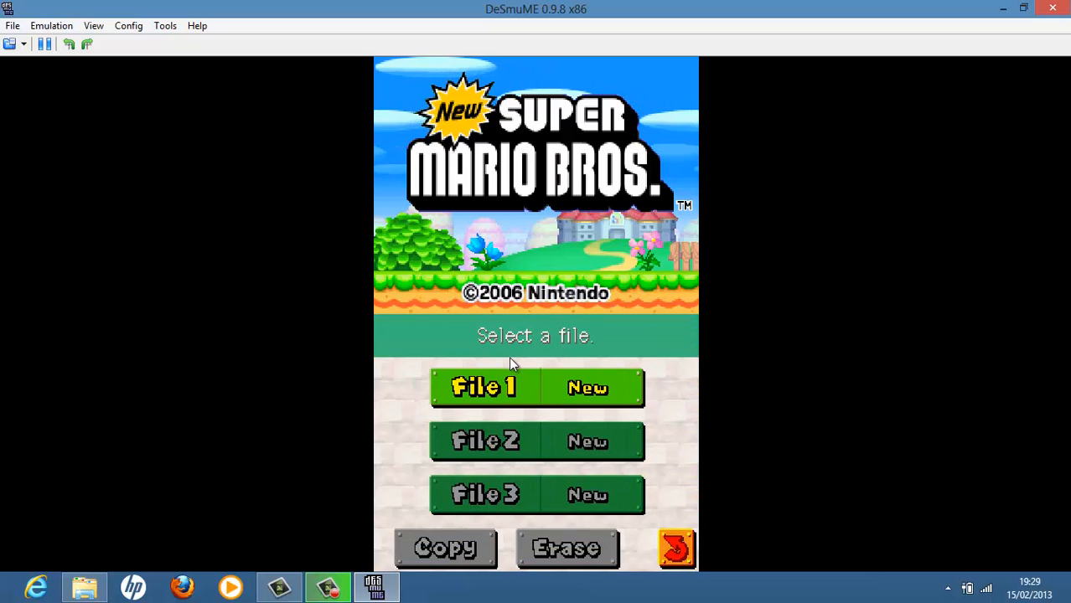